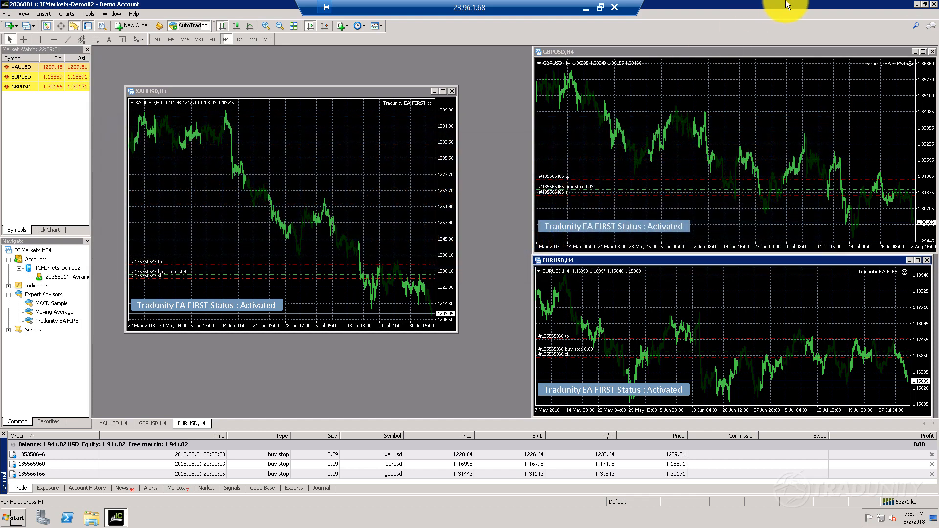
mouse_move(917, 6)
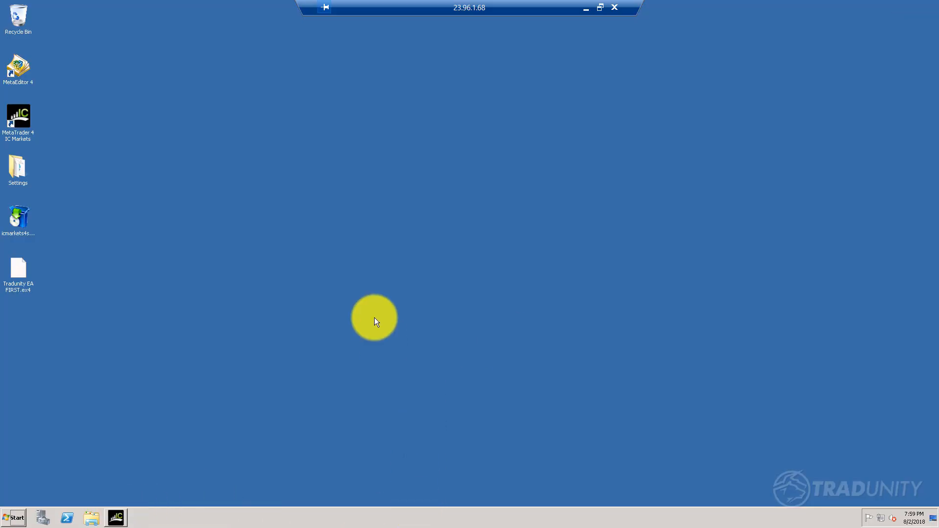
mouse_move(366, 318)
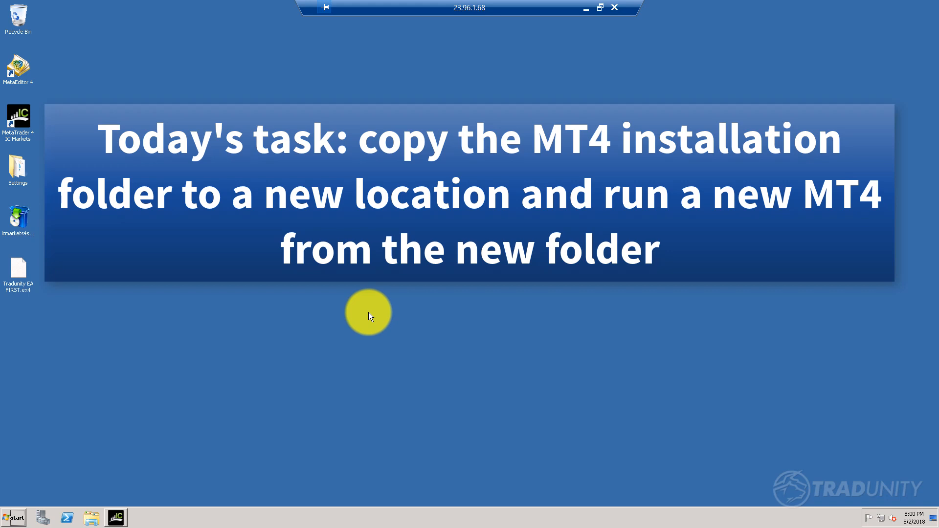
mouse_move(39, 132)
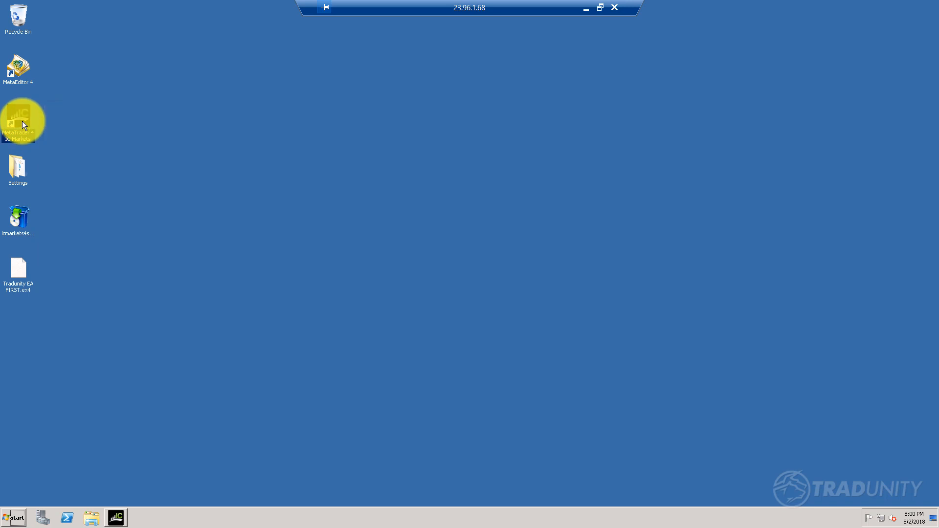
Step: Open the MetaTrader 4 IC Markets install folder from the desktop shortcut's Properties
right_click(19, 120)
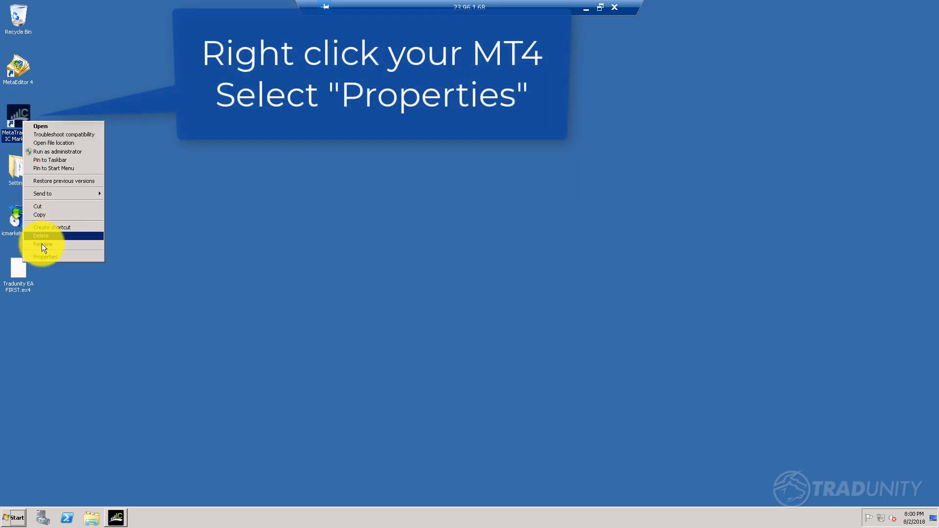
left_click(45, 257)
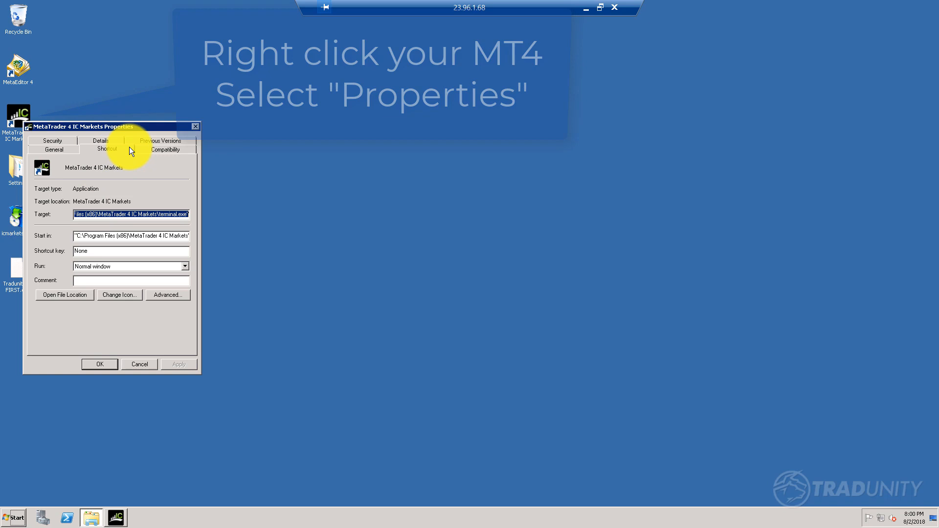
mouse_move(78, 297)
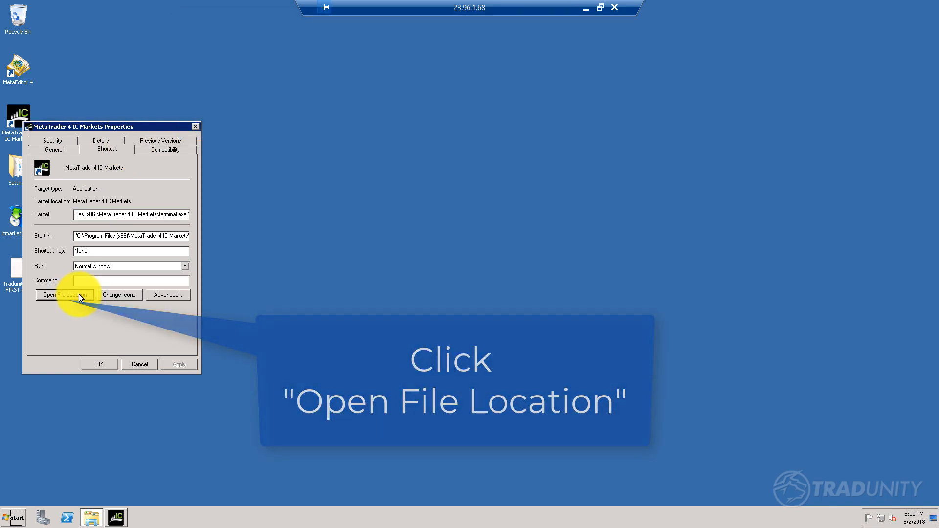
left_click(64, 295)
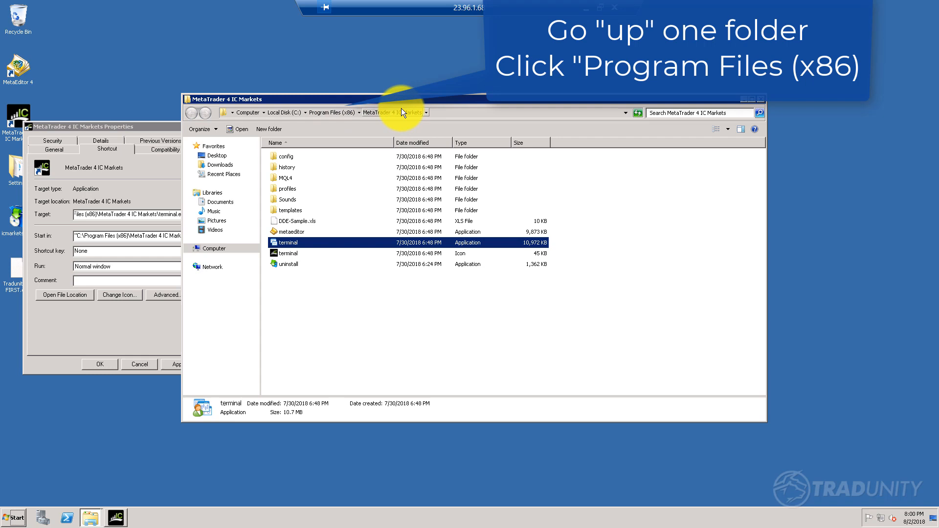
mouse_move(305, 120)
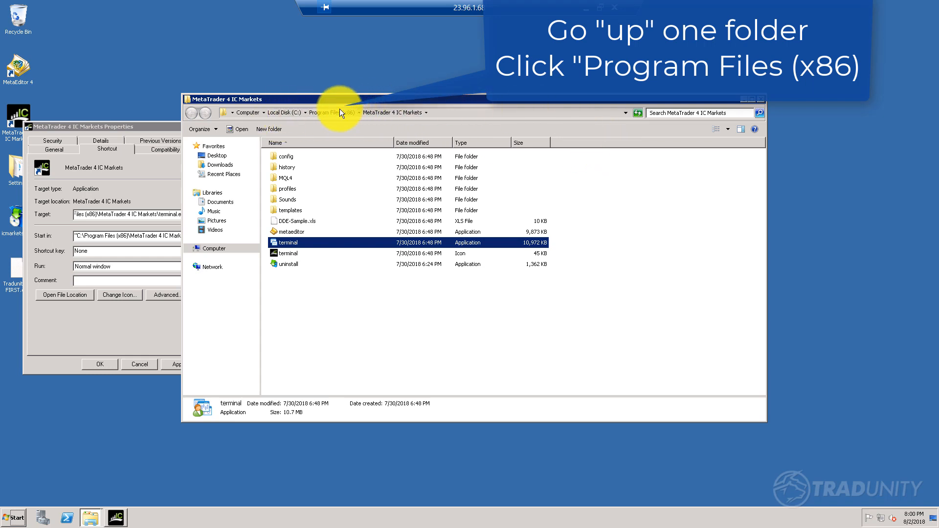
Step: Move up to Program Files (x86) and select the MetaTrader 4 IC Markets folder
left_click(329, 112)
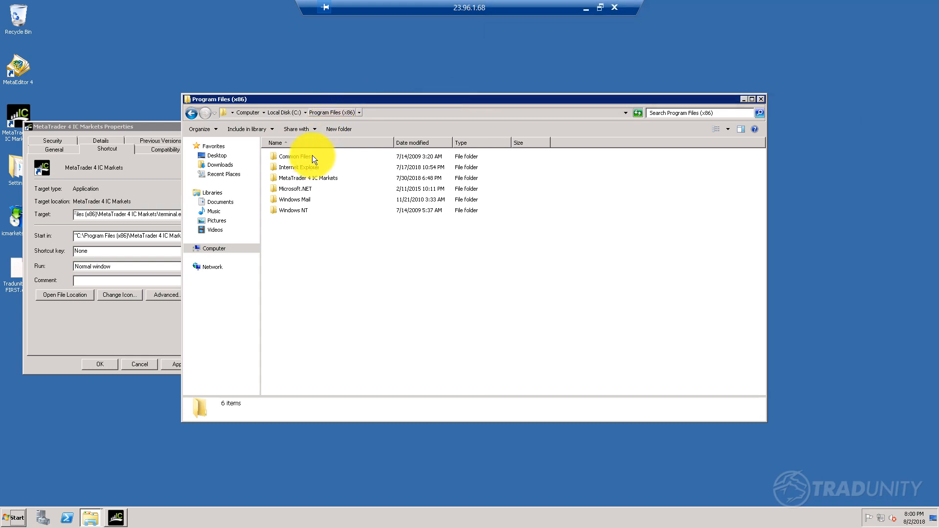
left_click(308, 177)
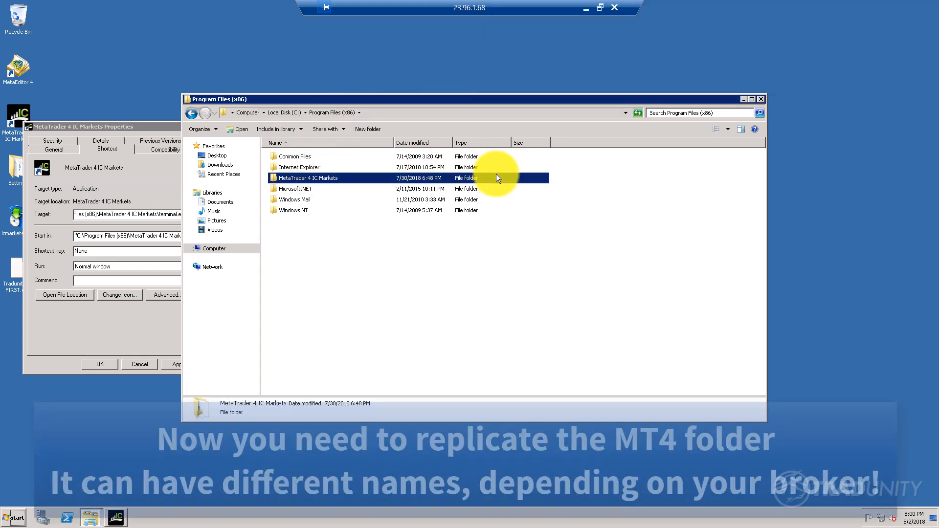
mouse_move(528, 197)
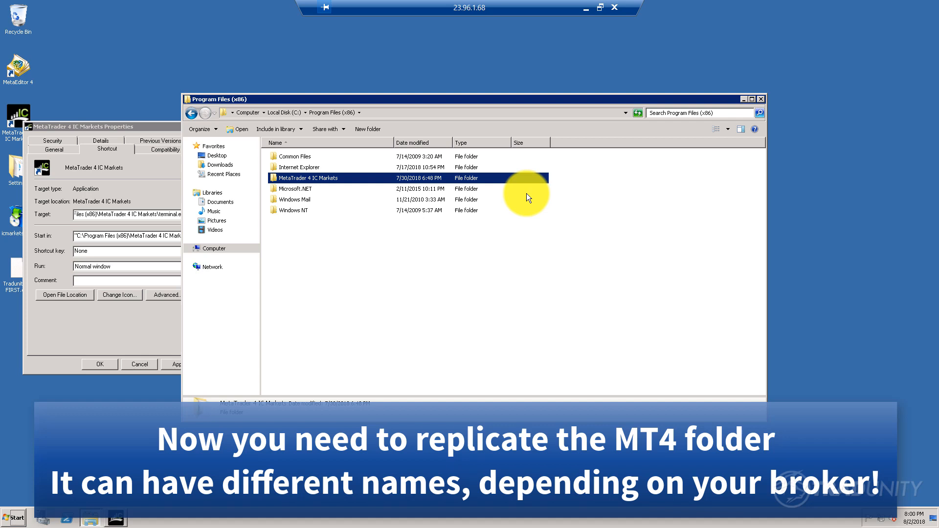
mouse_move(525, 196)
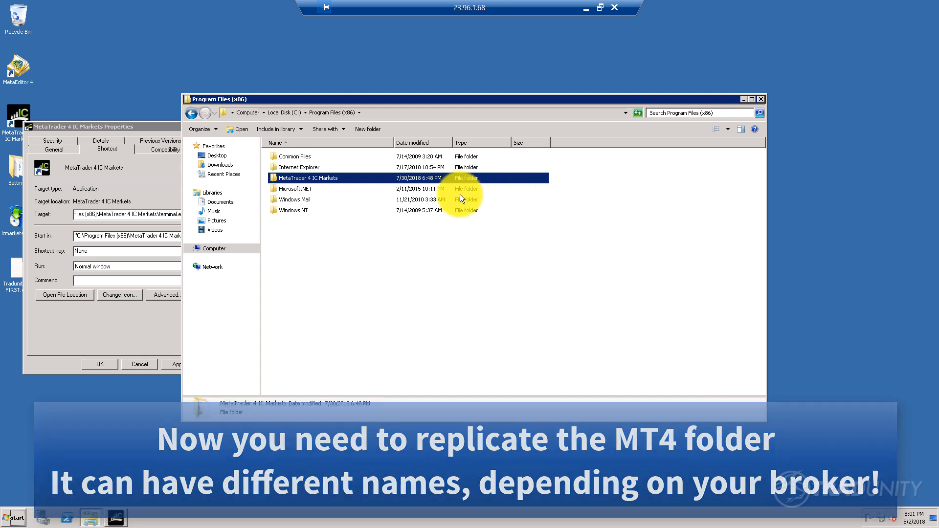
left_click(372, 179)
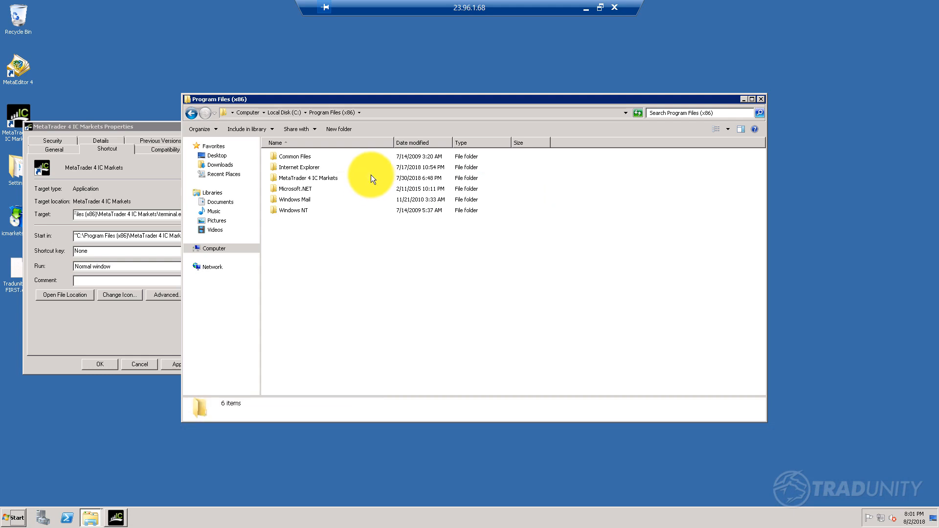
left_click(308, 178)
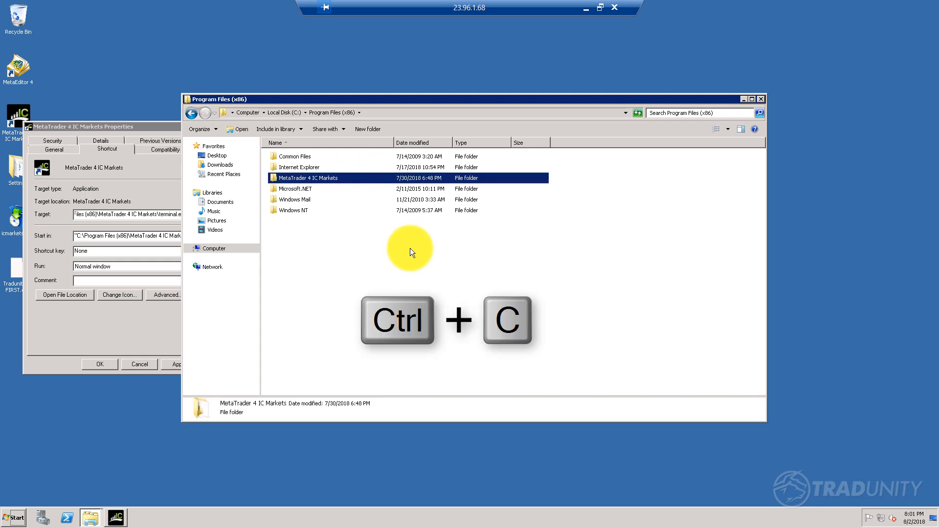
mouse_move(485, 275)
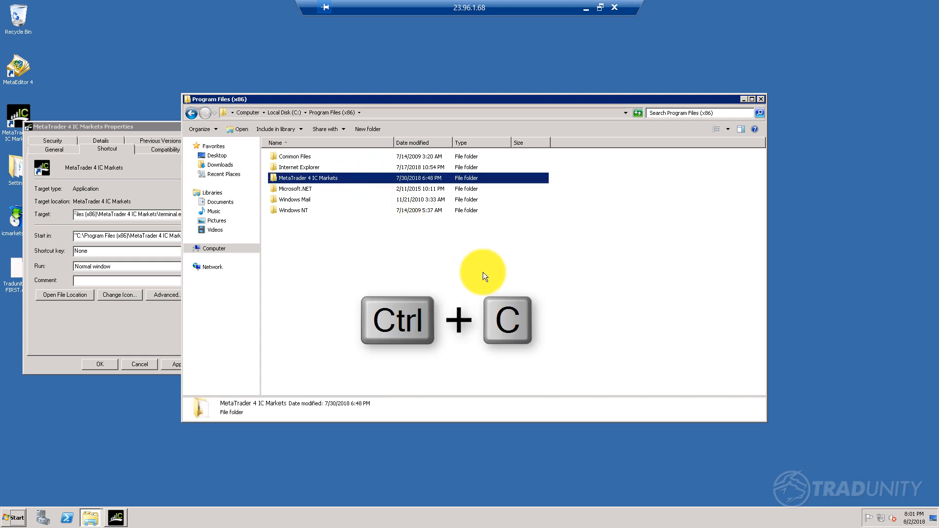
Step: Paste a duplicate of the MetaTrader 4 IC Markets folder in Program Files (x86)
key("ctrl+v")
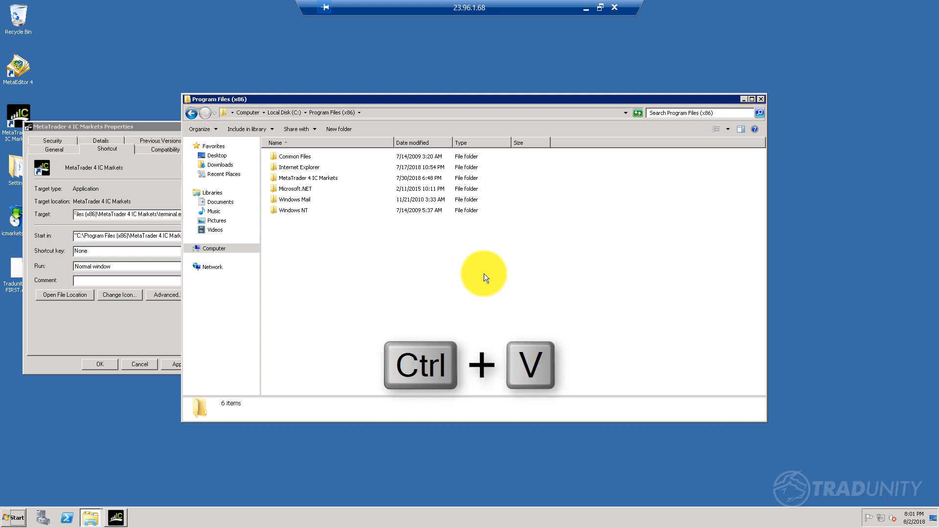
key("ctrl+v")
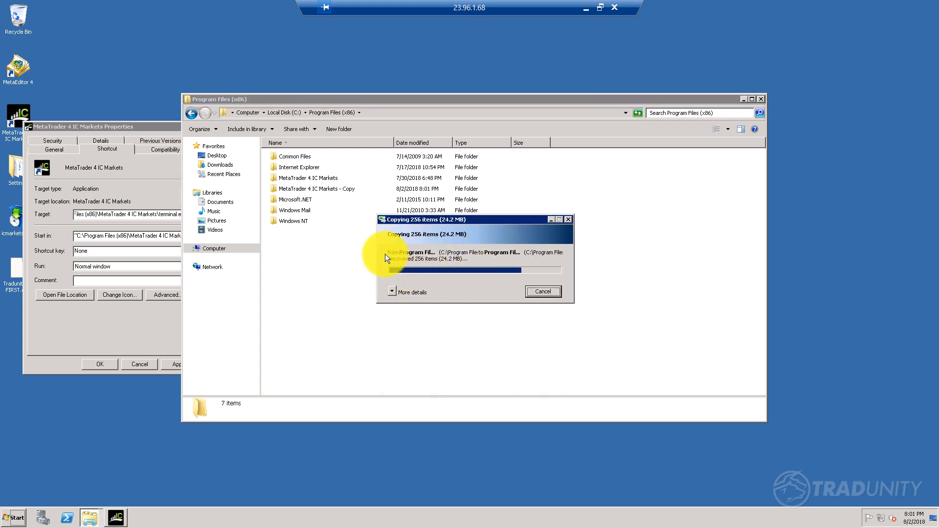
left_click(316, 188)
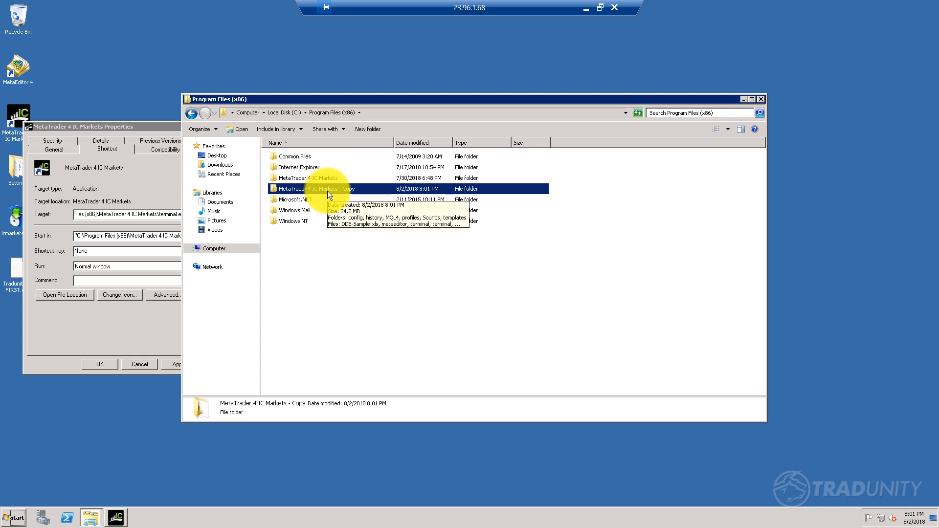
Step: Rename the copied folder to 'MetaTrader 4 IC Markets Single pair XAU'
right_click(315, 189)
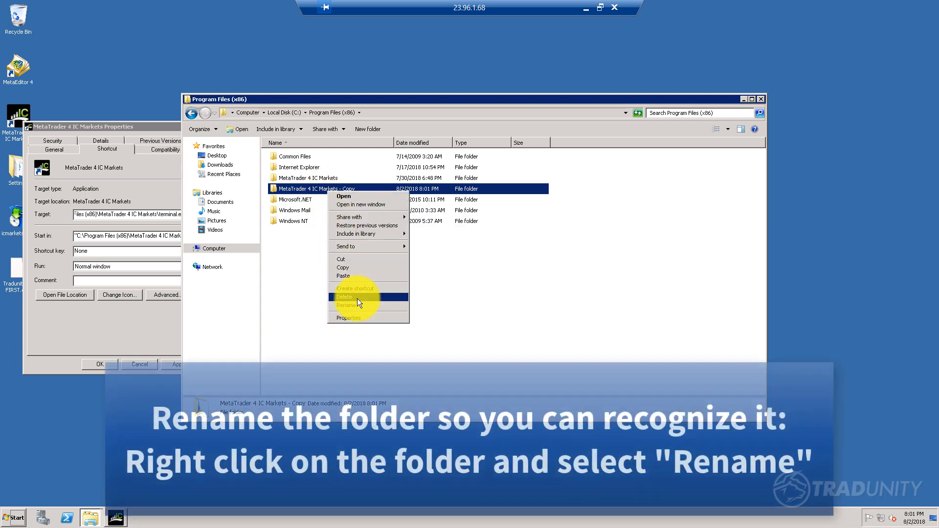
left_click(346, 305)
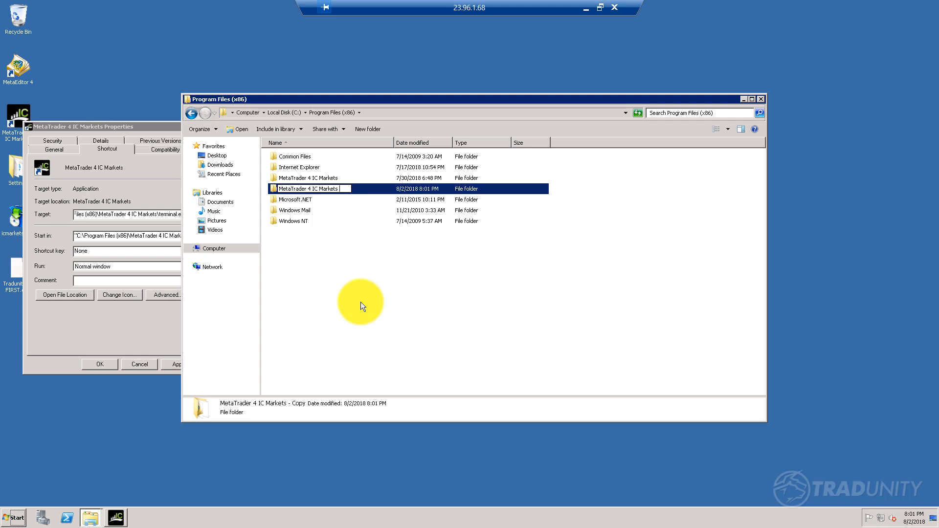
type("5")
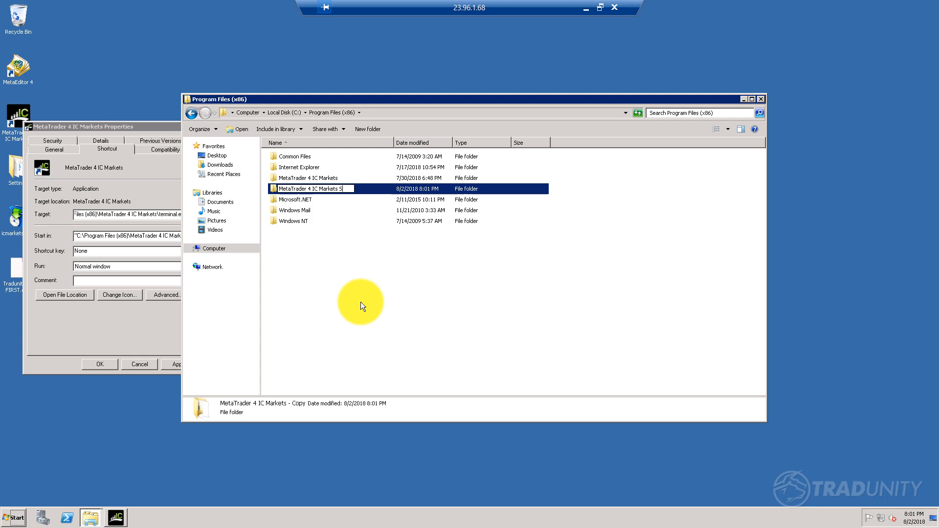
type("ingle pair XAU")
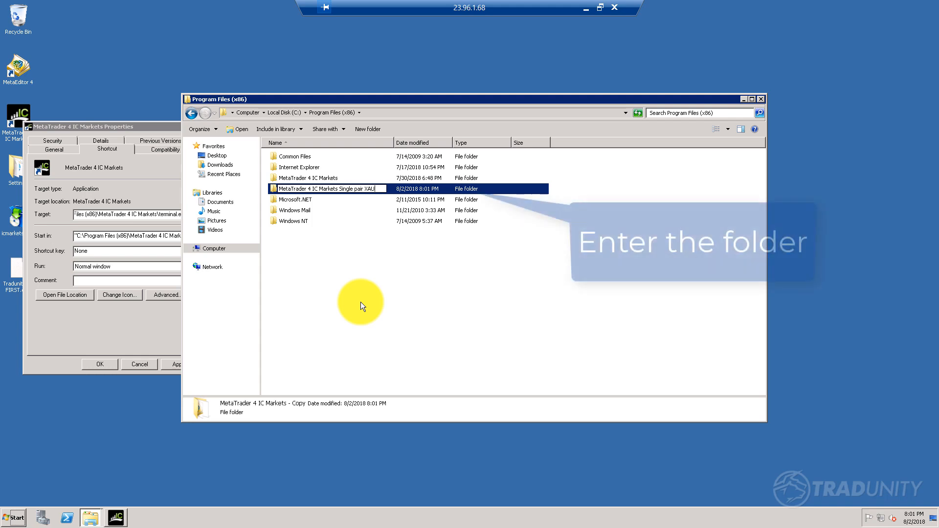
Step: Send the Single pair XAU folder's terminal.exe to the desktop as a shortcut, then minimize Explorer
double_click(308, 188)
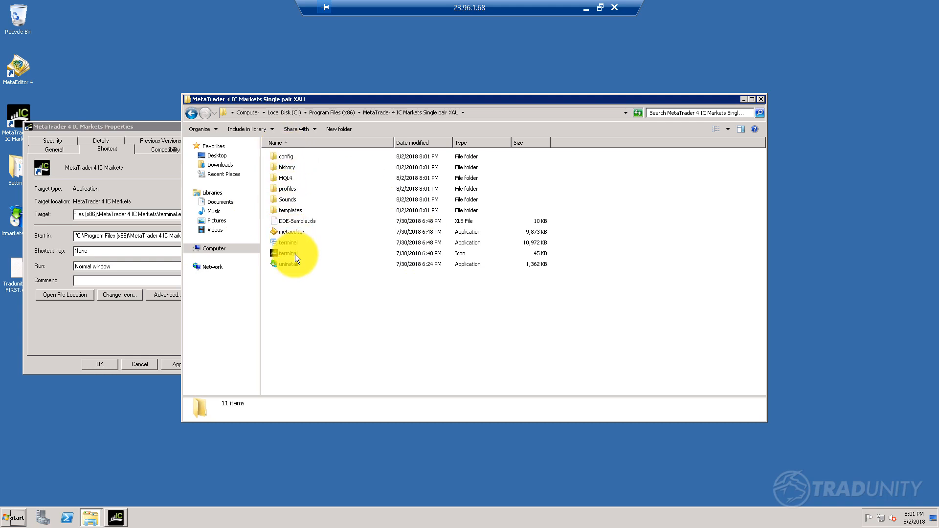
left_click(287, 242)
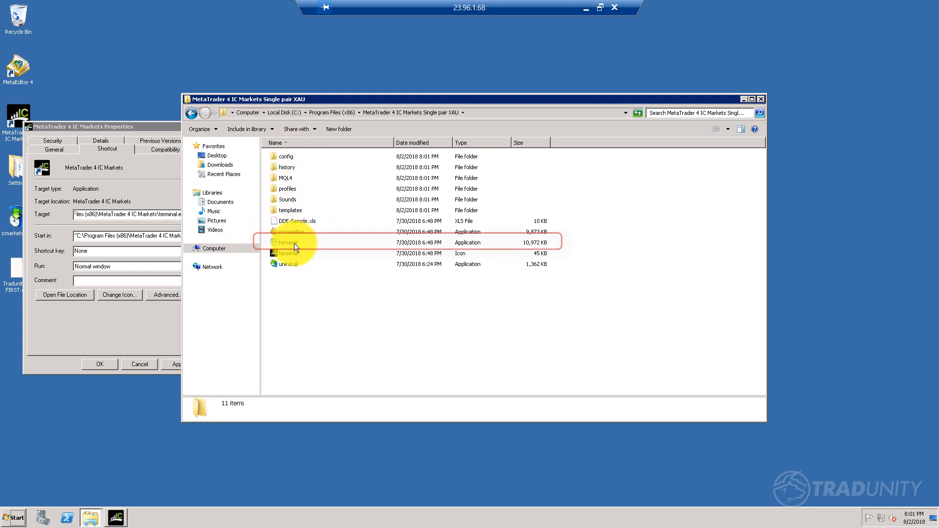
left_click(288, 242)
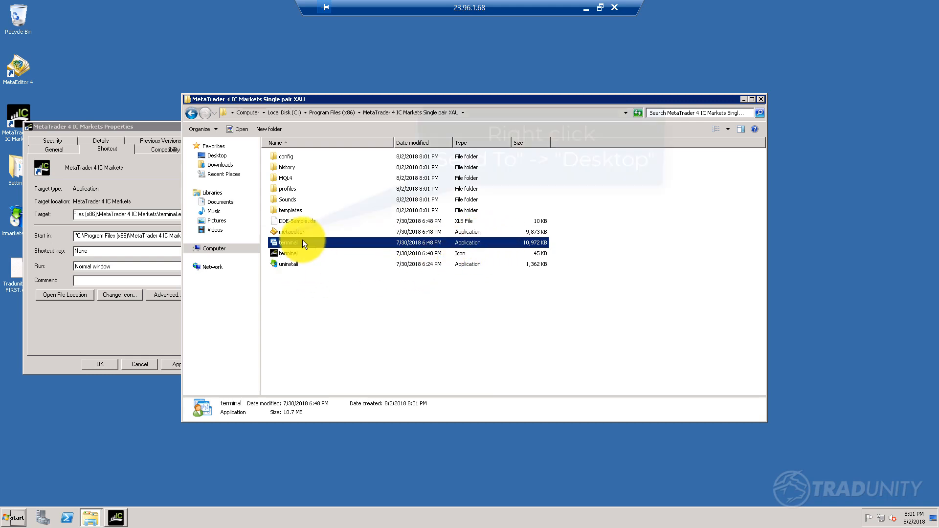
right_click(302, 243)
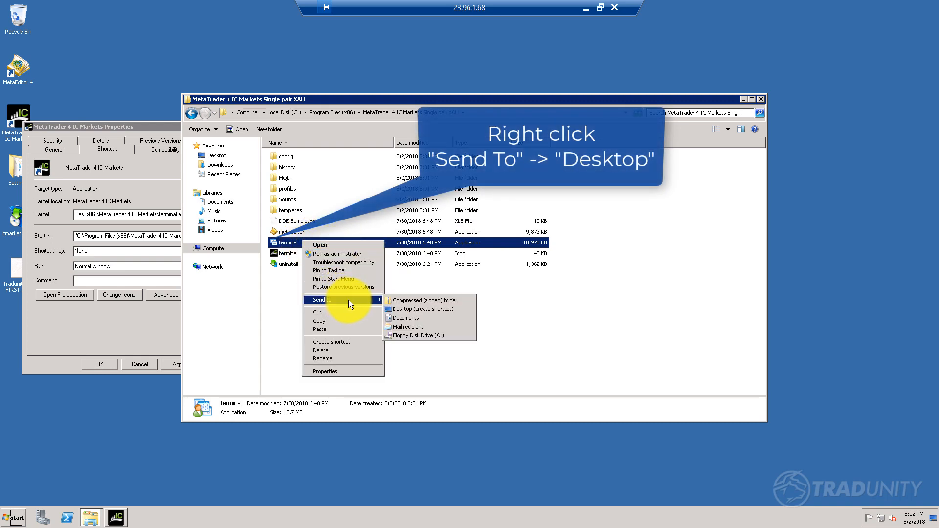
left_click(422, 309)
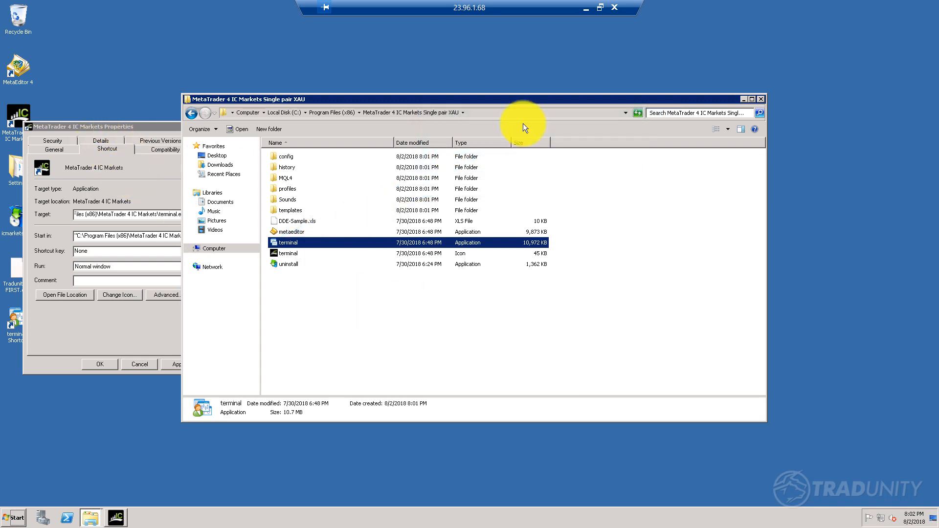
mouse_move(746, 102)
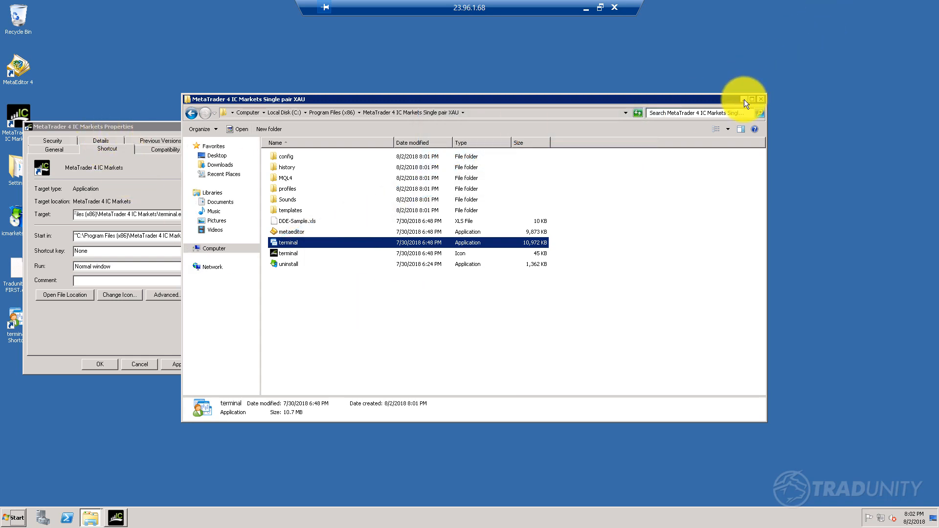
left_click(760, 98)
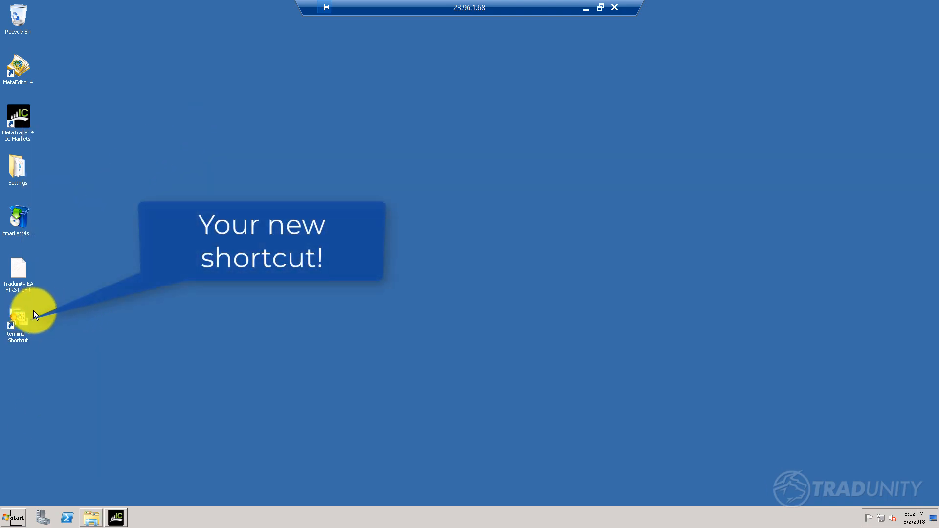
Step: Rename the new terminal shortcut on the desktop to 'IC Markets Second - Single XAU'
right_click(17, 317)
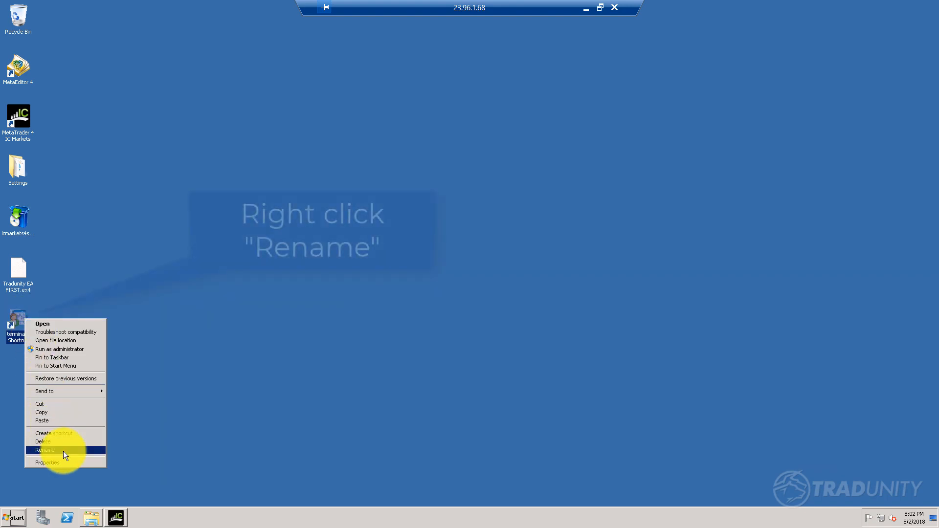
left_click(44, 450)
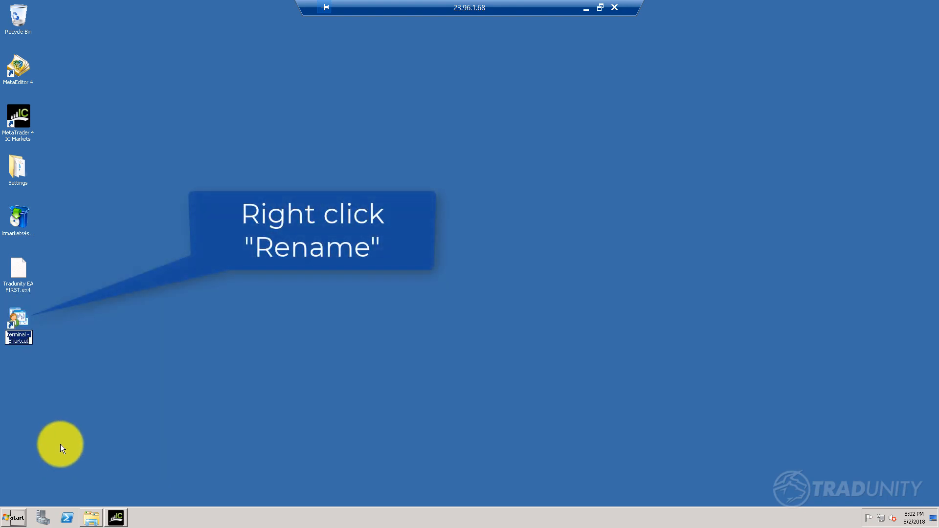
type("IC Markets Second - Single XAU")
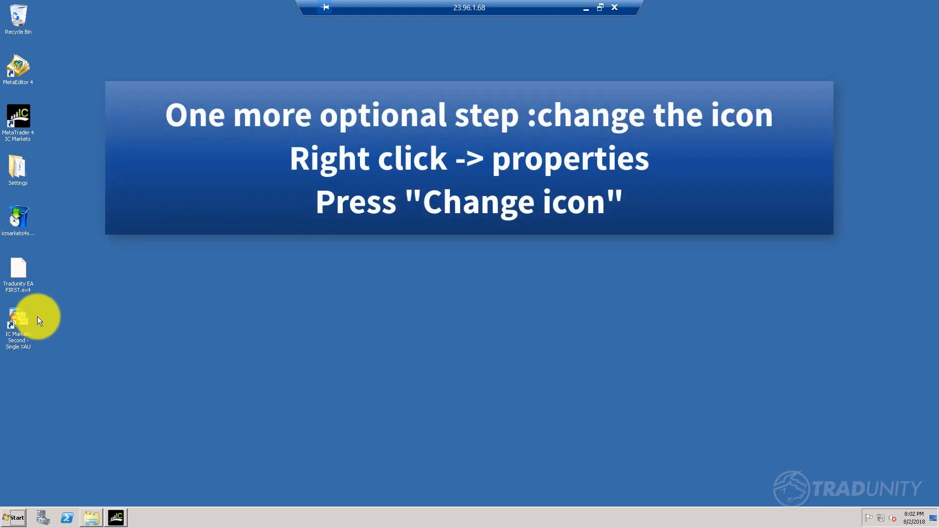
Step: Set the star icon on the 'IC Markets Second - Single XAU' shortcut through its Properties
right_click(16, 318)
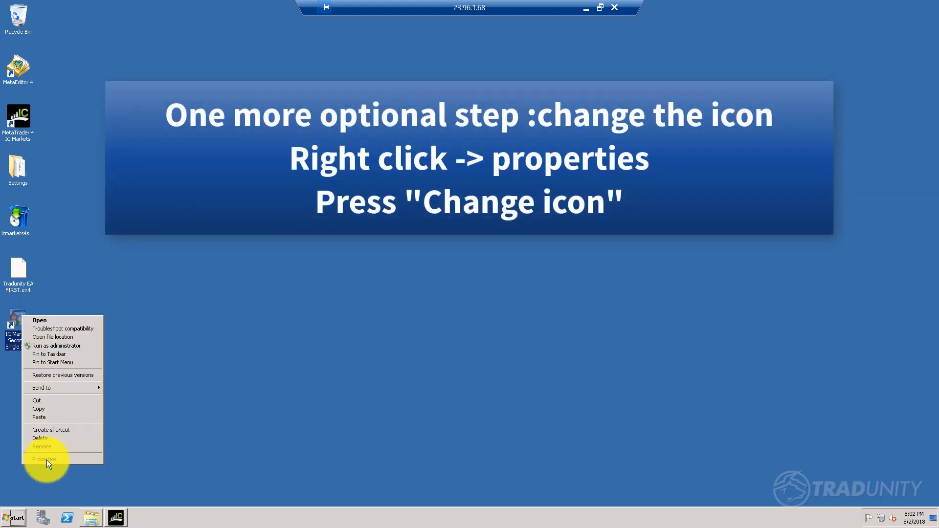
left_click(44, 459)
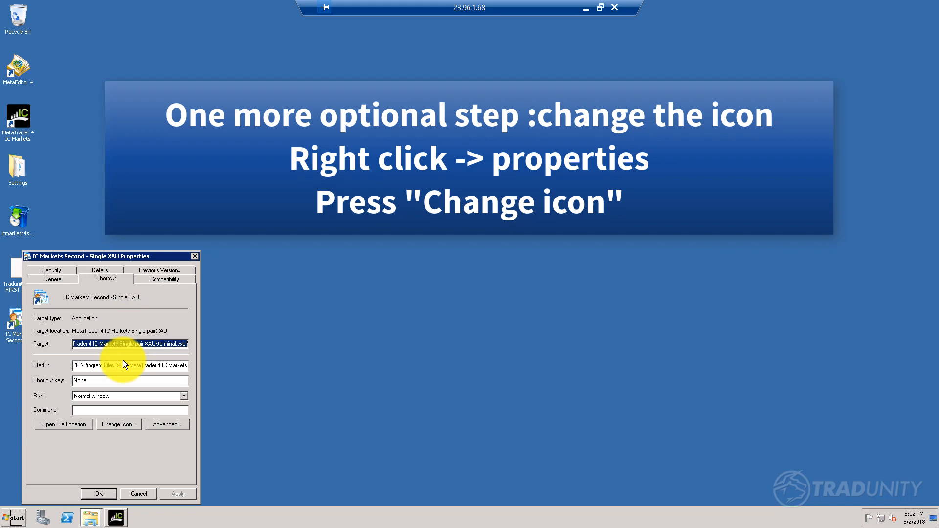
left_click(118, 424)
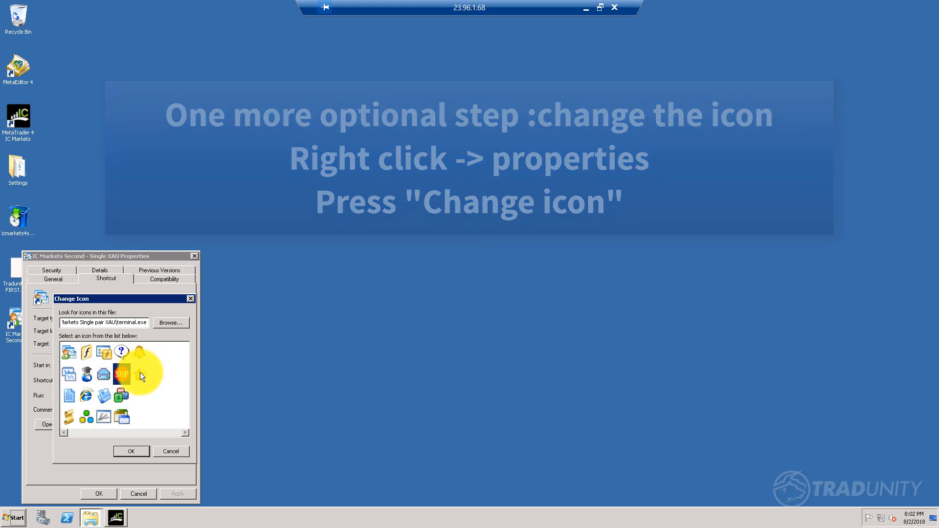
left_click(131, 452)
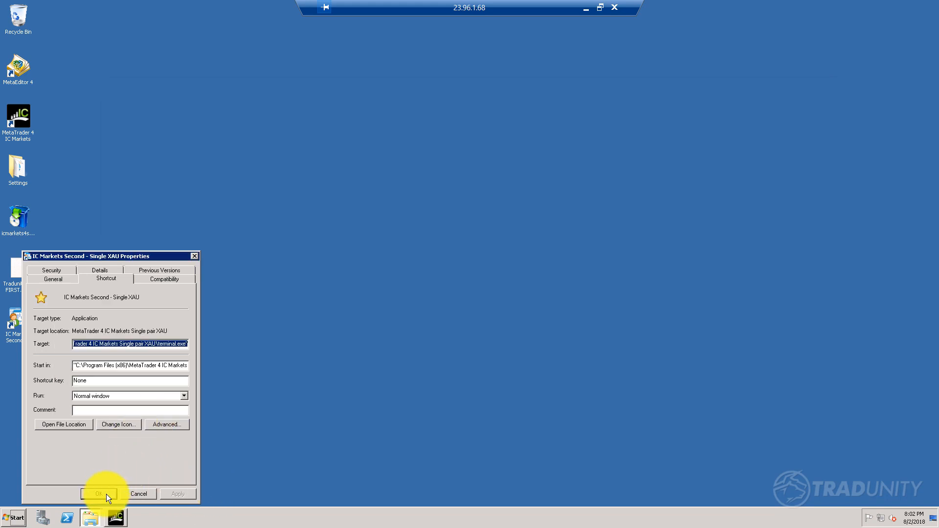
left_click(97, 494)
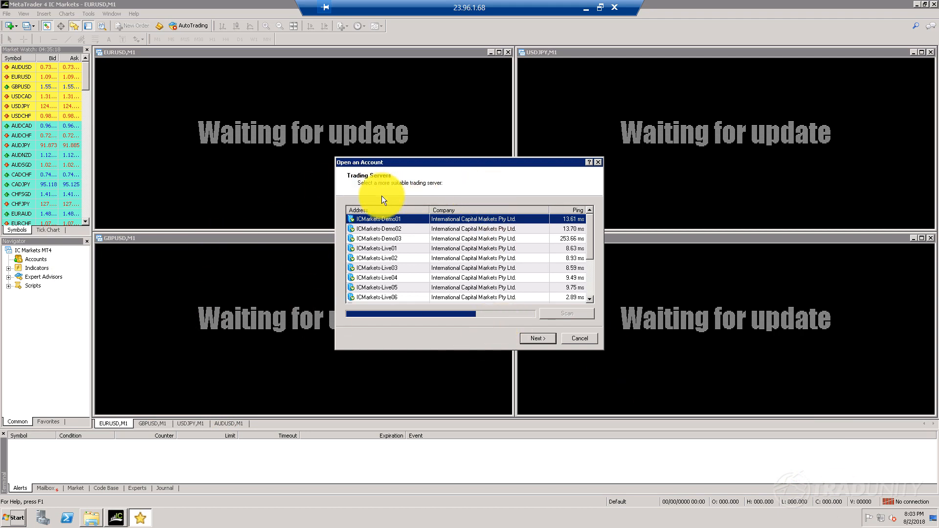
Step: Log in to an existing trade account on the ICMarkets-Demo02 server
left_click(392, 228)
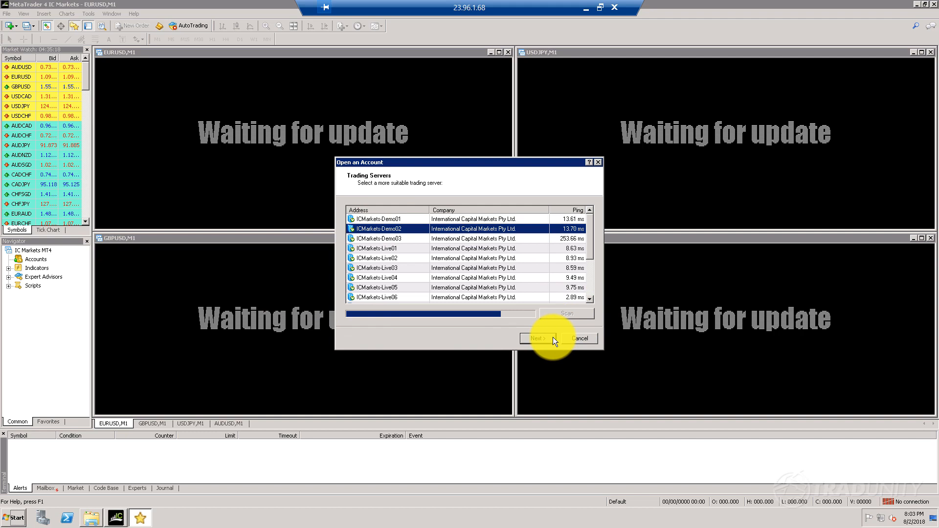
left_click(538, 338)
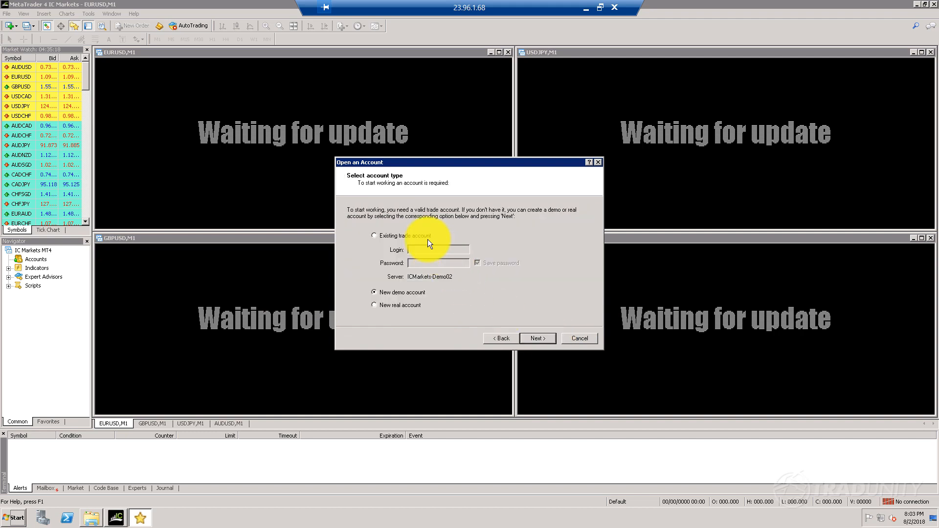
left_click(374, 236)
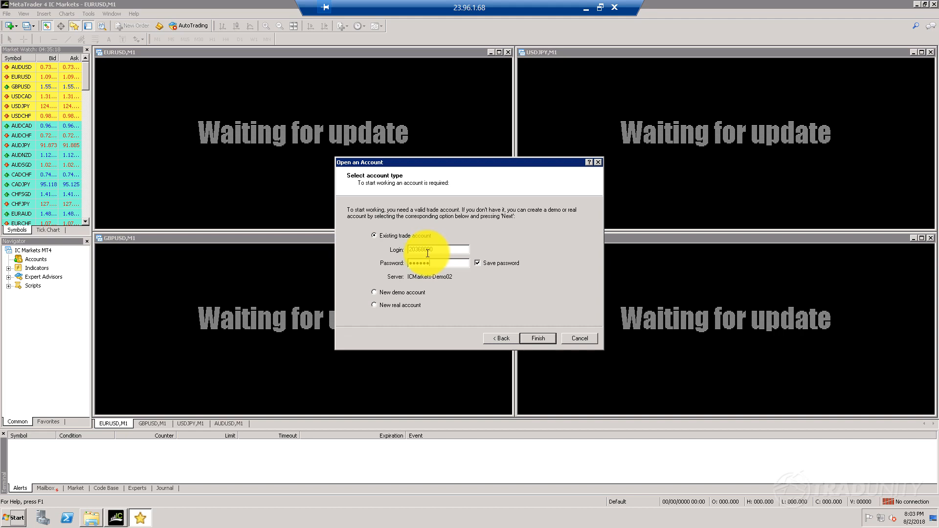
left_click(537, 338)
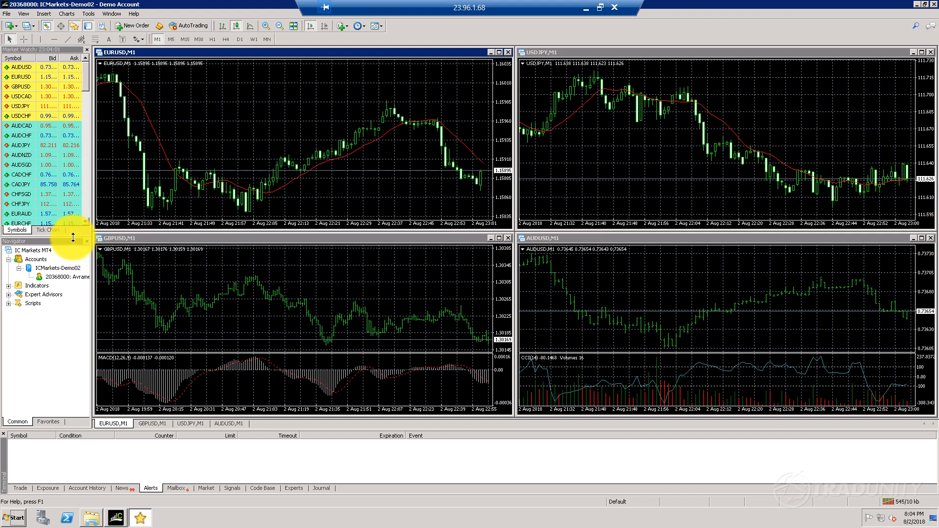
mouse_move(495, 81)
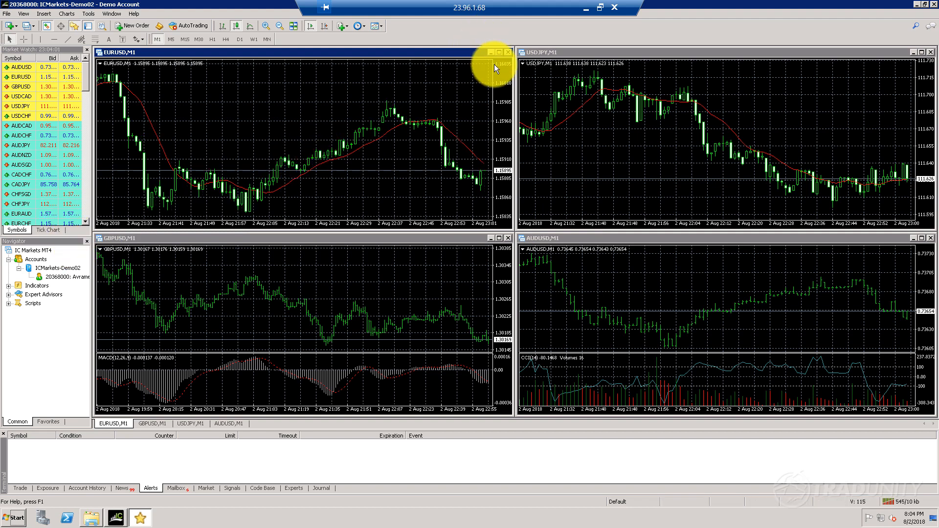
mouse_move(507, 50)
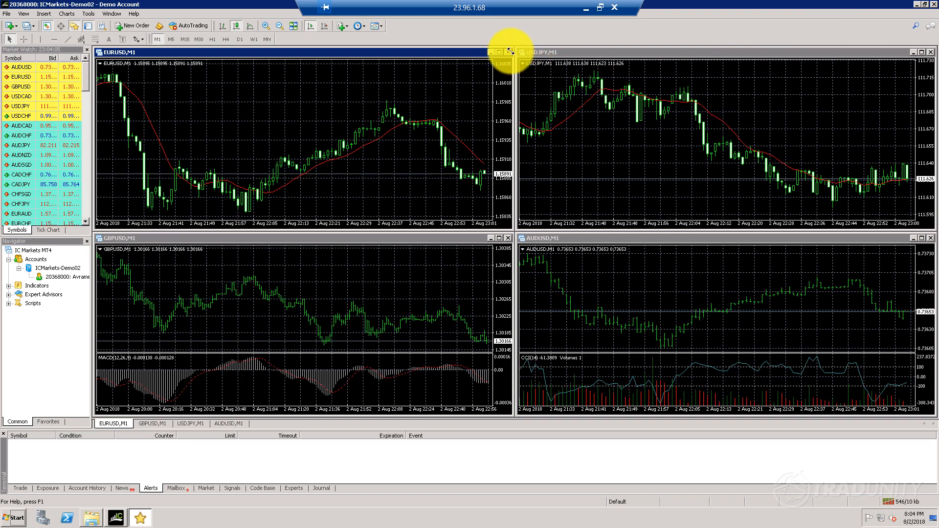
Step: Close the EURUSD and other chart windows, and browse the Tools and View menus
left_click(505, 50)
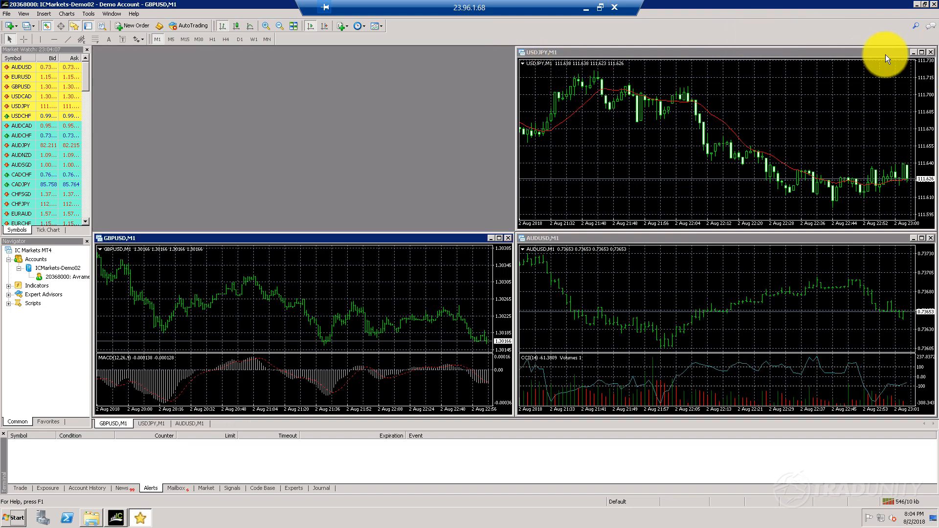
left_click(931, 49)
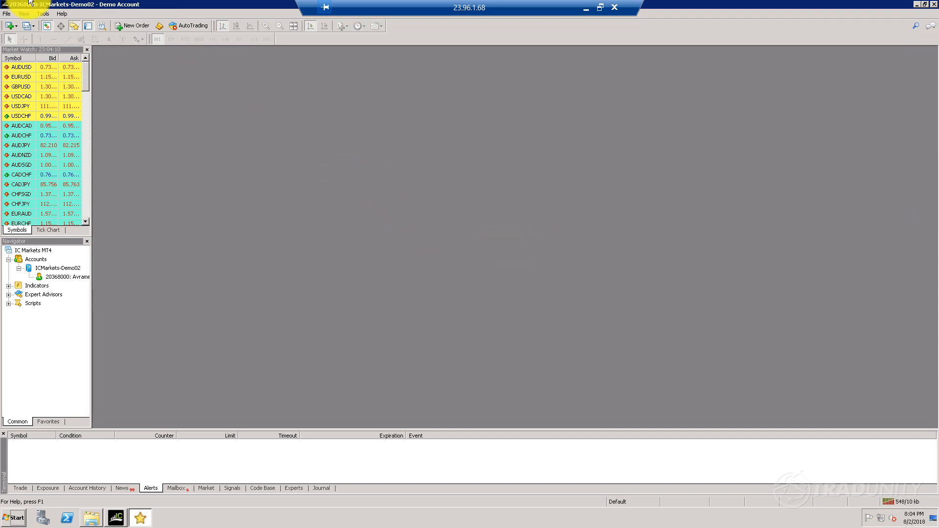
left_click(39, 14)
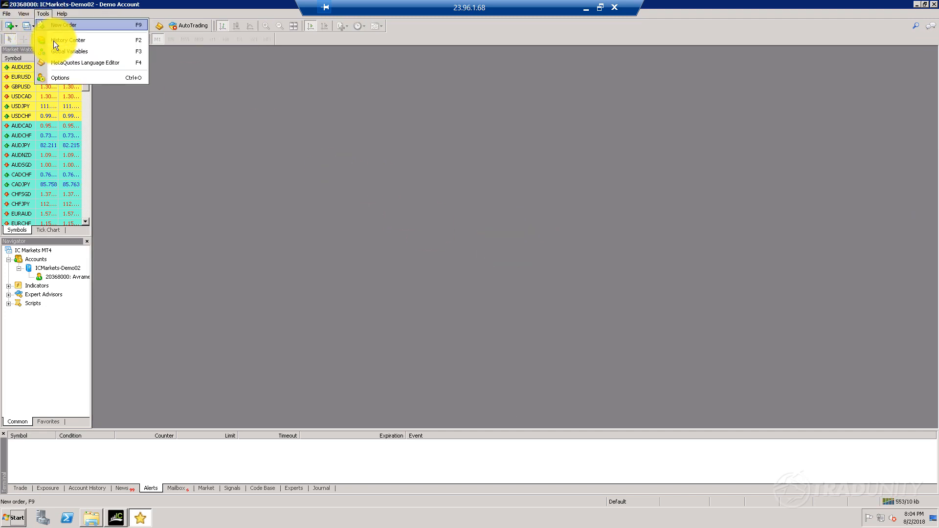
left_click(59, 77)
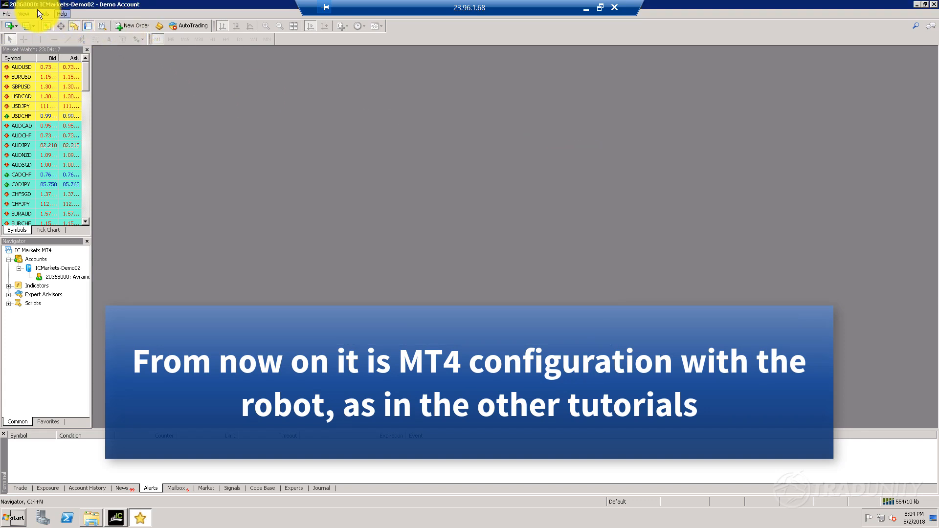
left_click(22, 16)
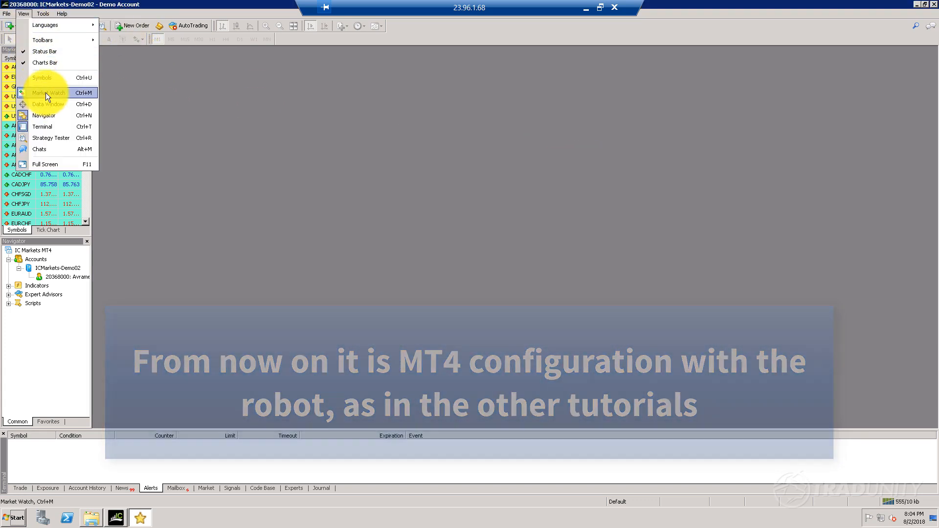
Step: In Symbols, hide the Energies, Crypto and other groups, keeping only XAUUSD under Metals
left_click(41, 79)
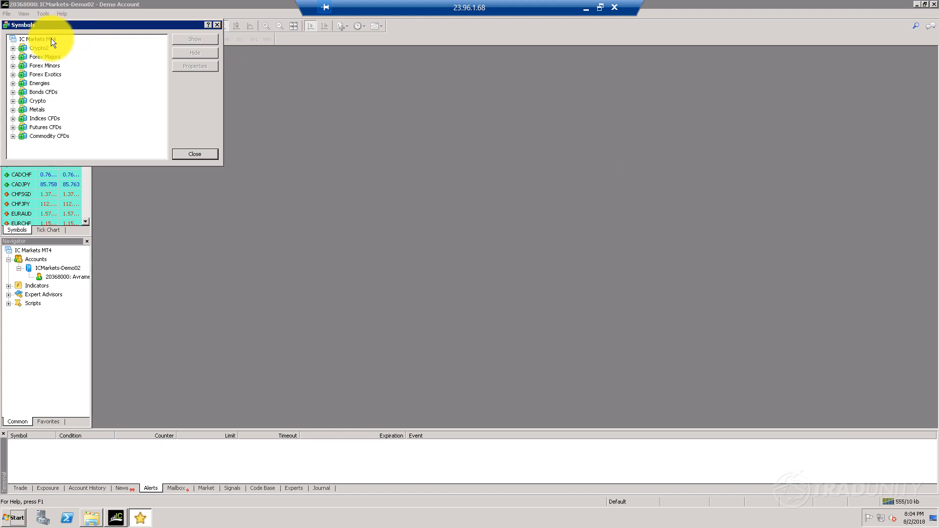
left_click(39, 66)
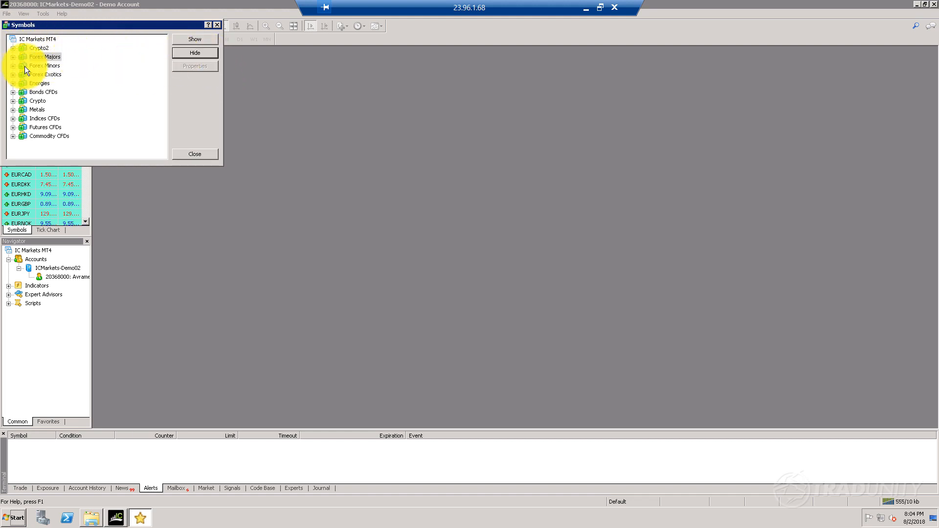
left_click(38, 65)
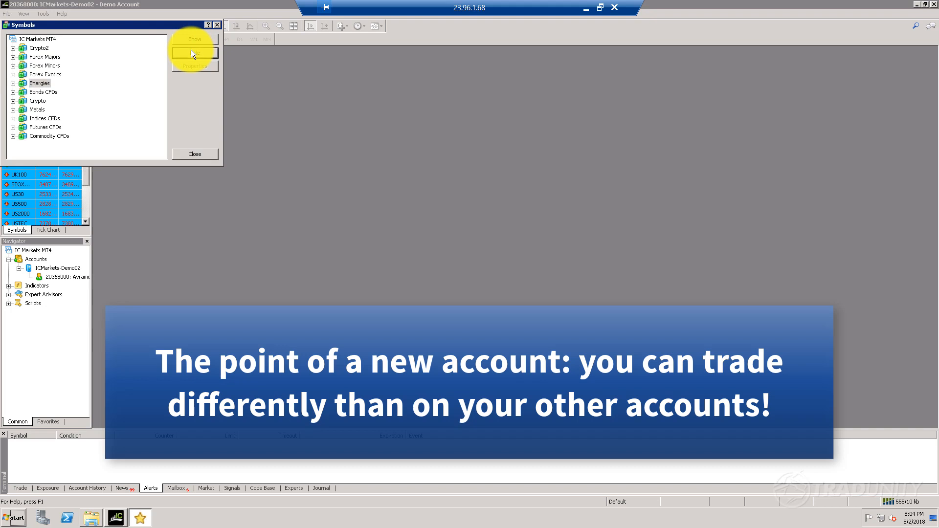
left_click(43, 92)
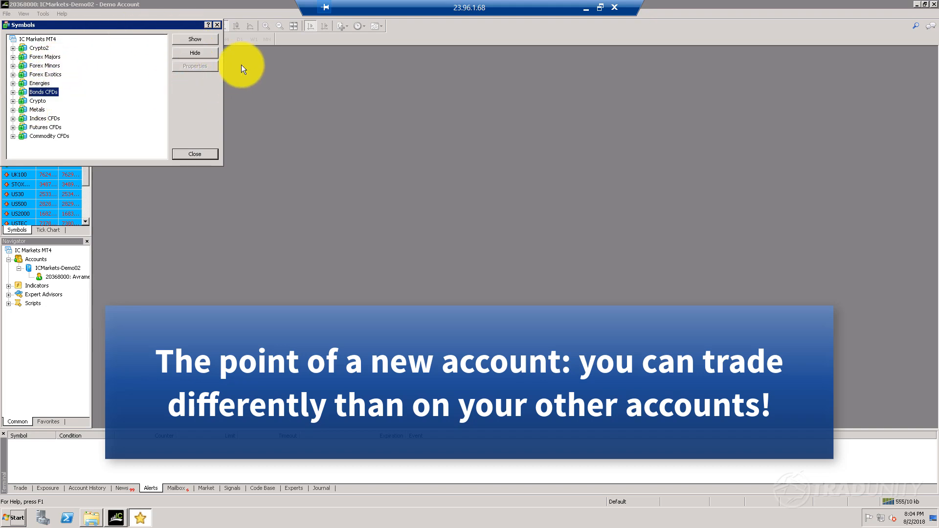
left_click(37, 101)
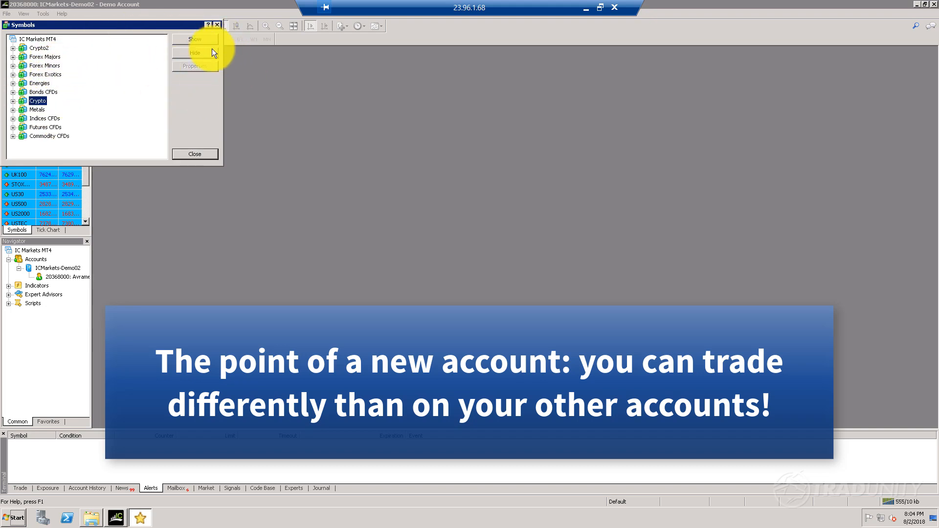
left_click(37, 110)
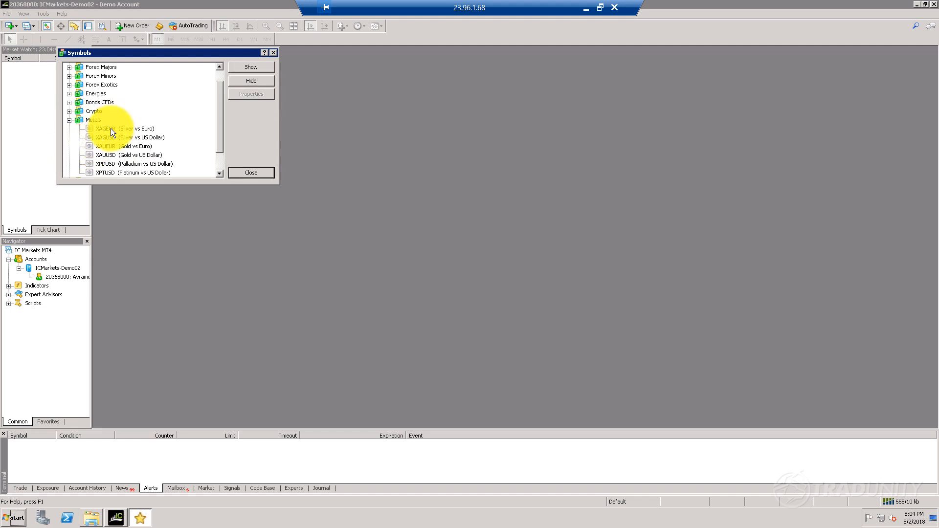
left_click(122, 155)
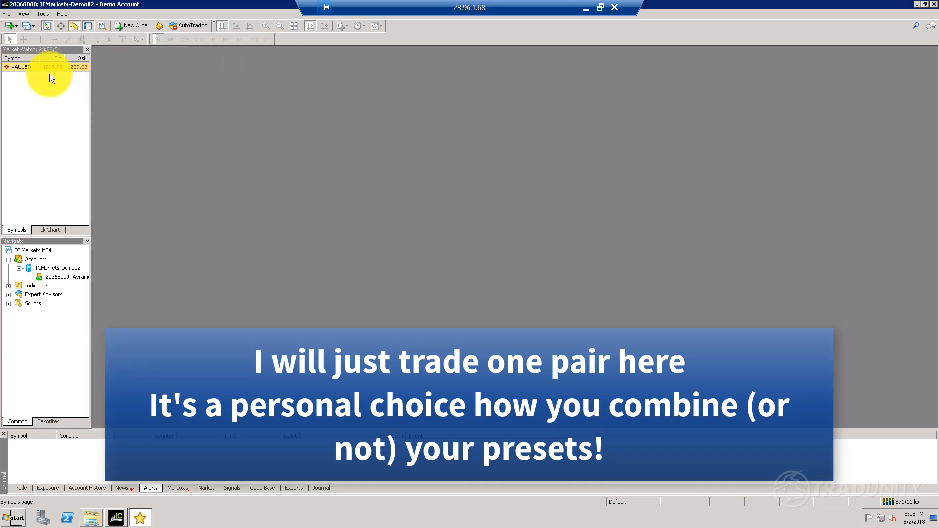
Step: Open an XAUUSD chart, expand Expert Advisors in Navigator, and open the File menu
left_click(19, 68)
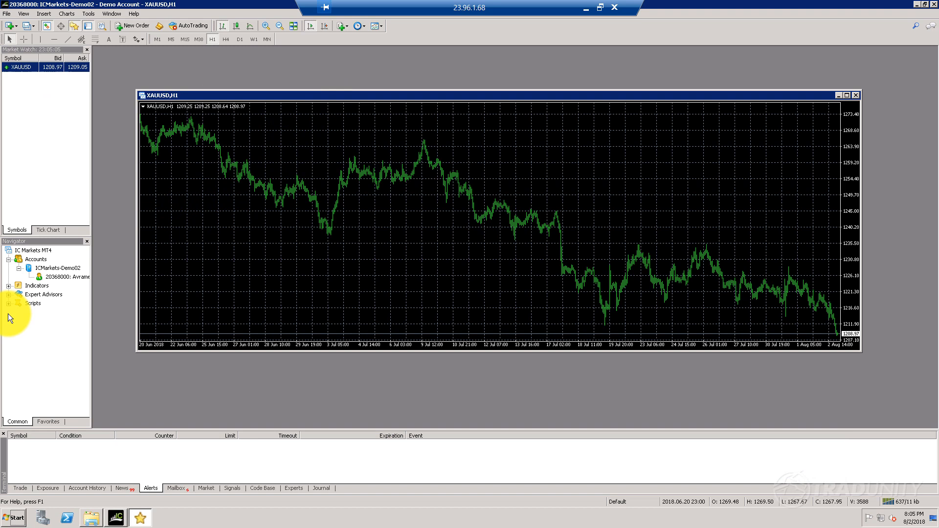
left_click(16, 294)
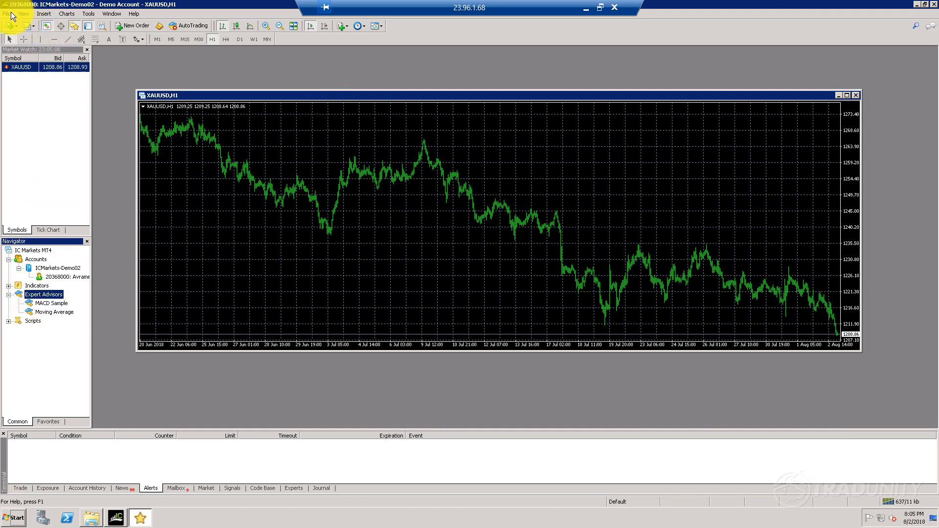
left_click(7, 11)
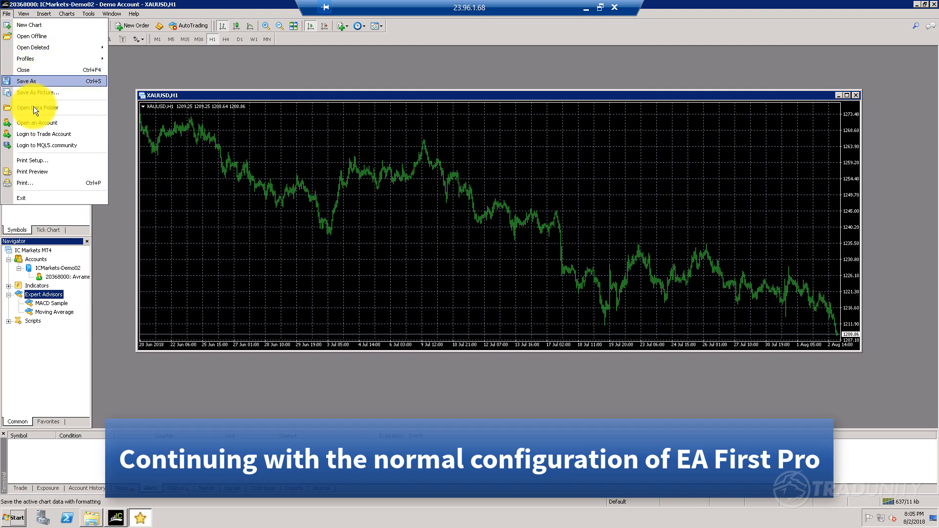
mouse_move(31, 109)
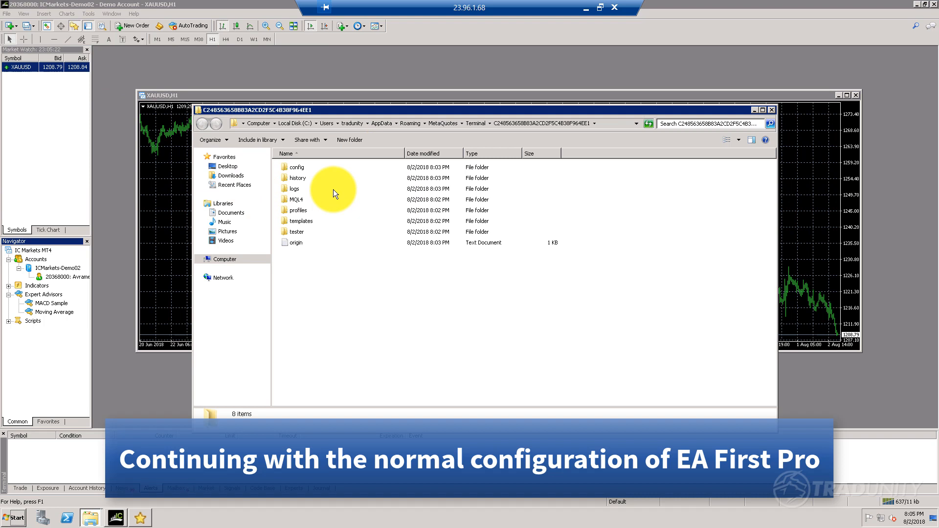
Step: Open the MQL4\Experts data folder for Tradunity EA FIRST.ex4, then switch back to MetaTrader 4
double_click(295, 199)
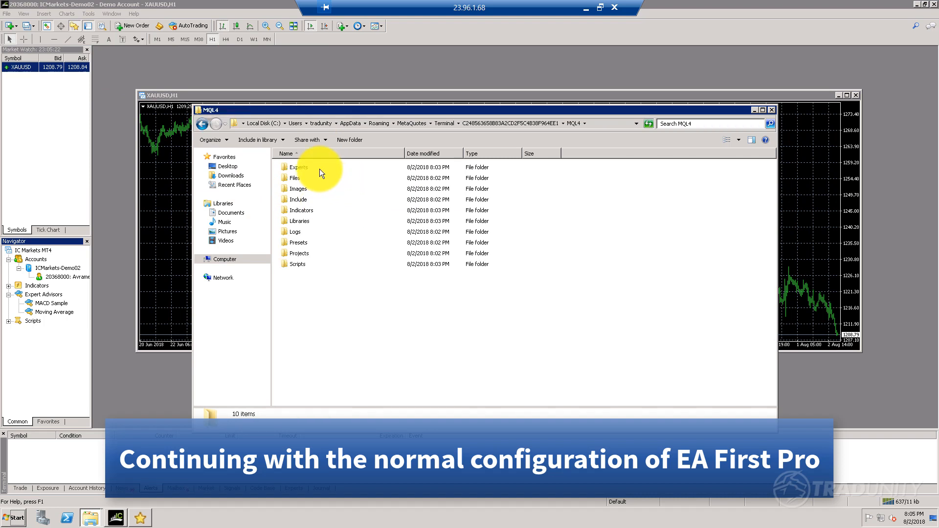
double_click(298, 167)
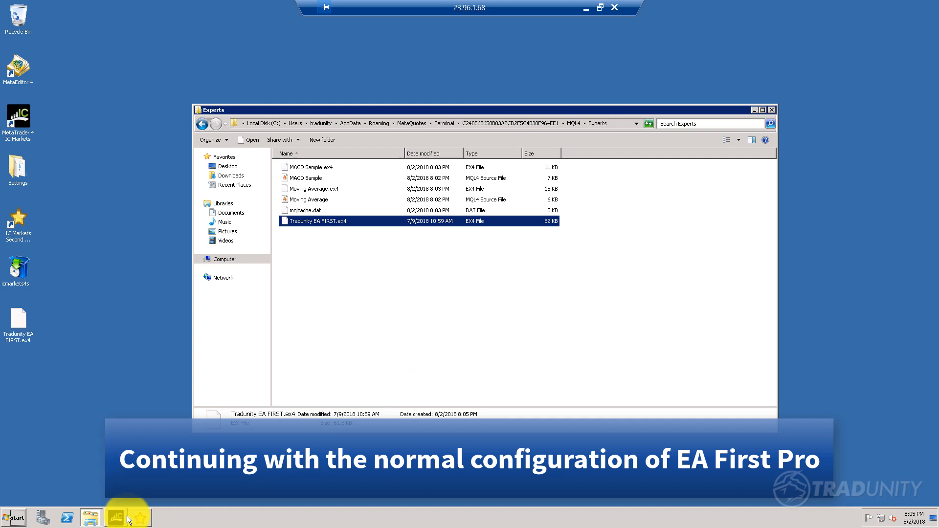
left_click(117, 518)
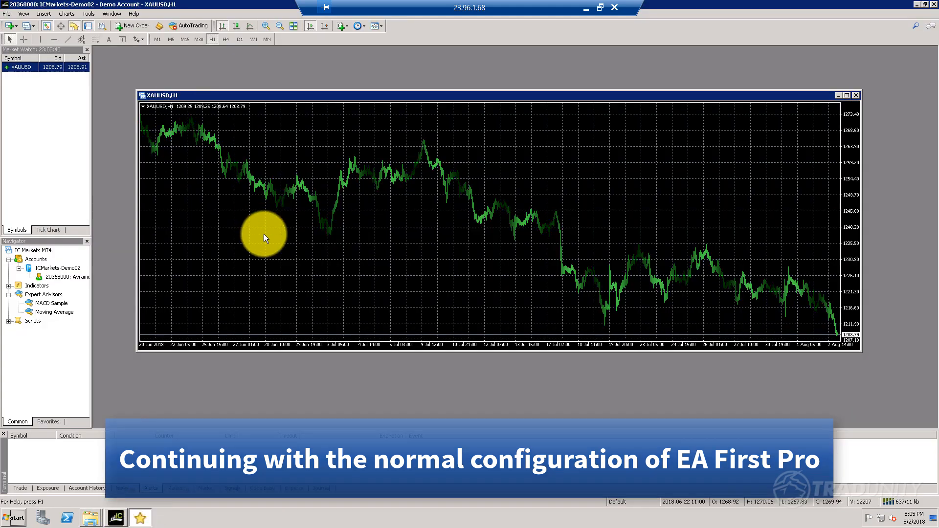
mouse_move(856, 351)
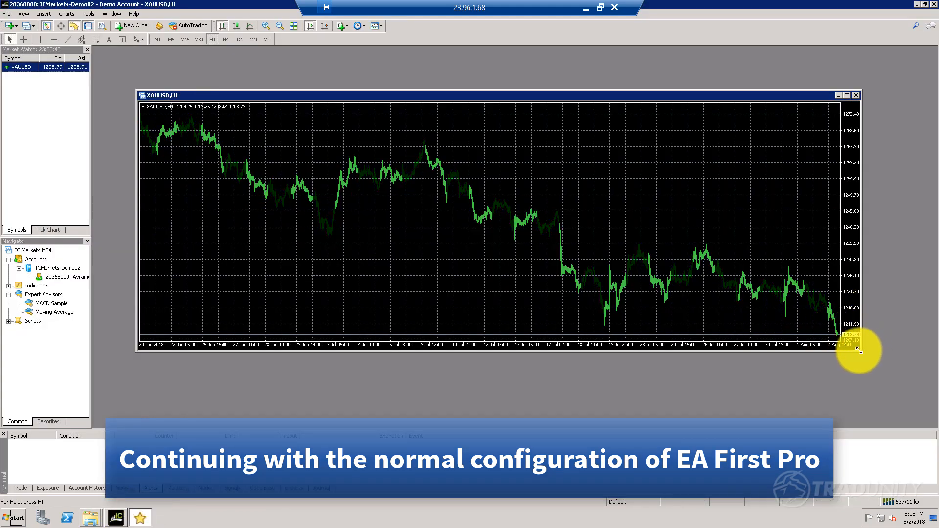
mouse_move(862, 355)
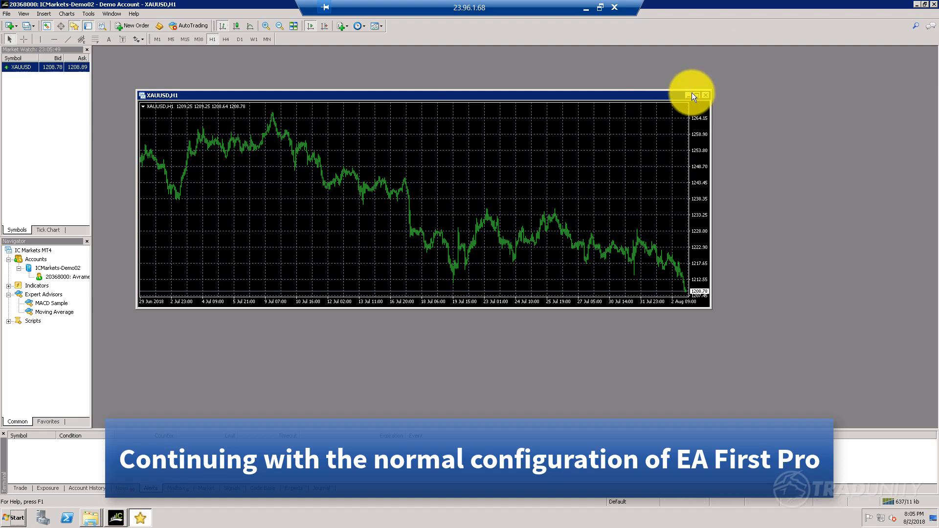
Step: Maximize the XAUUSD chart on H4, refresh Navigator, and open Tradunity EA FIRST's settings
left_click(698, 95)
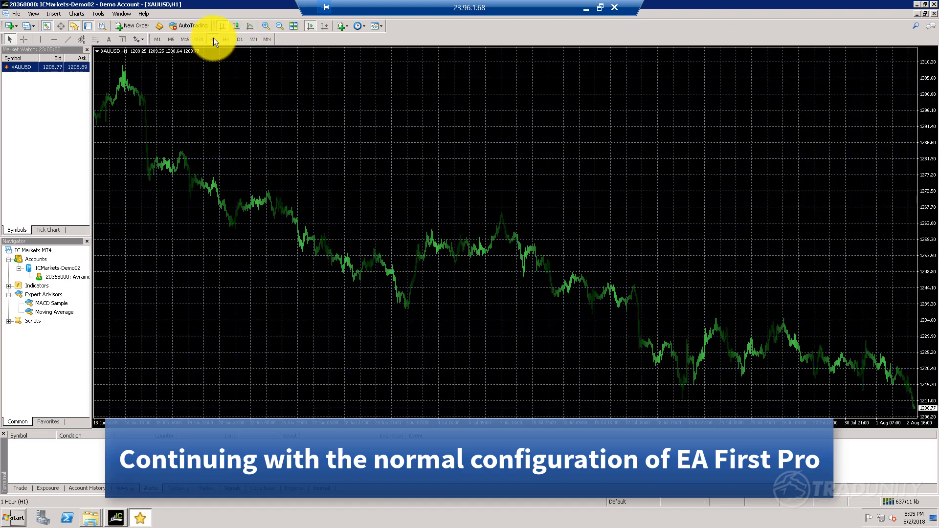
left_click(224, 38)
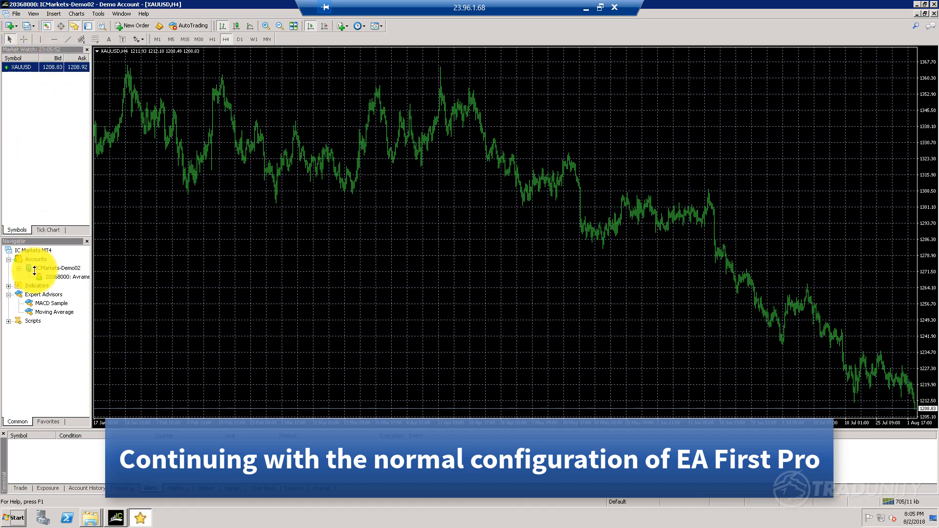
right_click(43, 294)
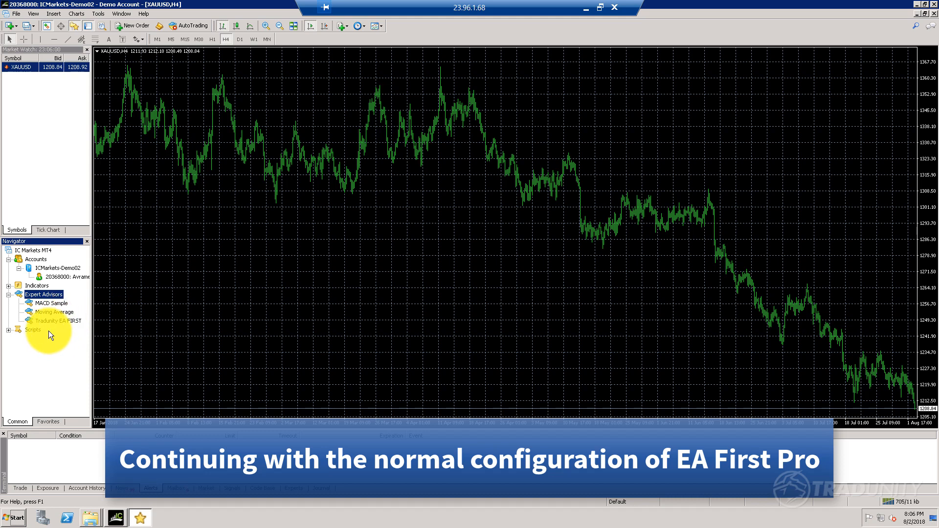
left_click(54, 320)
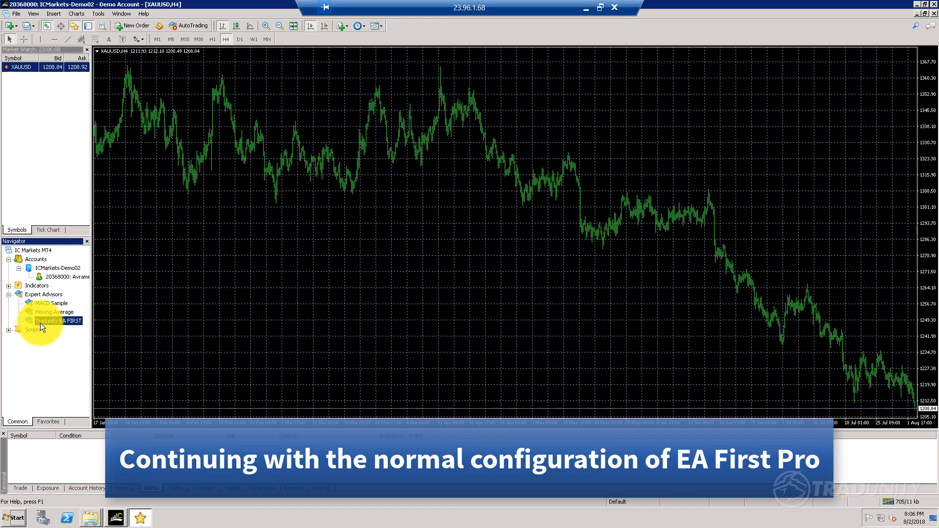
double_click(57, 320)
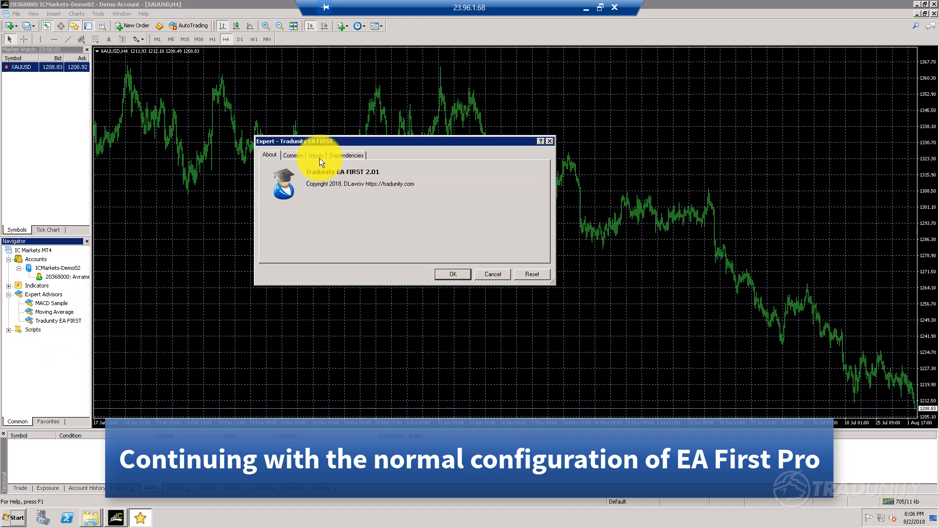
Step: Load Desktop\Settings\f_gold_4h_%.set into Tradunity EA FIRST's inputs and attach it to the chart
left_click(292, 155)
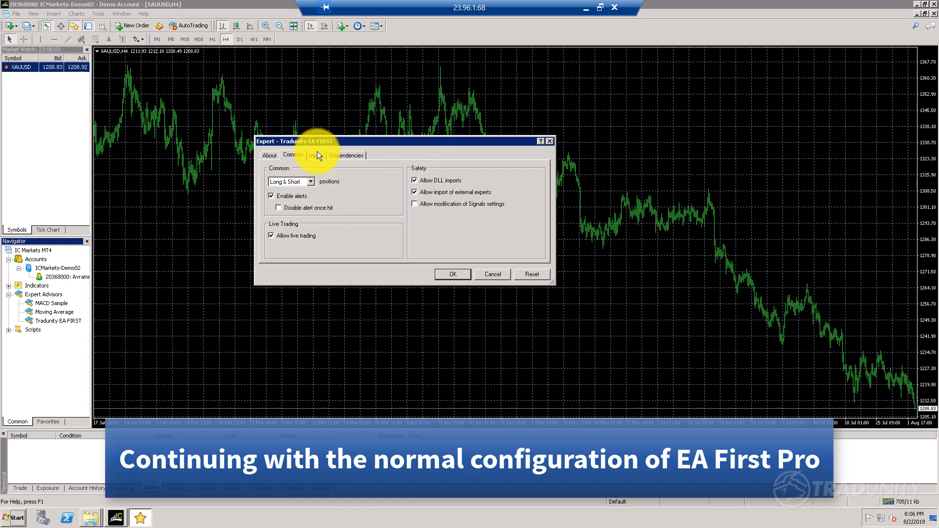
left_click(316, 155)
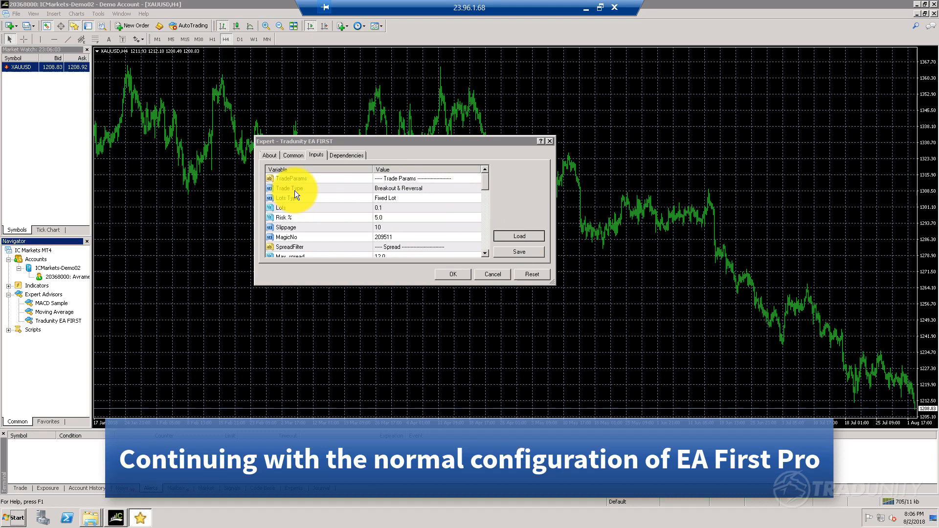
left_click(519, 236)
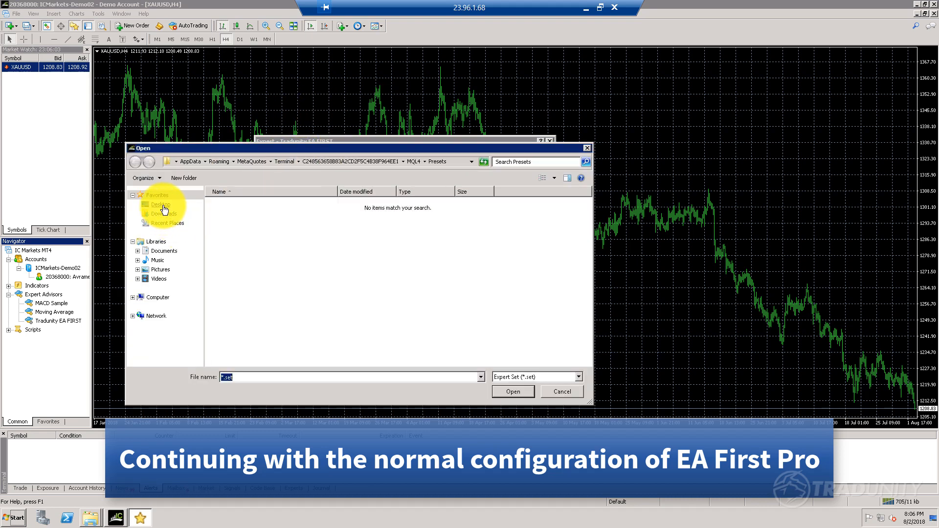
left_click(160, 204)
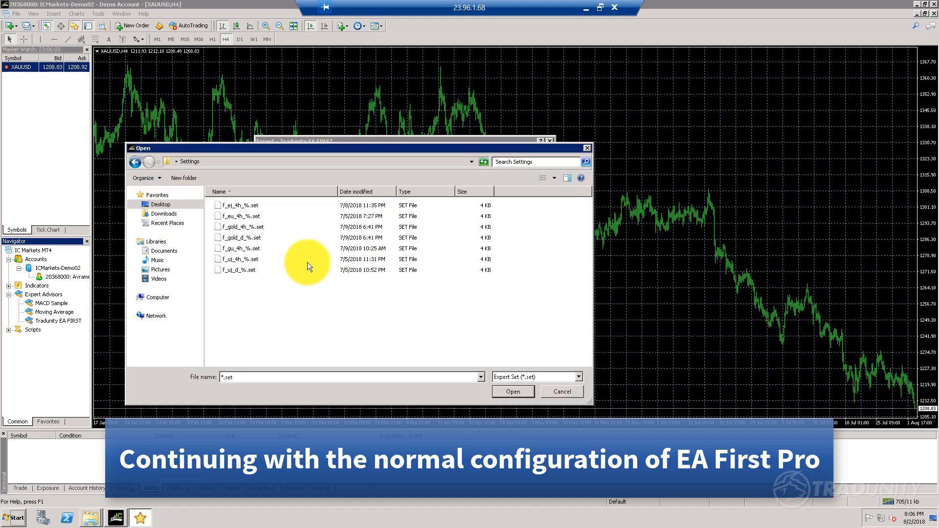
left_click(242, 227)
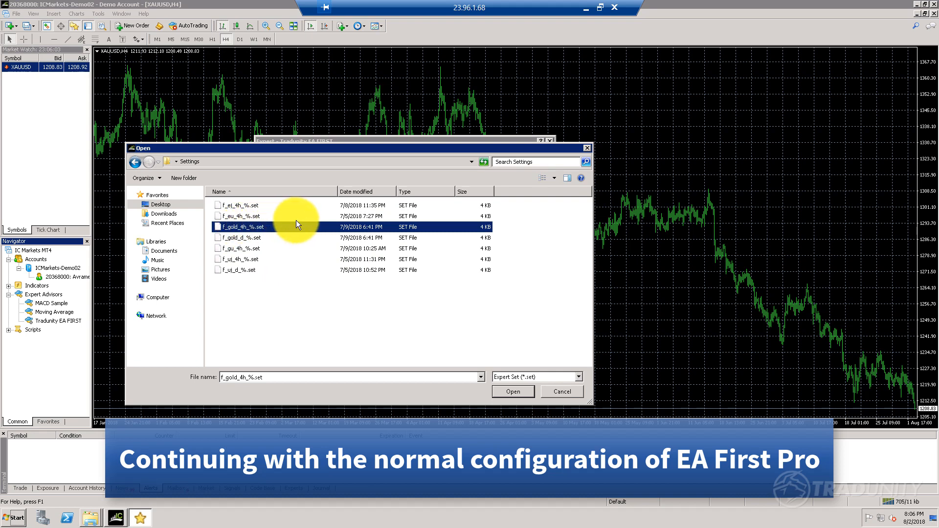
left_click(512, 391)
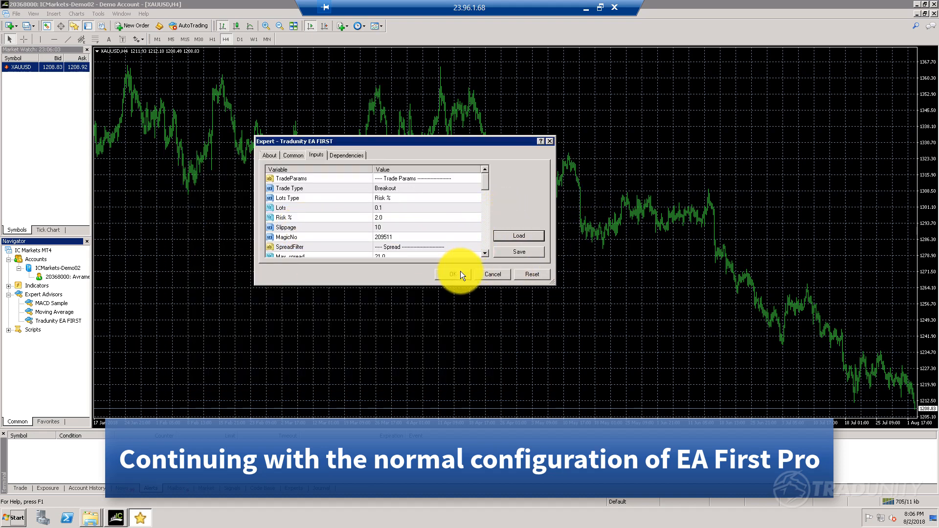
left_click(452, 273)
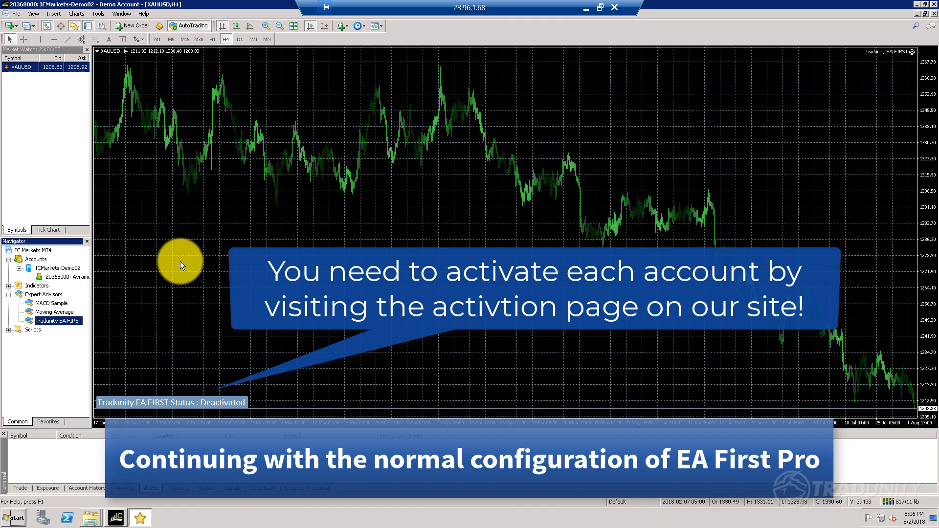
mouse_move(264, 402)
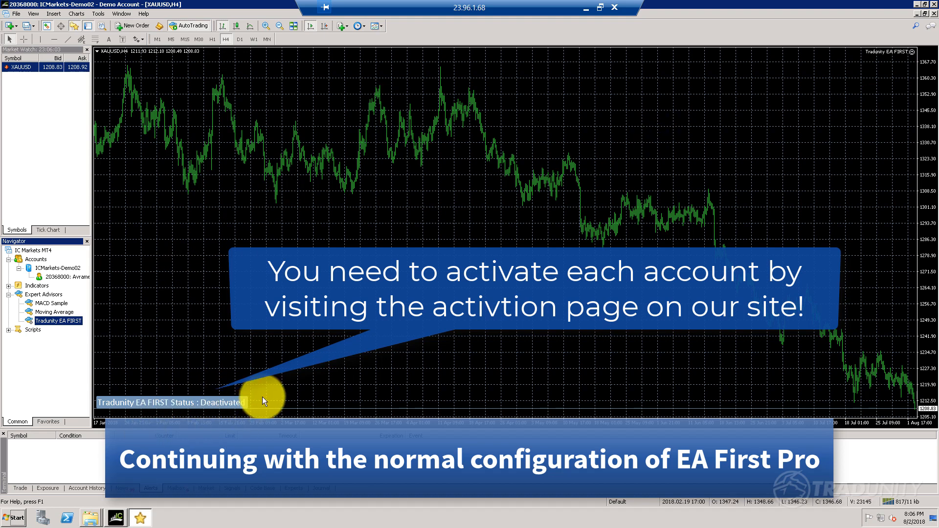
Step: Switch the gold chart to H1 and confirm Tradunity EA FIRST shows Status: Activated
left_click(211, 40)
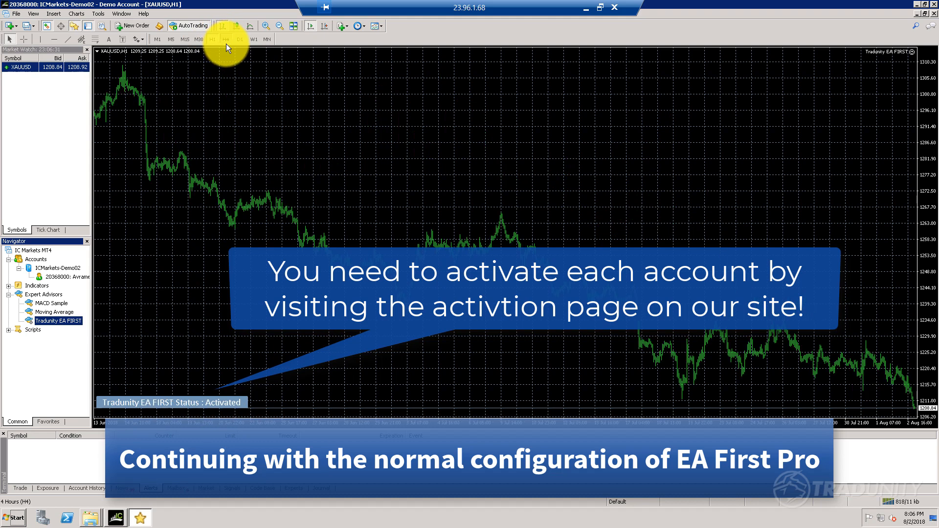
left_click(228, 39)
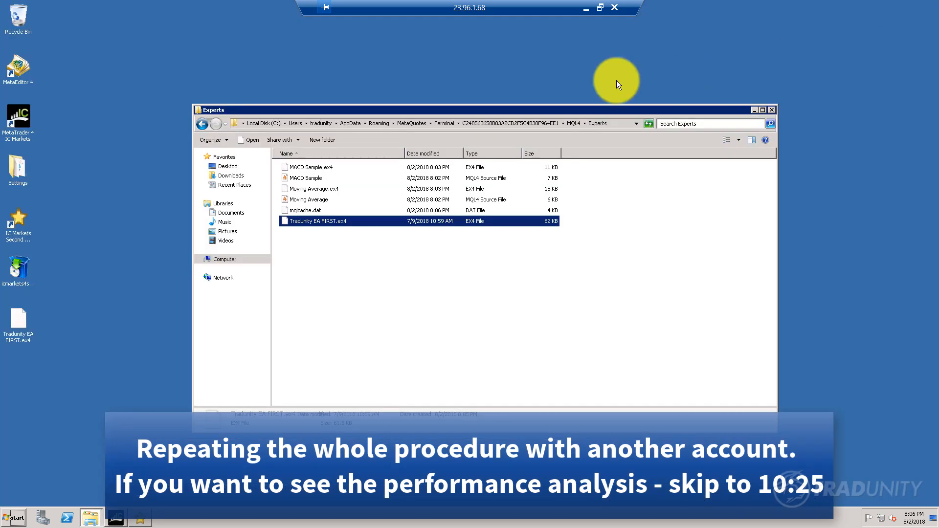
mouse_move(754, 111)
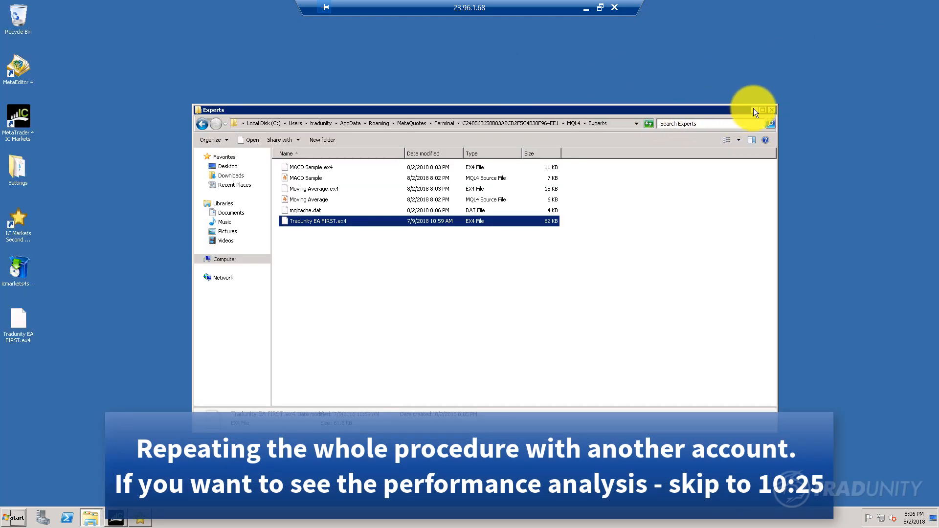
Step: Close the Experts window and open the MetaTrader 4 IC Markets shortcut's Properties
left_click(770, 109)
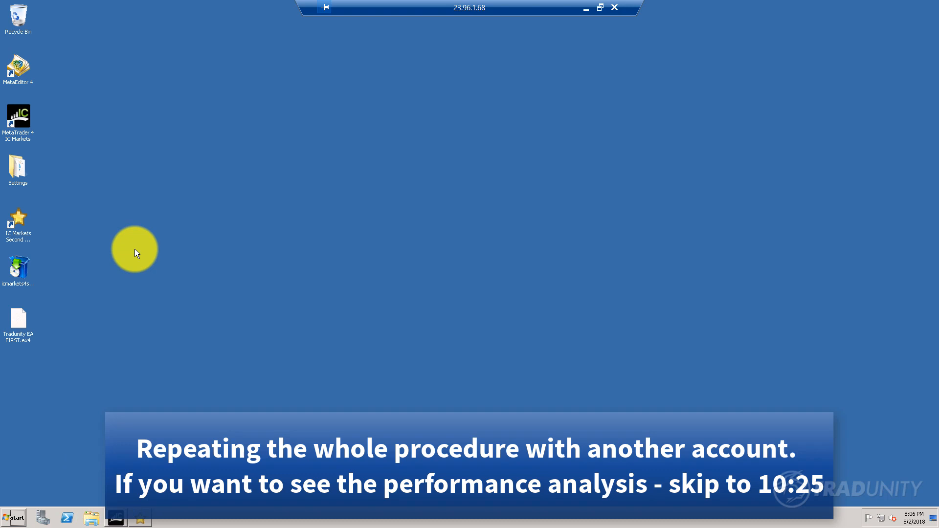
right_click(17, 116)
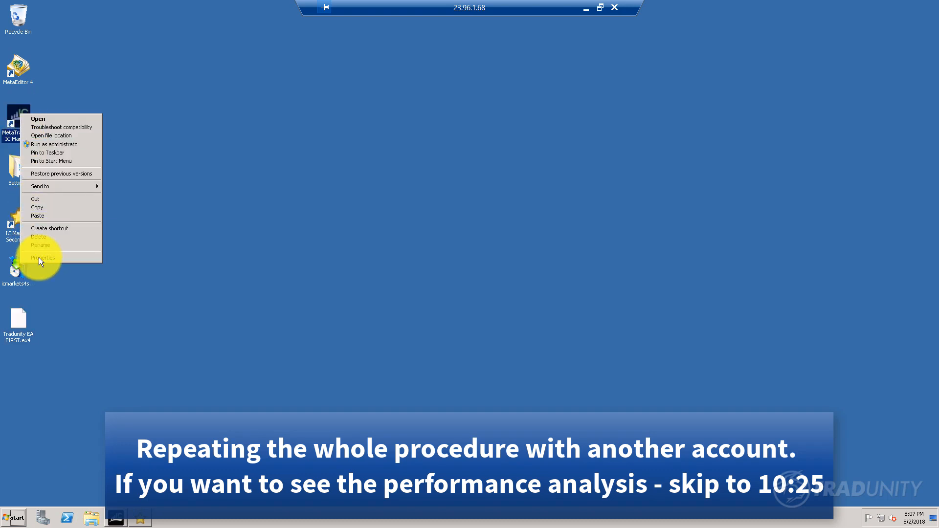
left_click(40, 257)
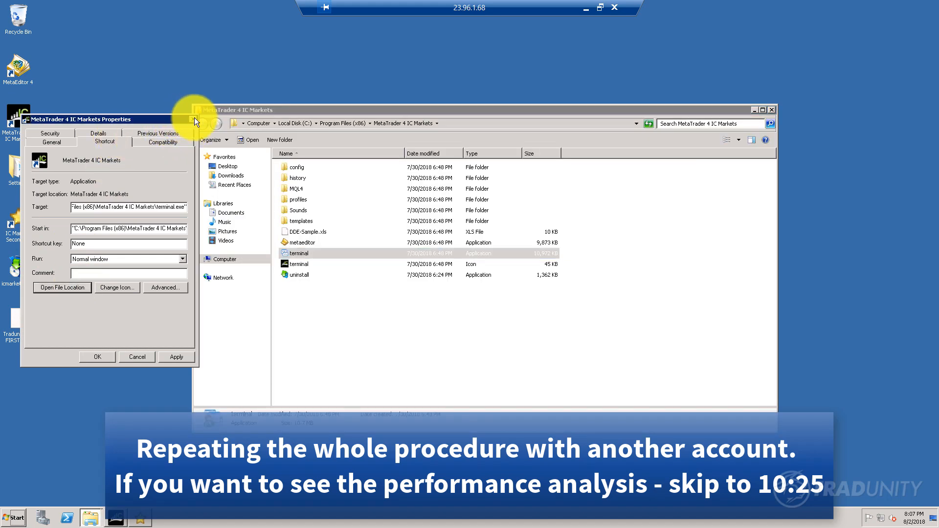
Step: Paste a copy of the MetaTrader 4 IC Markets folder into Program Files (x86) for the 3rd account
left_click(195, 122)
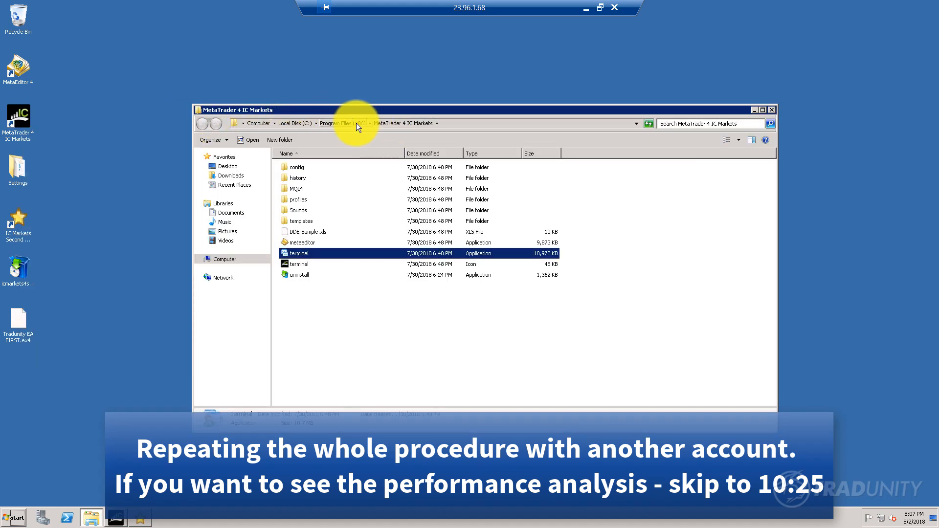
left_click(338, 123)
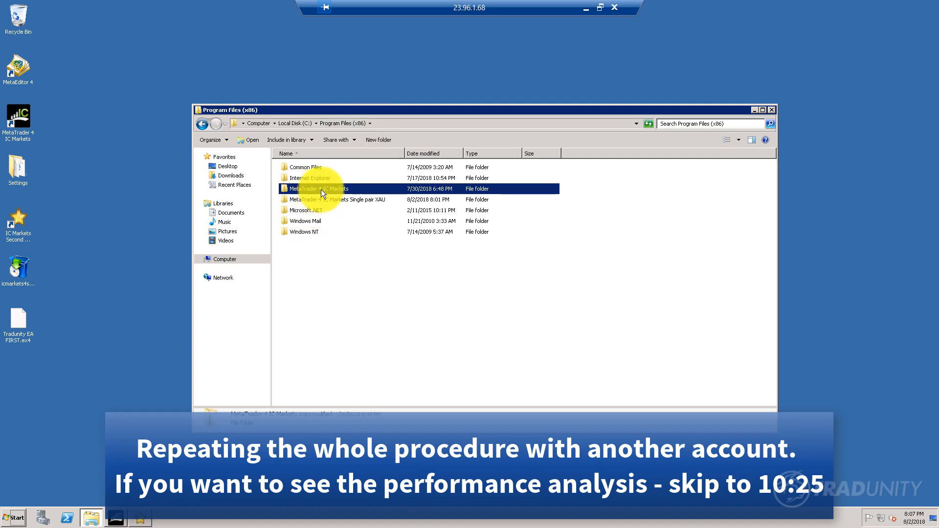
mouse_move(343, 268)
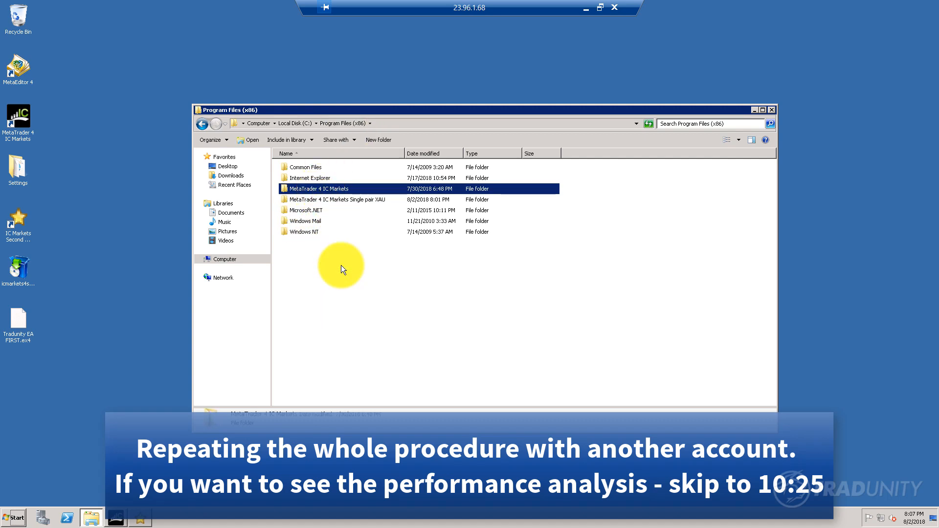
right_click(341, 268)
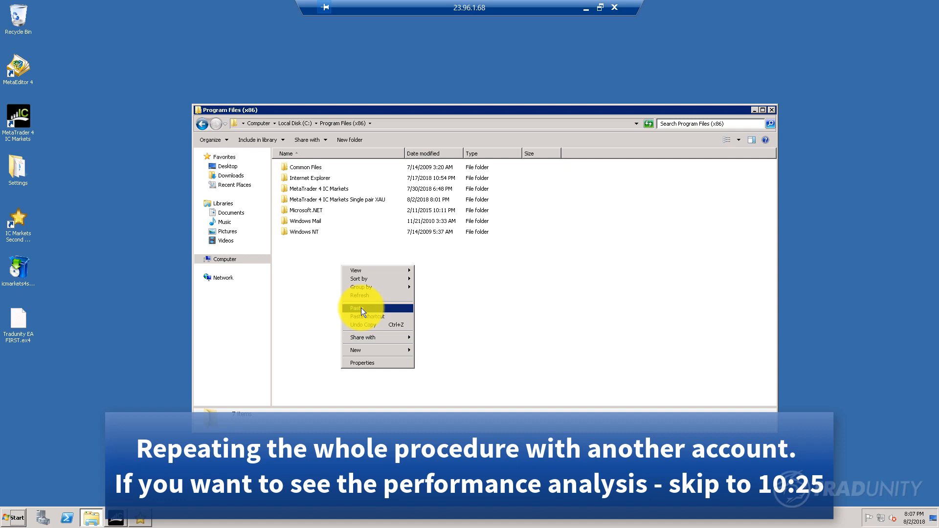
left_click(355, 307)
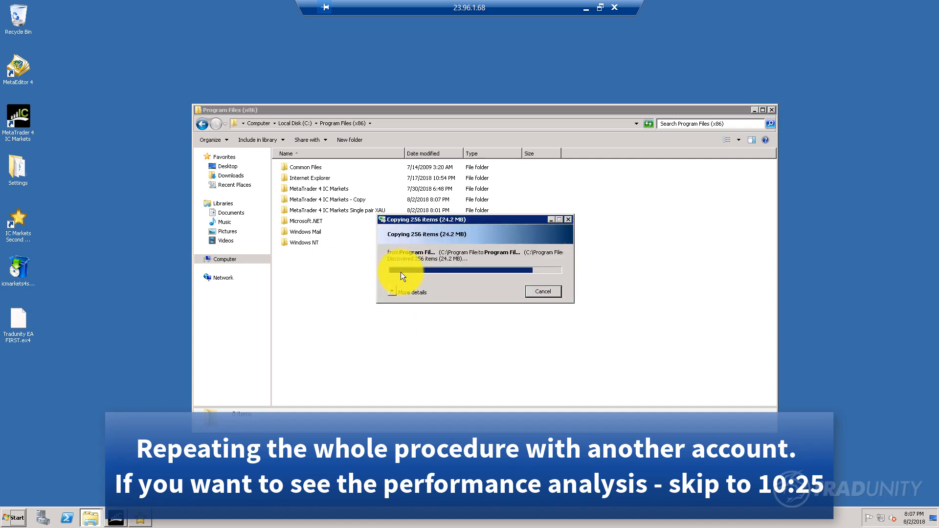
left_click(327, 198)
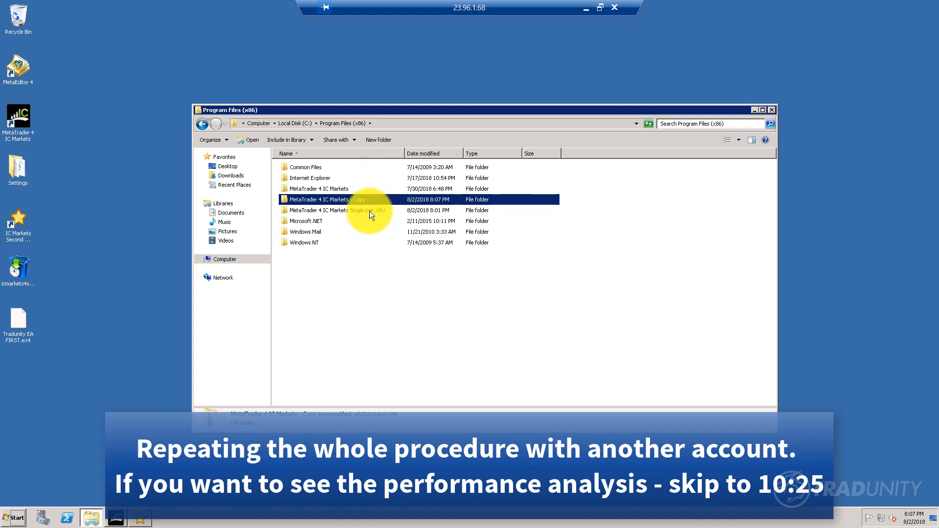
right_click(371, 200)
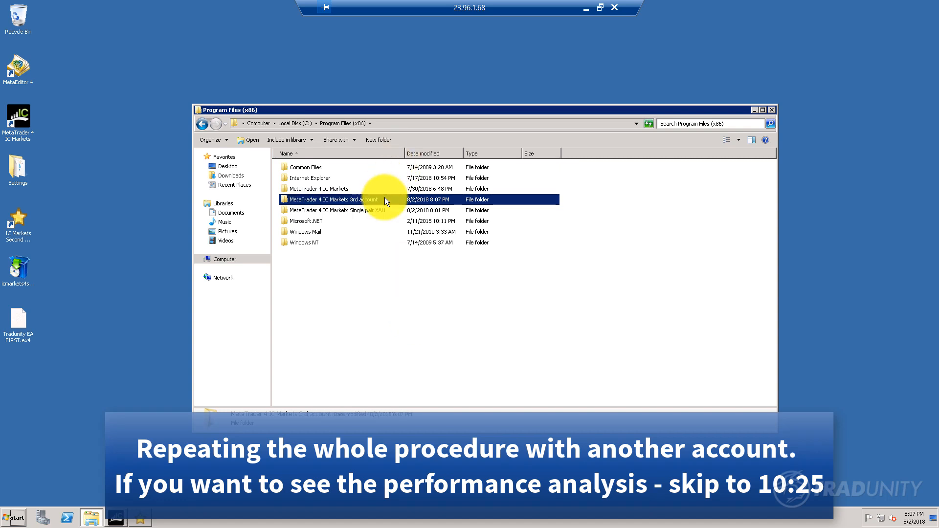
Step: Send the 3rd account's terminal.exe to the desktop as a shortcut and check its Target
double_click(331, 199)
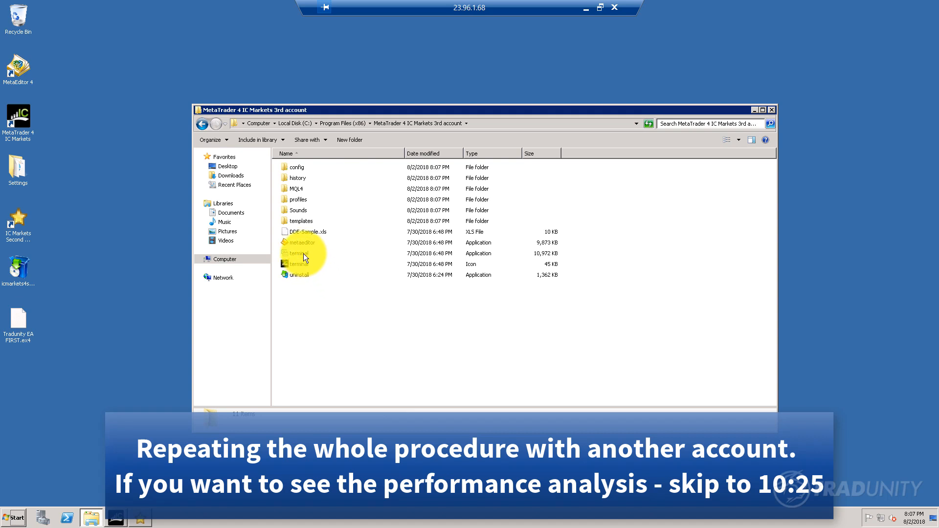
left_click(299, 254)
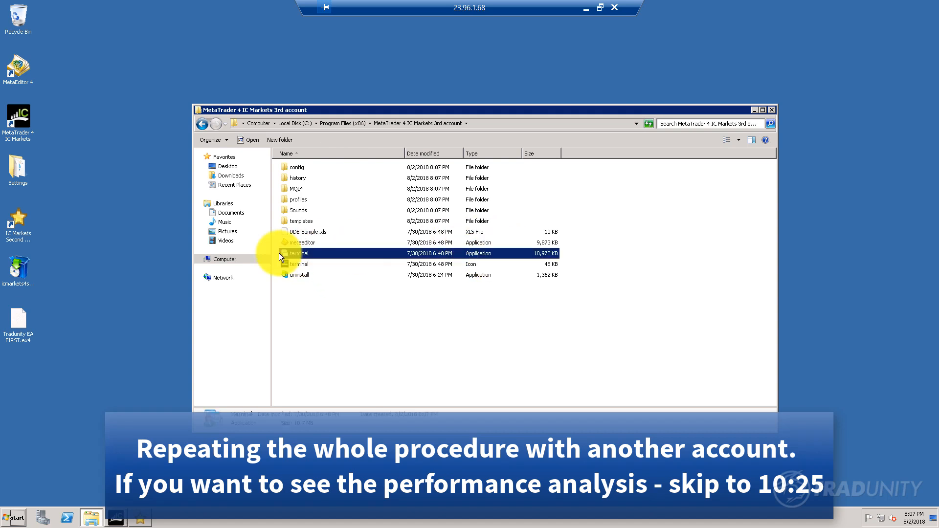
right_click(299, 254)
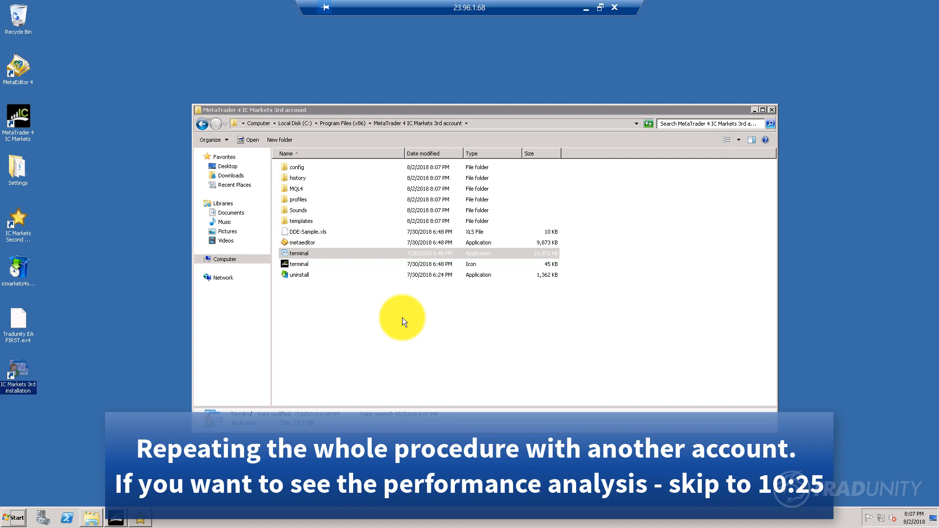
mouse_move(22, 373)
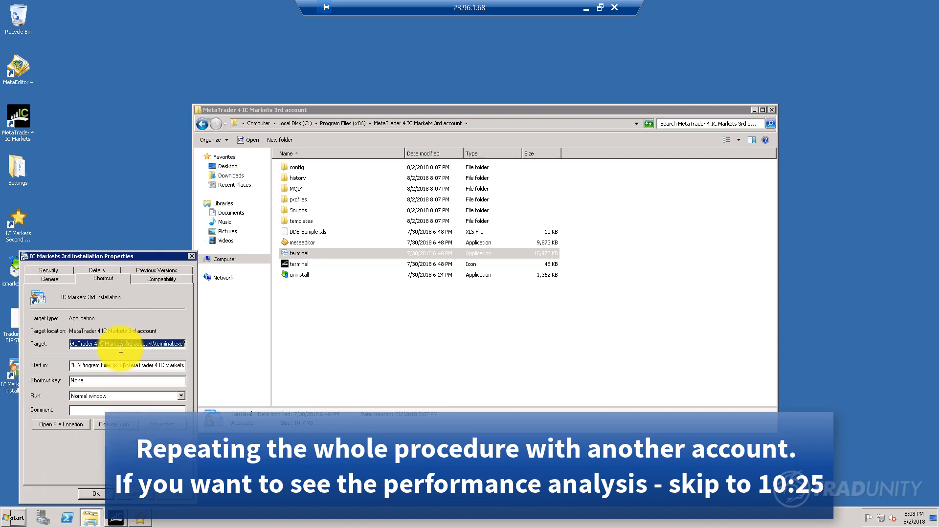
left_click(115, 424)
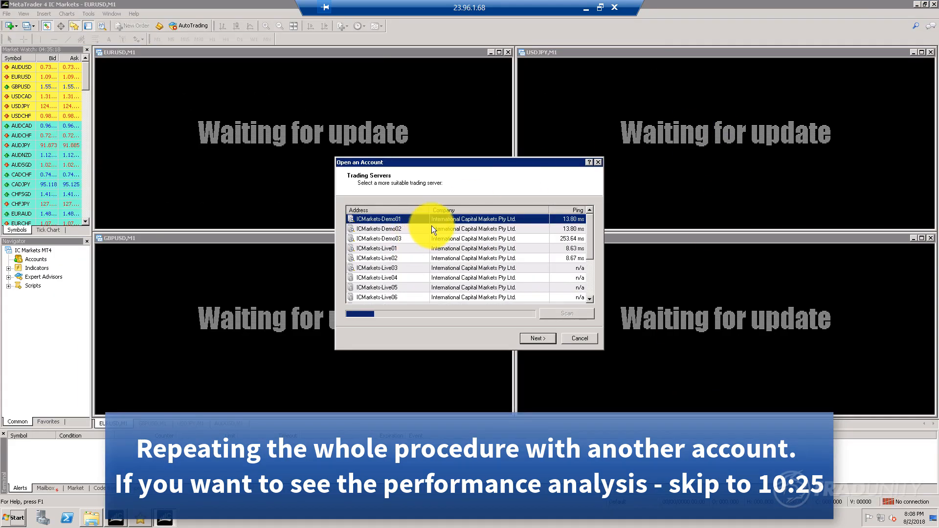
Step: Log in to existing account 203 on ICMarkets-Demo02 with its password
left_click(392, 228)
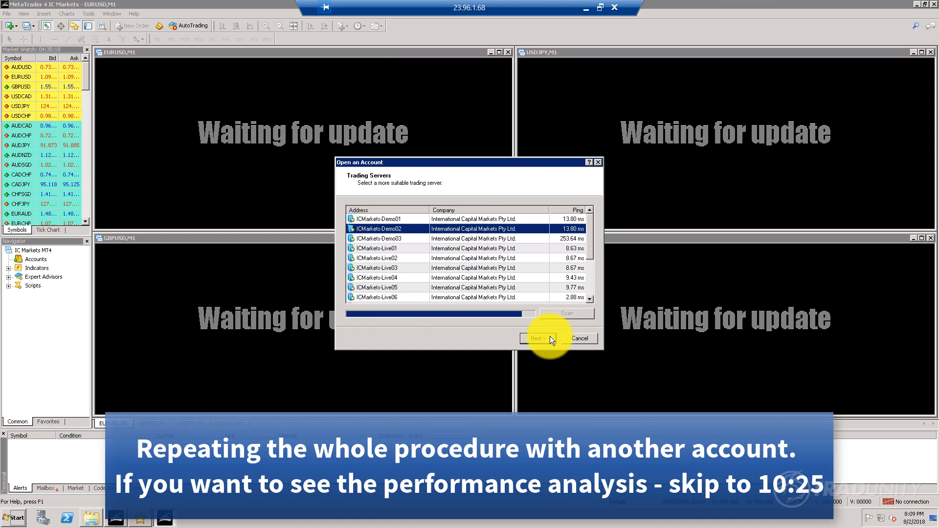
left_click(538, 339)
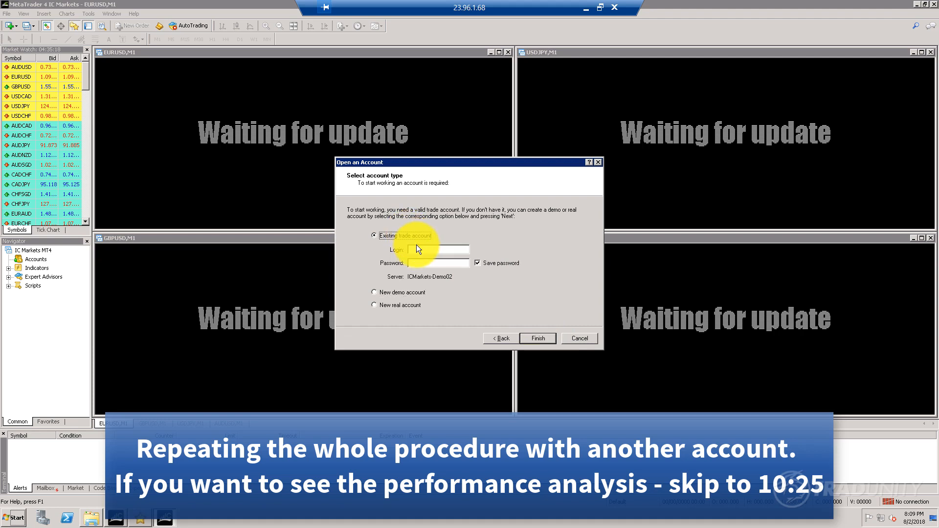
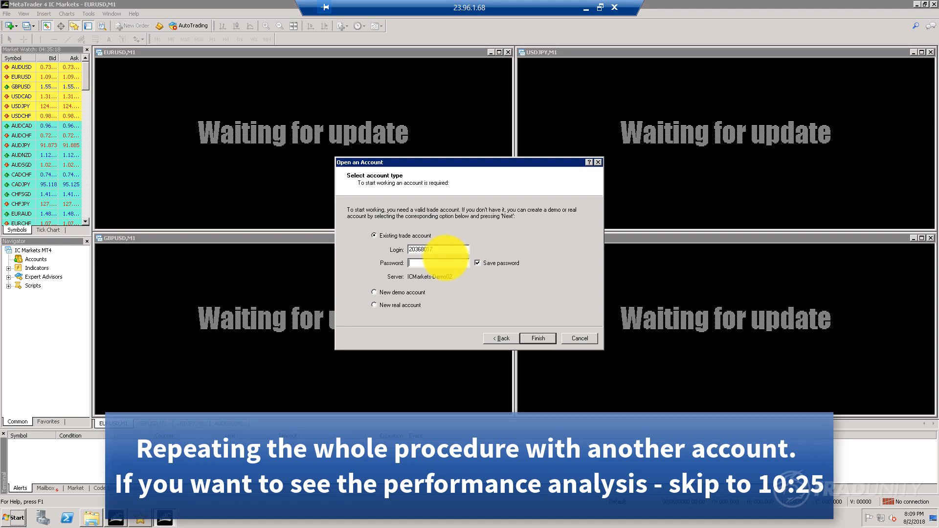
type("password")
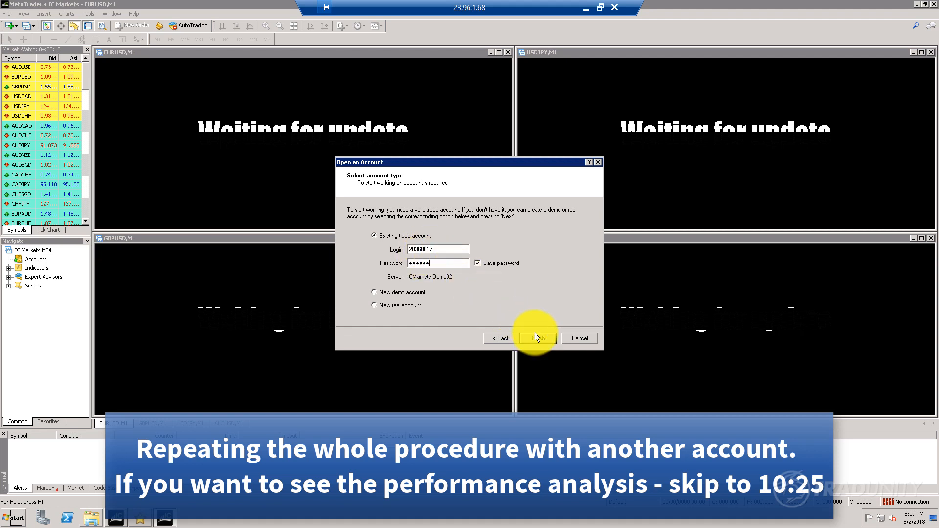
left_click(537, 338)
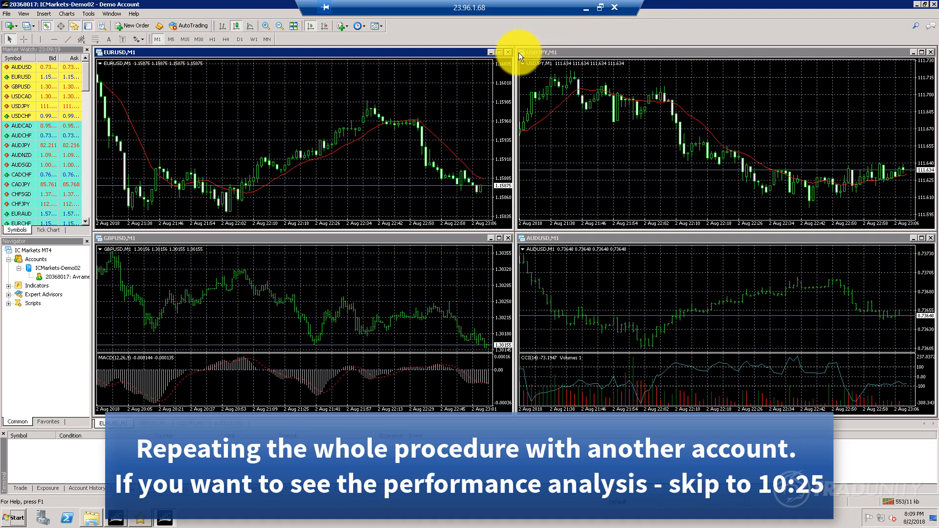
Step: Close the EURUSD and USDJPY charts, hide all Market Watch symbols, and open View > Symbols
left_click(507, 51)
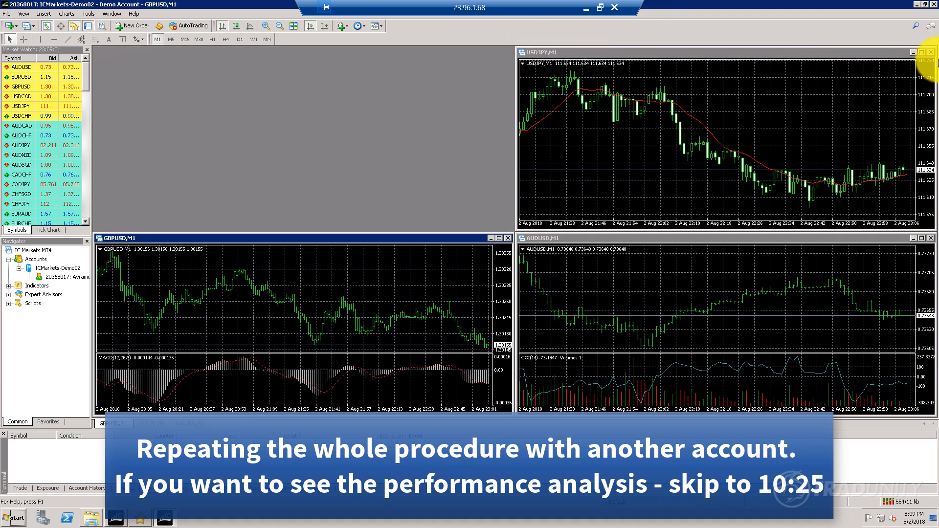
left_click(932, 50)
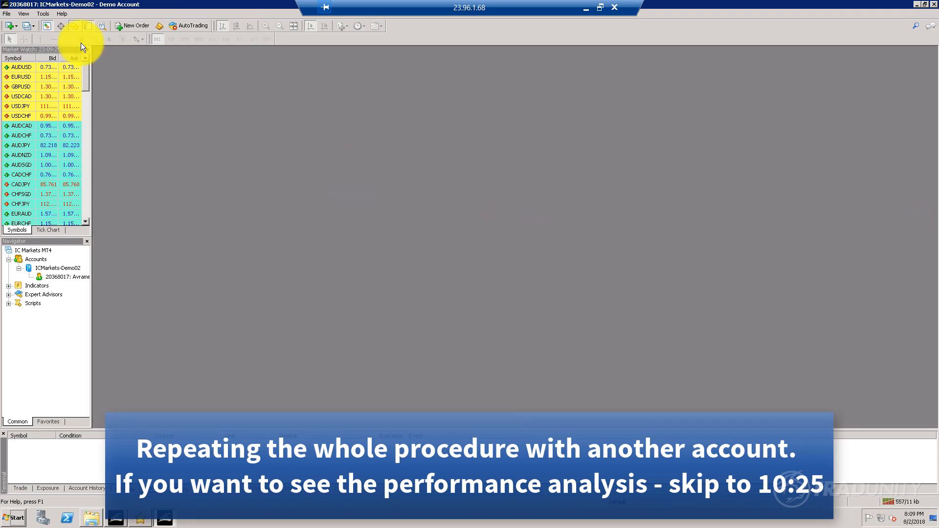
right_click(25, 71)
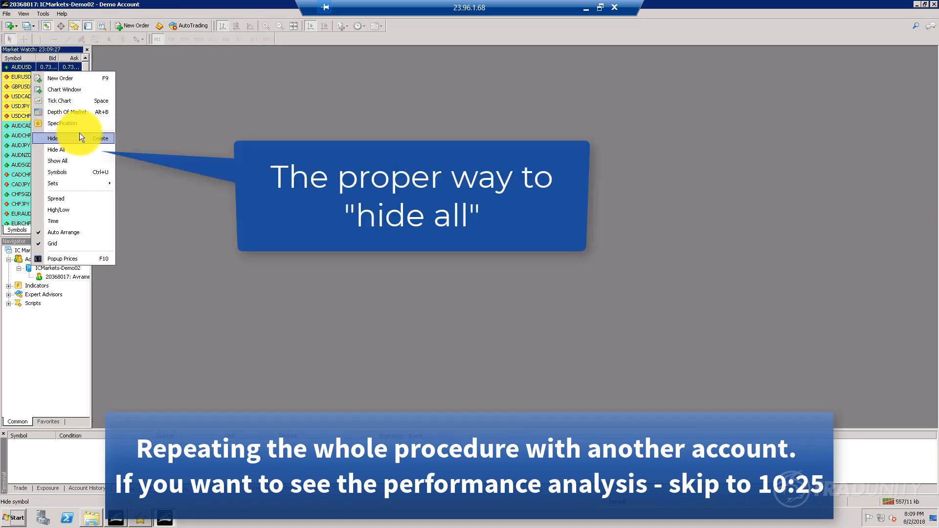
left_click(52, 138)
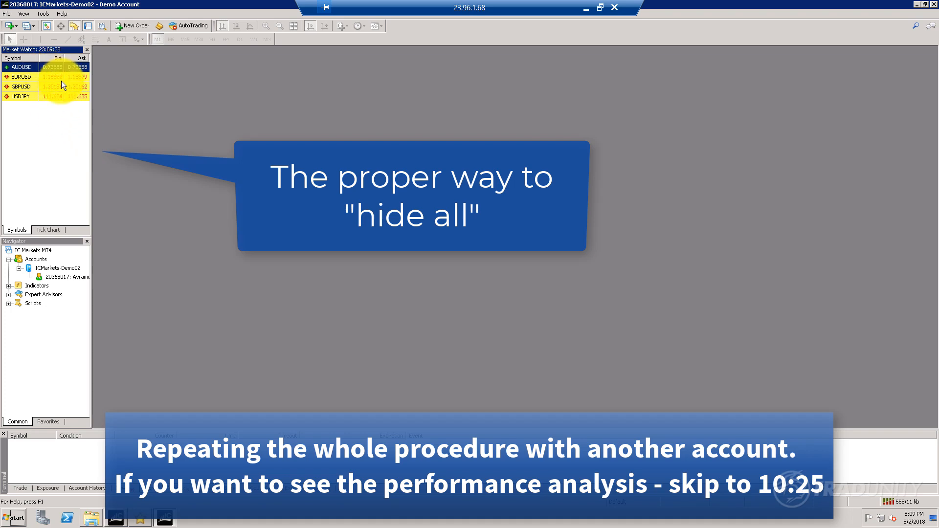
right_click(53, 91)
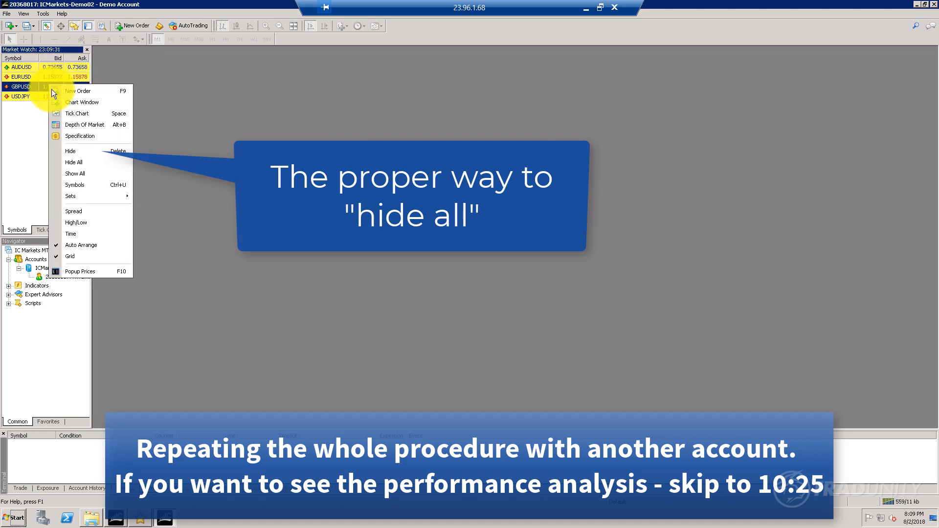
left_click(73, 161)
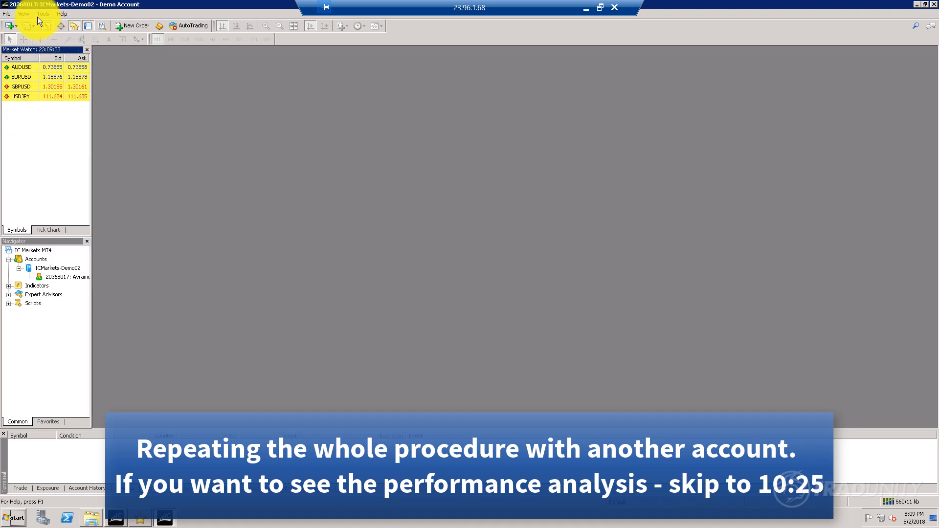
right_click(34, 78)
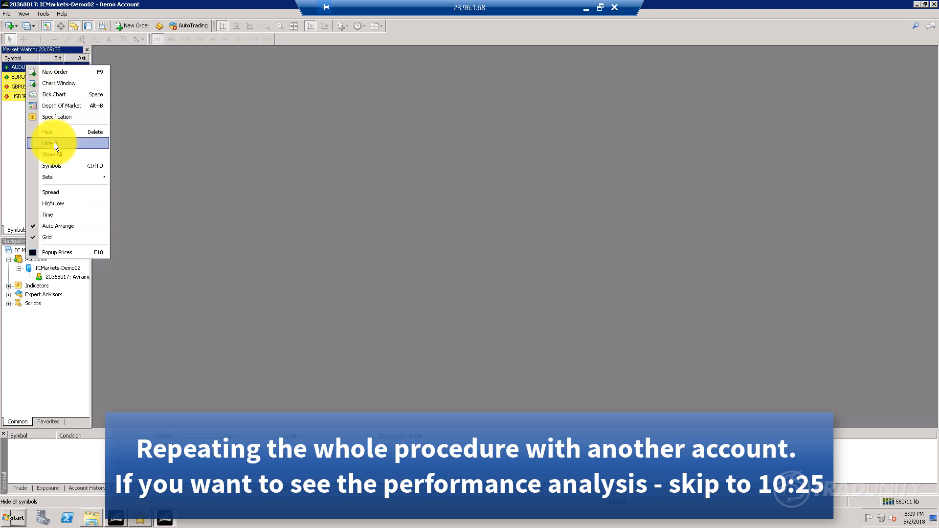
left_click(50, 142)
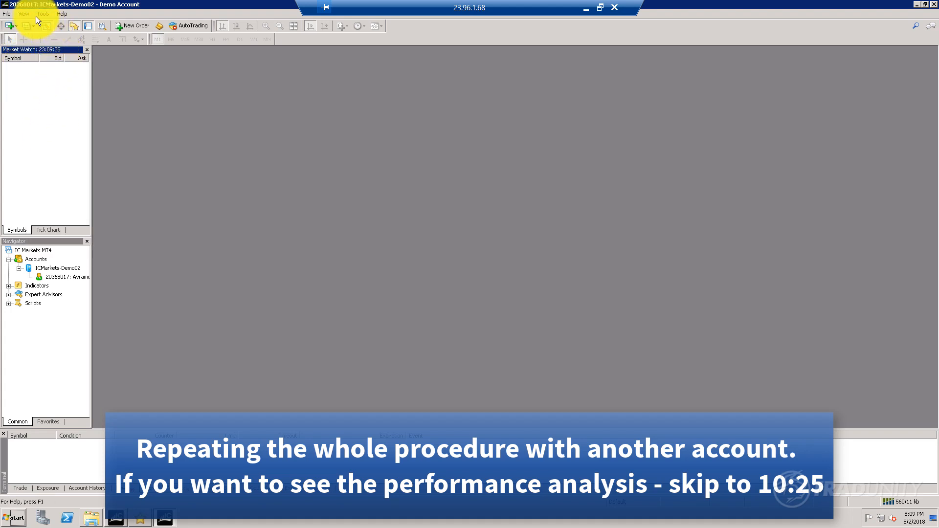
left_click(30, 12)
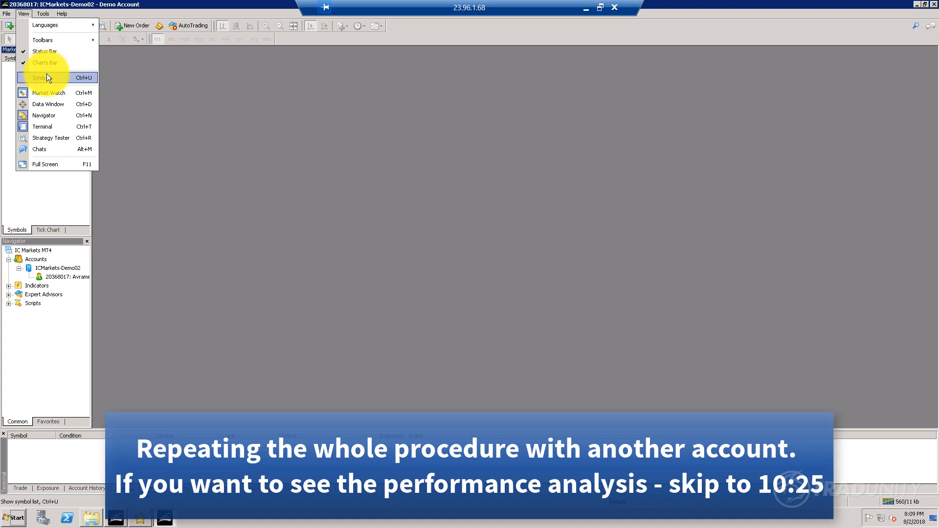
left_click(44, 78)
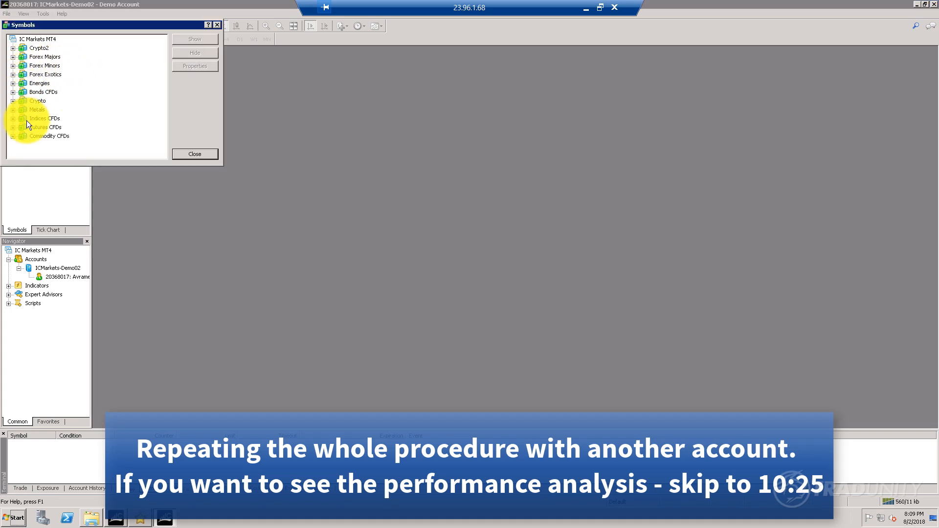
Step: Expand Forex Majors in Symbols and show GBPUSD in Market Watch
left_click(12, 56)
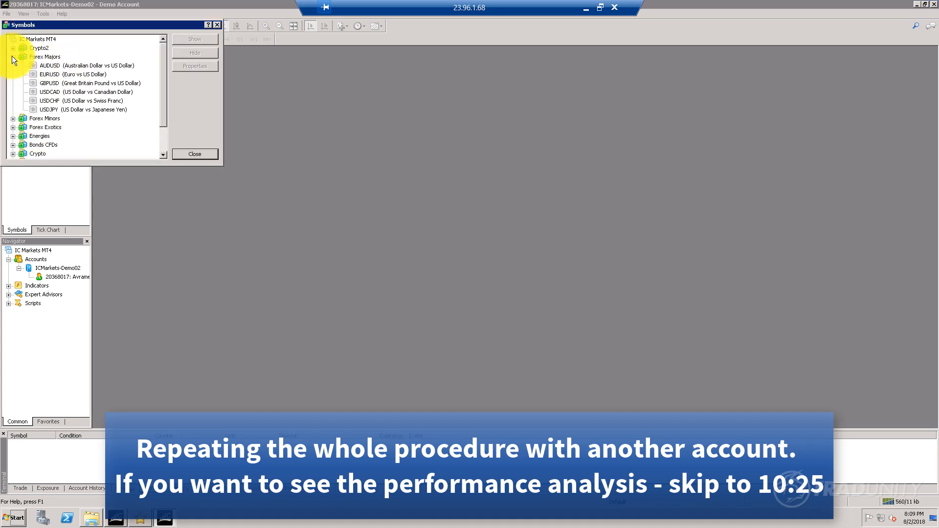
left_click(88, 82)
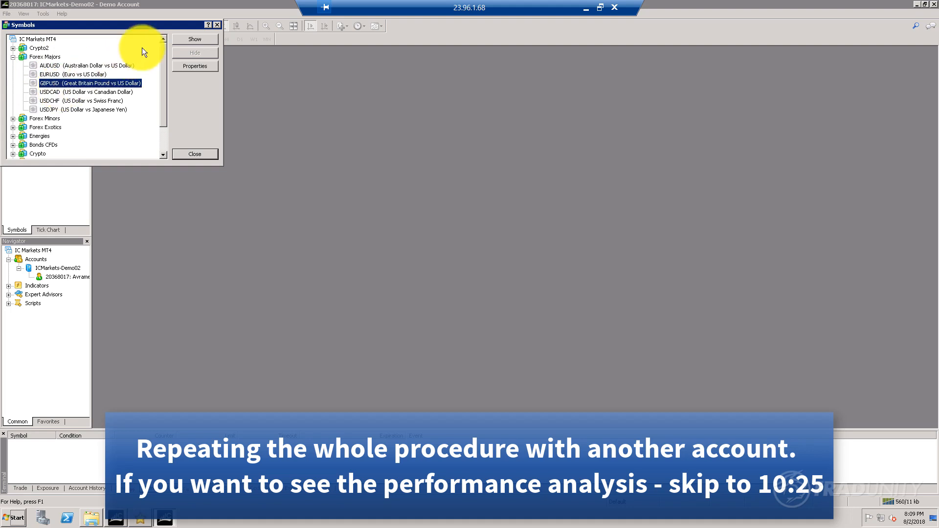
left_click(195, 154)
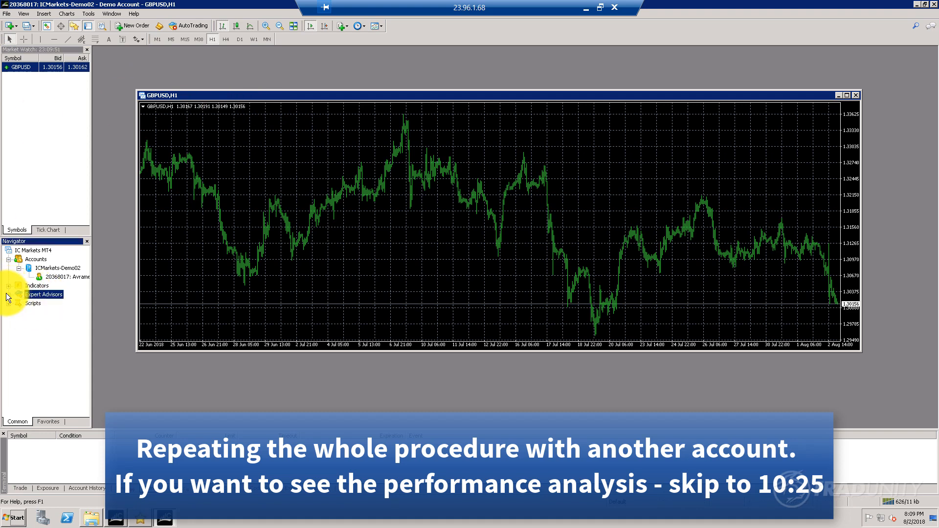
Step: Open the third terminal's data folder and navigate into MQL4 > Experts
left_click(7, 11)
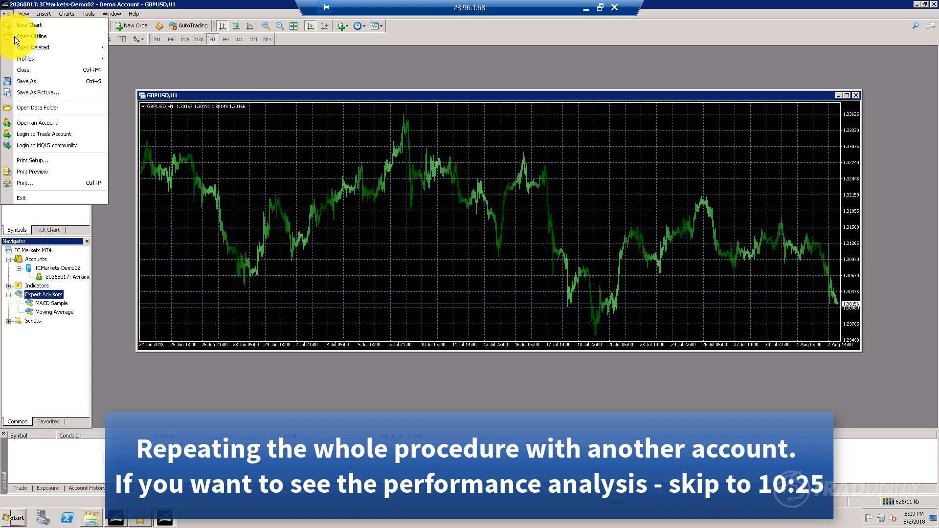
left_click(37, 108)
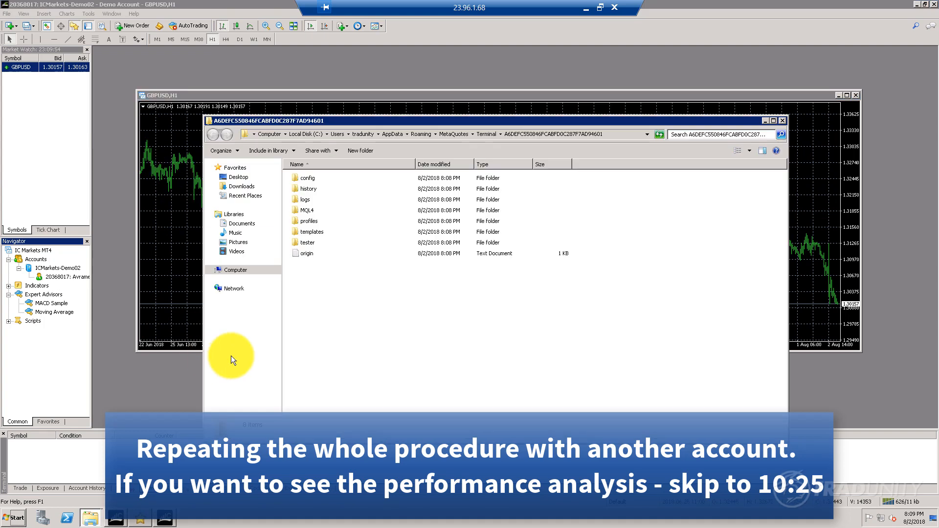
mouse_move(919, 19)
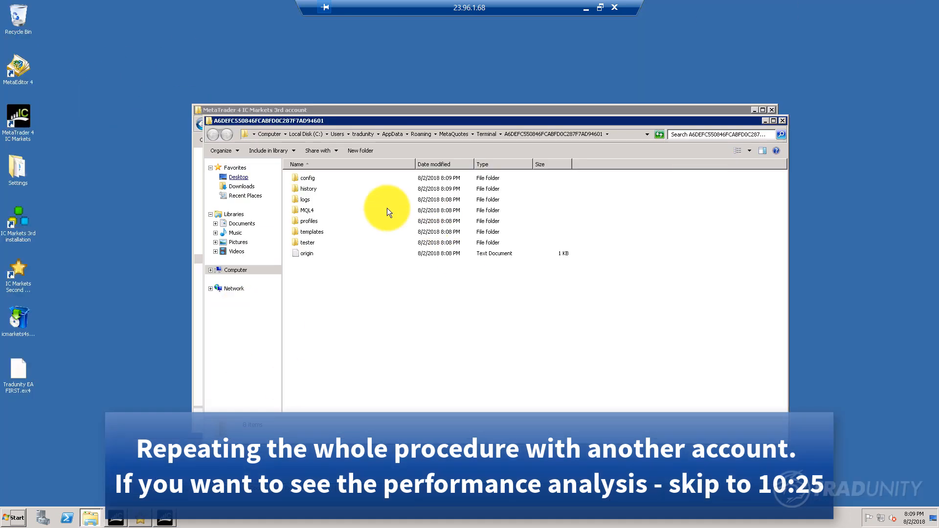
double_click(307, 209)
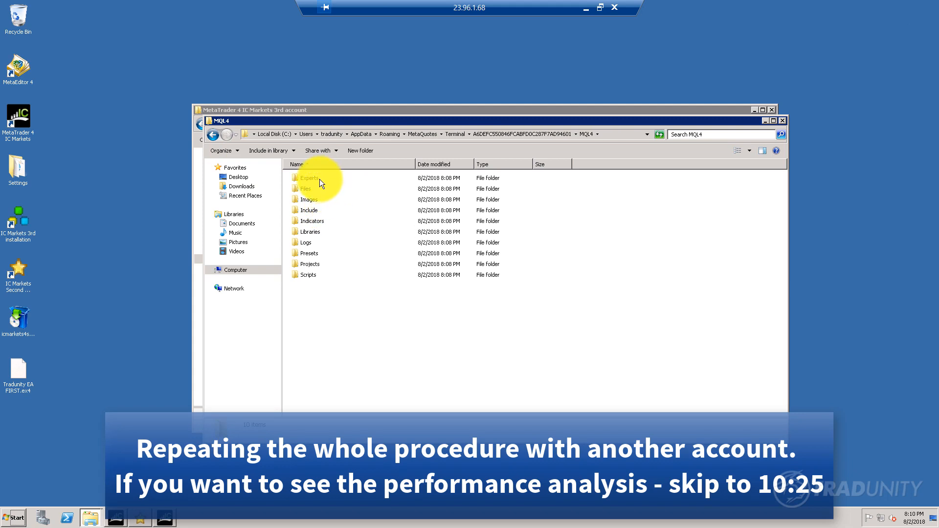
double_click(309, 177)
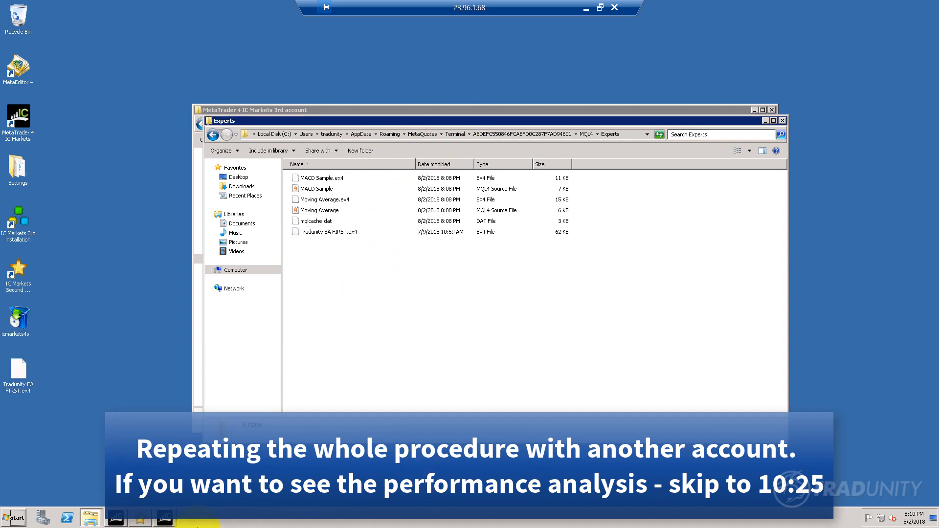
mouse_move(162, 471)
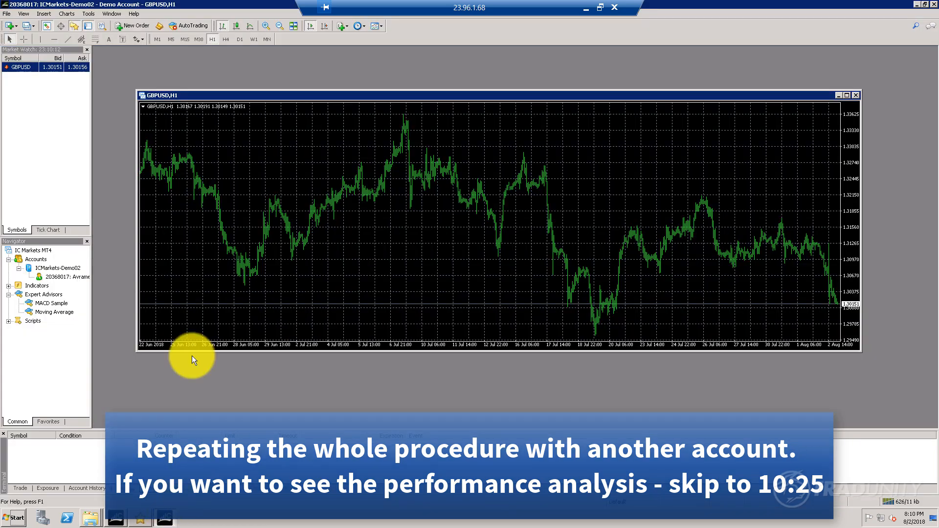
mouse_move(457, 229)
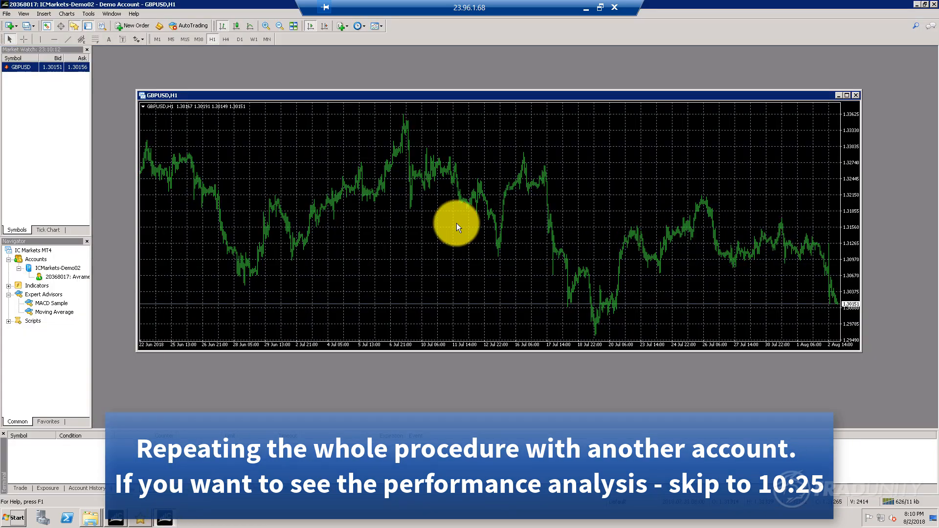
mouse_move(229, 44)
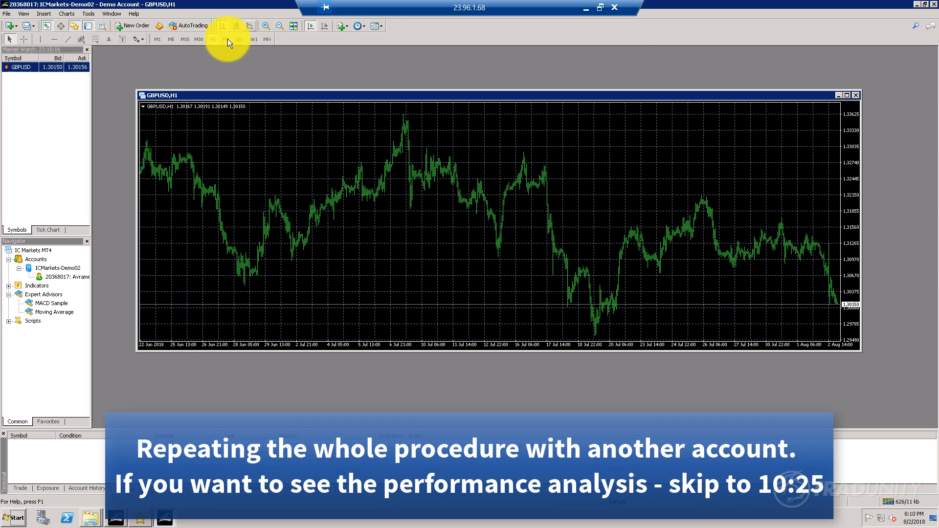
Step: Switch the GBPUSD chart to H4 and refresh the Expert Advisors list
left_click(225, 39)
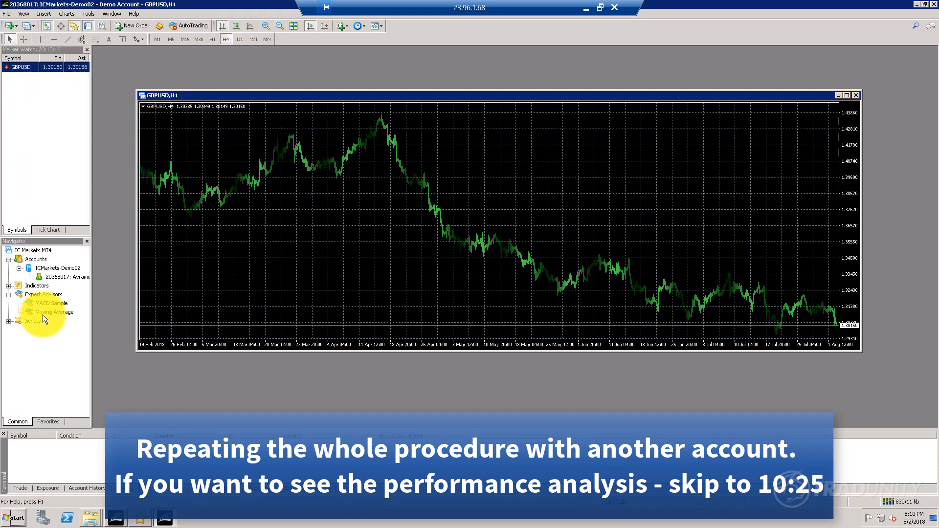
right_click(43, 294)
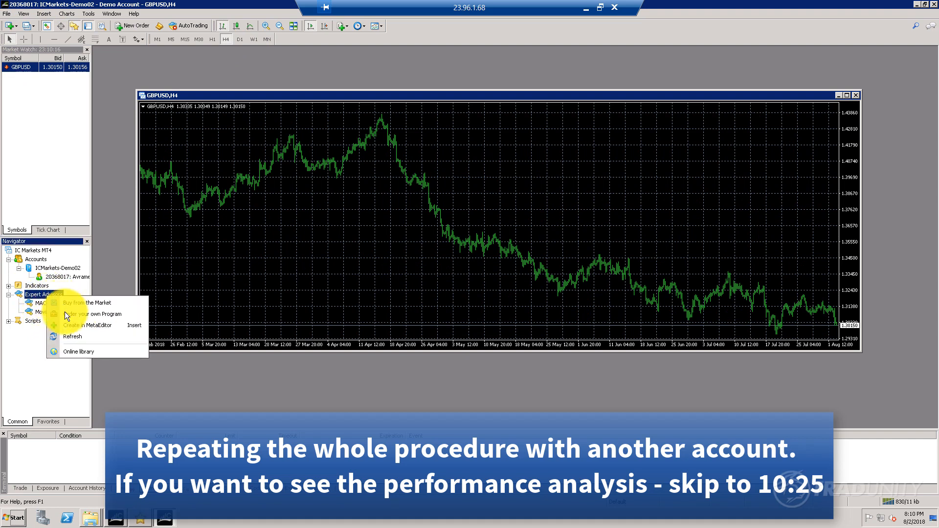
left_click(72, 336)
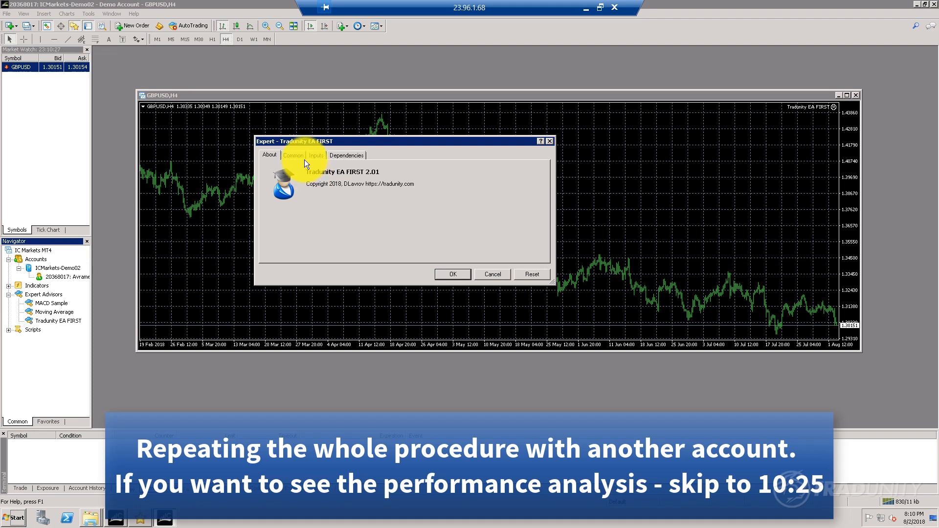
Step: Allow live trading and load the f_gu_4h_%.set preset from the Settings folder
left_click(293, 155)
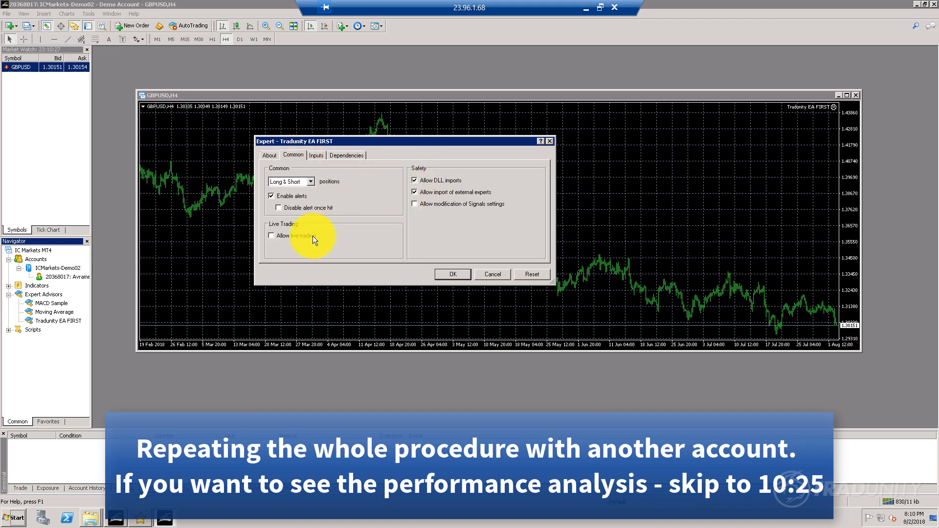
left_click(271, 236)
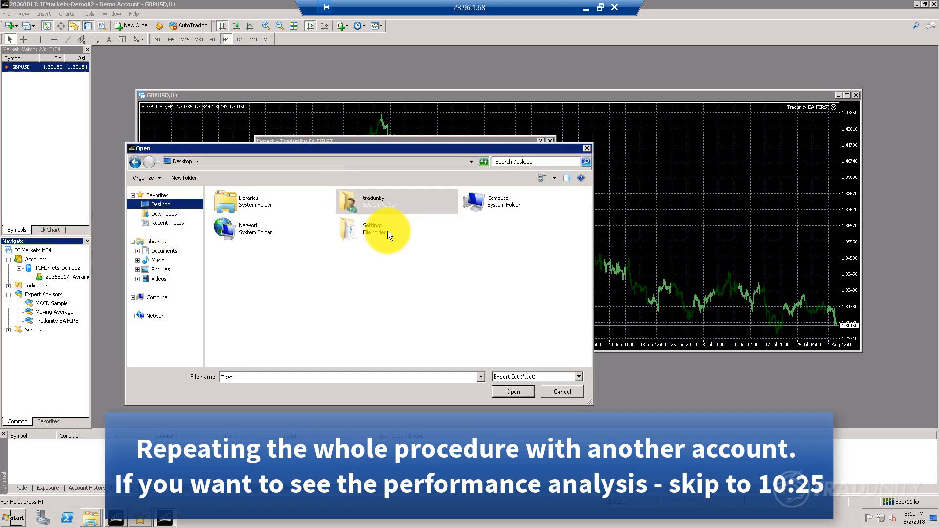
double_click(348, 228)
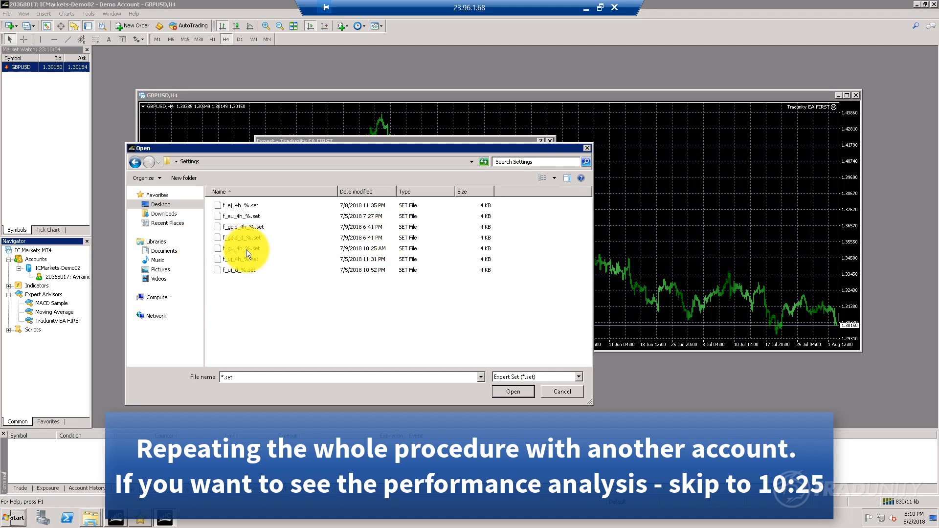
left_click(240, 248)
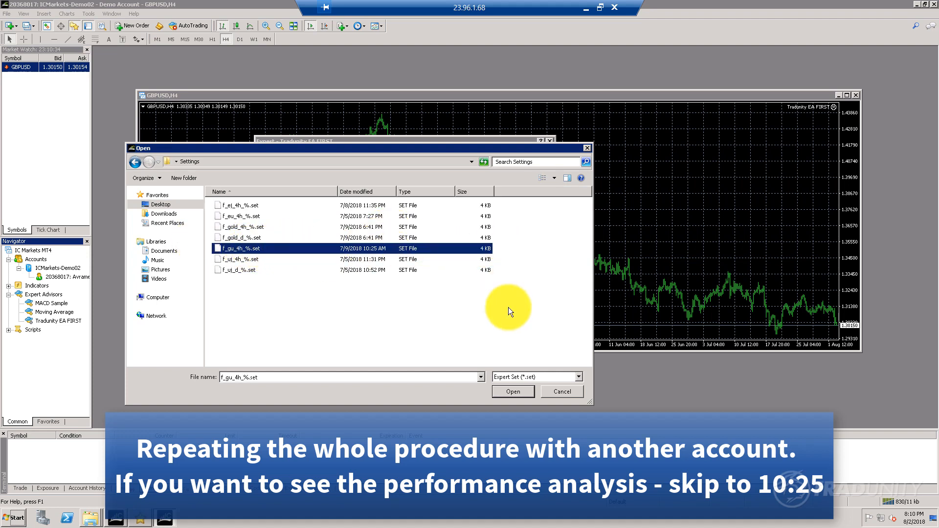
left_click(513, 391)
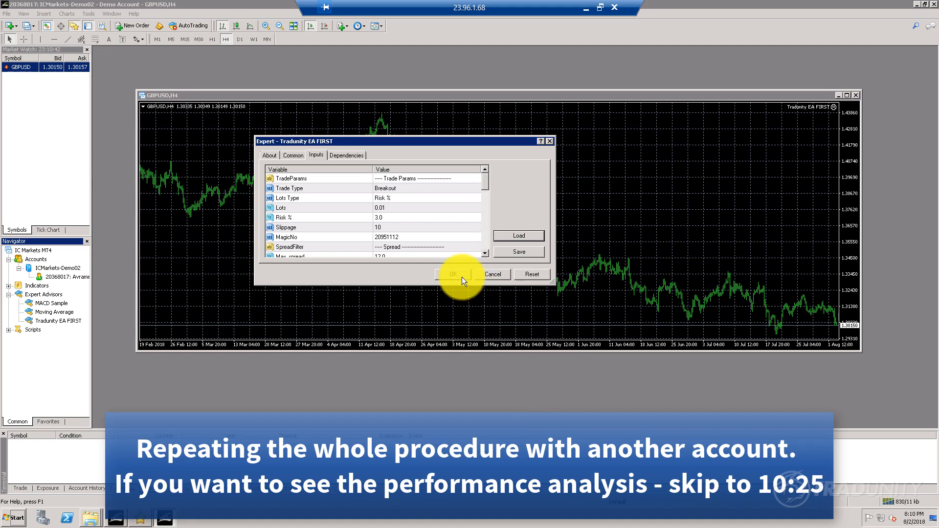
Step: Confirm the Tradunity EA FIRST properties with OK to activate it on GBPUSD H4
left_click(452, 274)
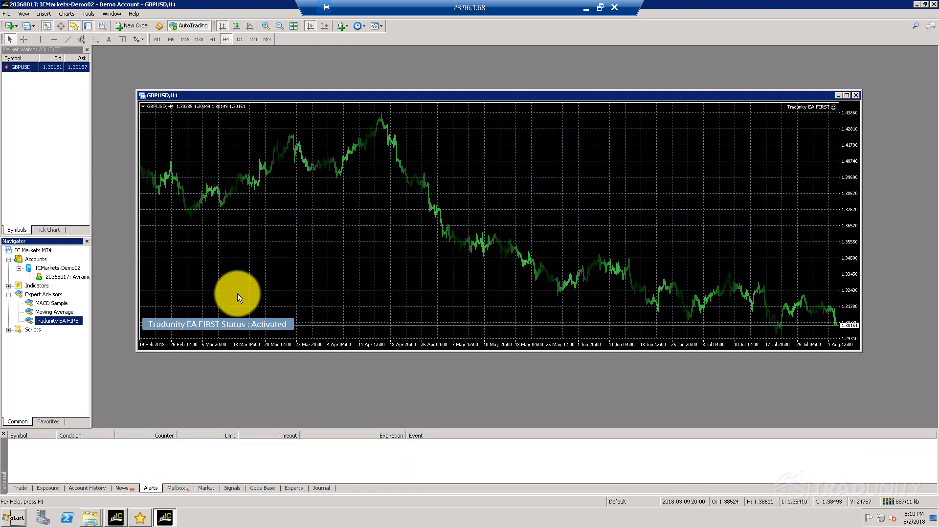
mouse_move(550, 365)
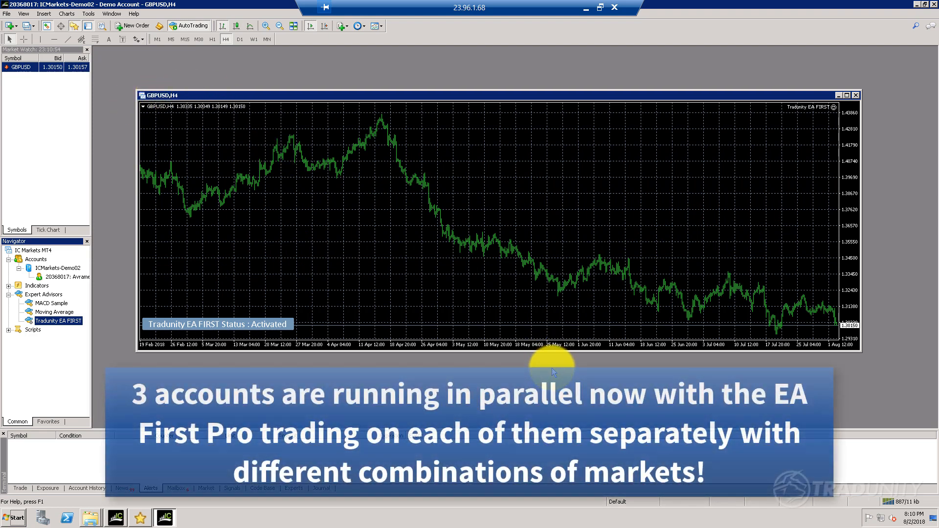
mouse_move(921, 7)
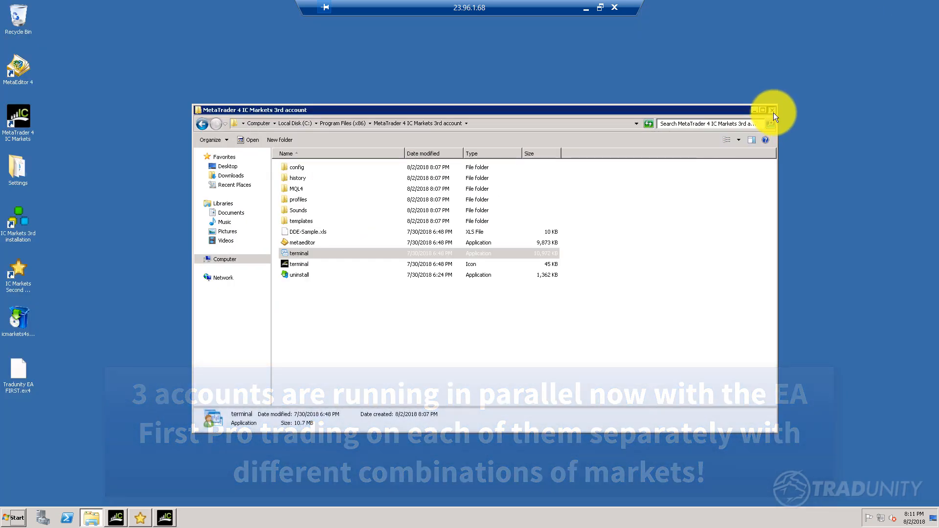
Step: Close the 3rd account folder and launch Task Manager via a Start menu search for 'task'
left_click(771, 110)
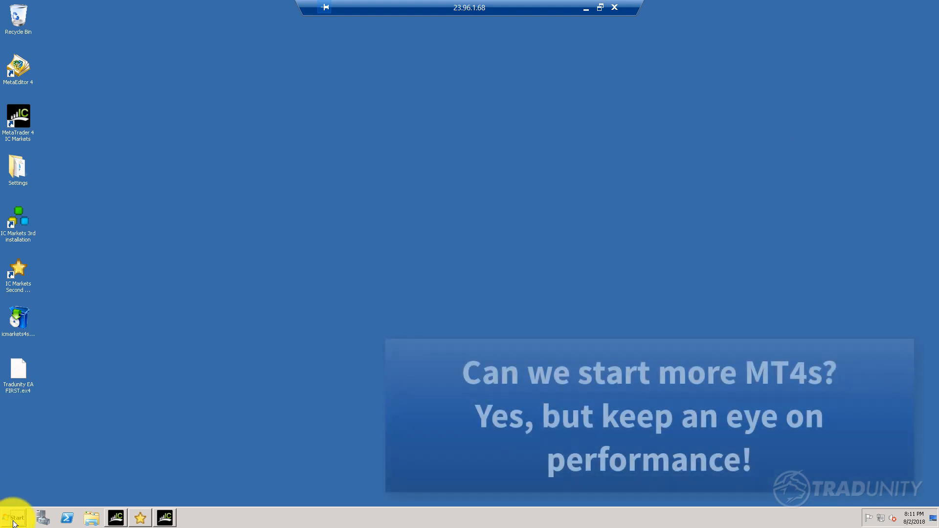
left_click(16, 517)
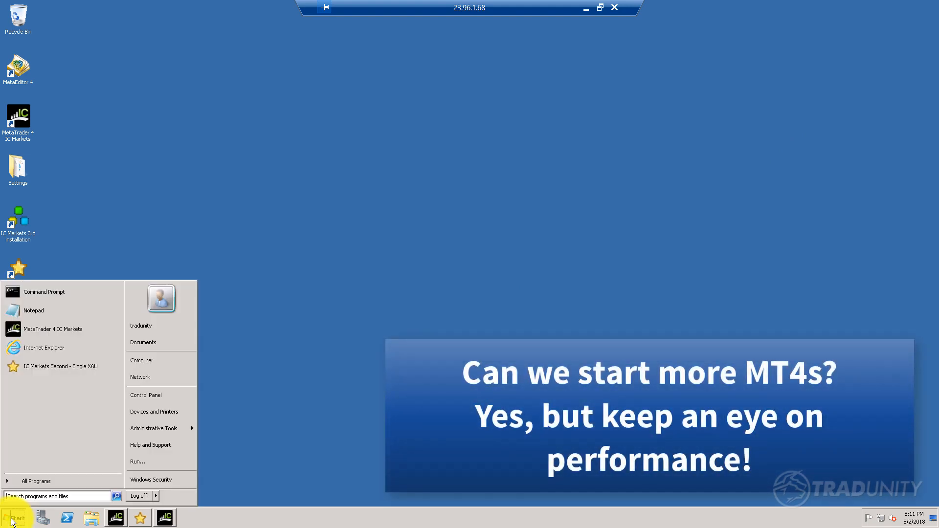
type("task manager")
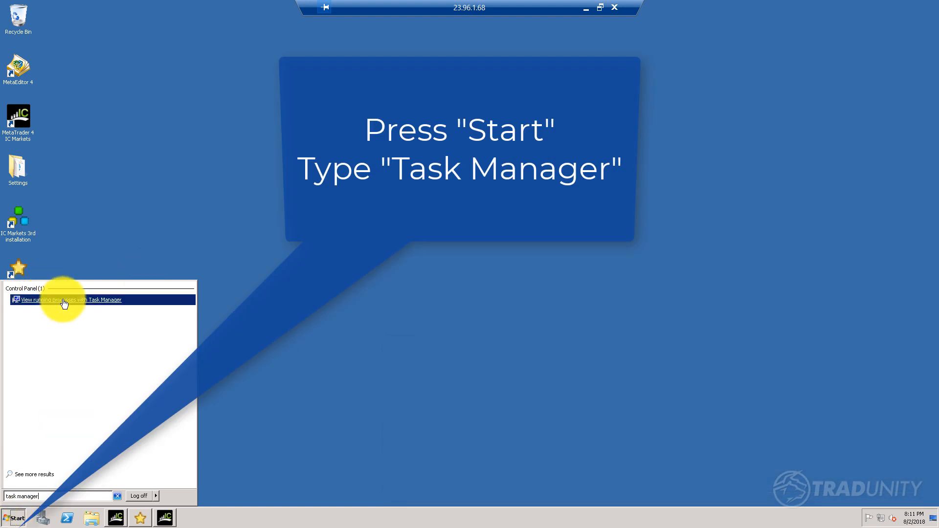
left_click(70, 299)
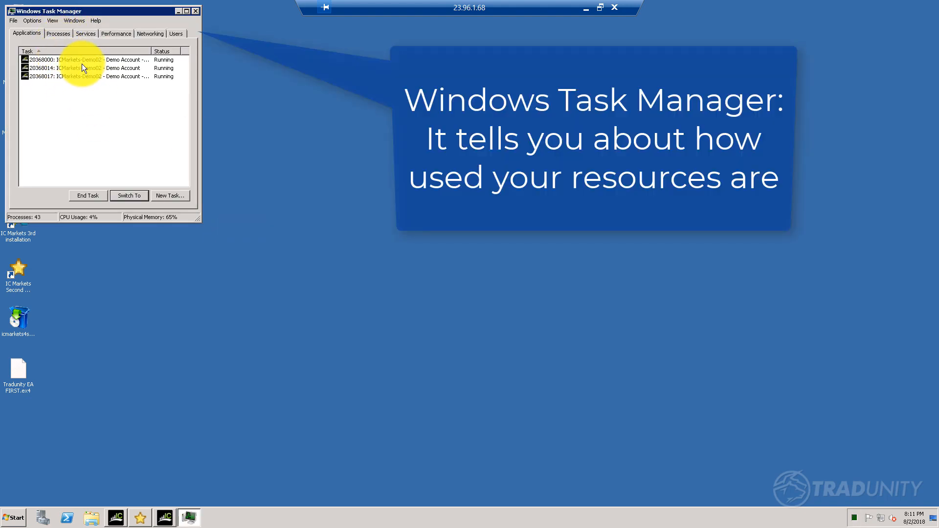
Step: View the Performance graphs showing CPU near 4% and memory about 65%
left_click(60, 34)
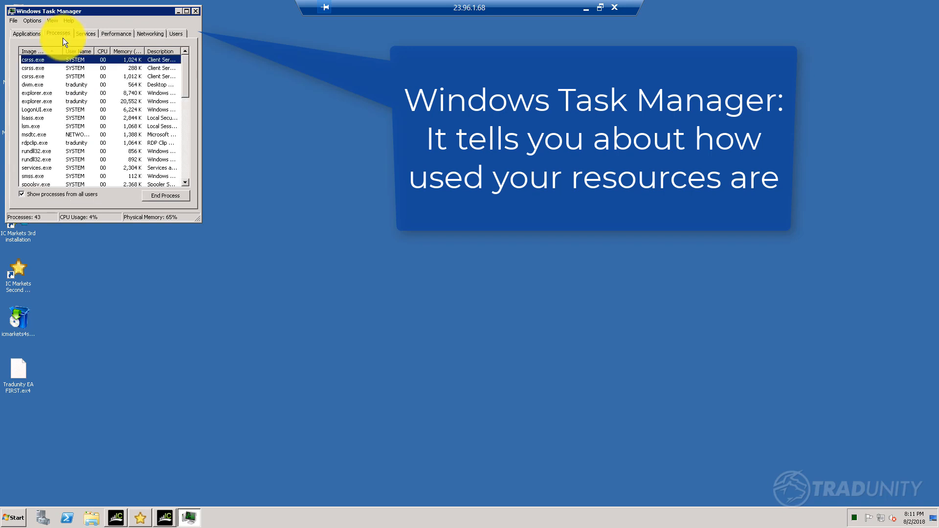
left_click(115, 33)
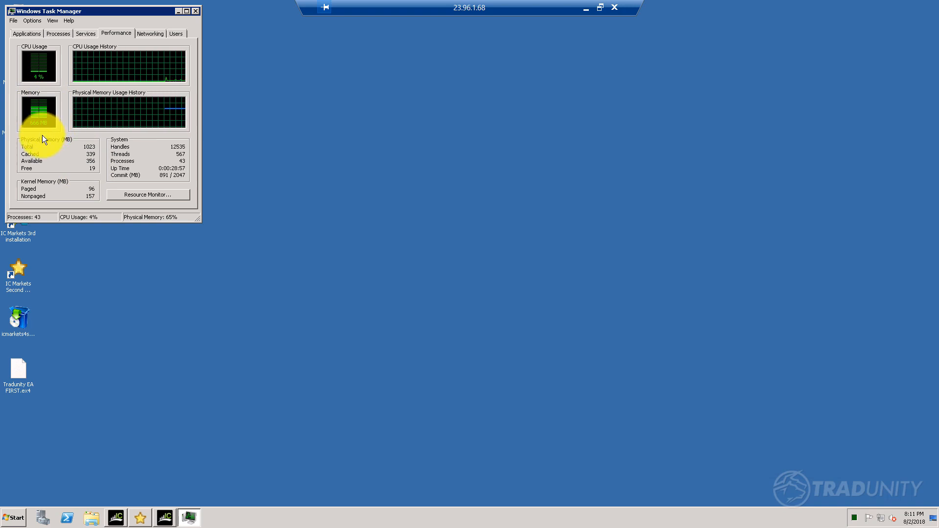
mouse_move(104, 34)
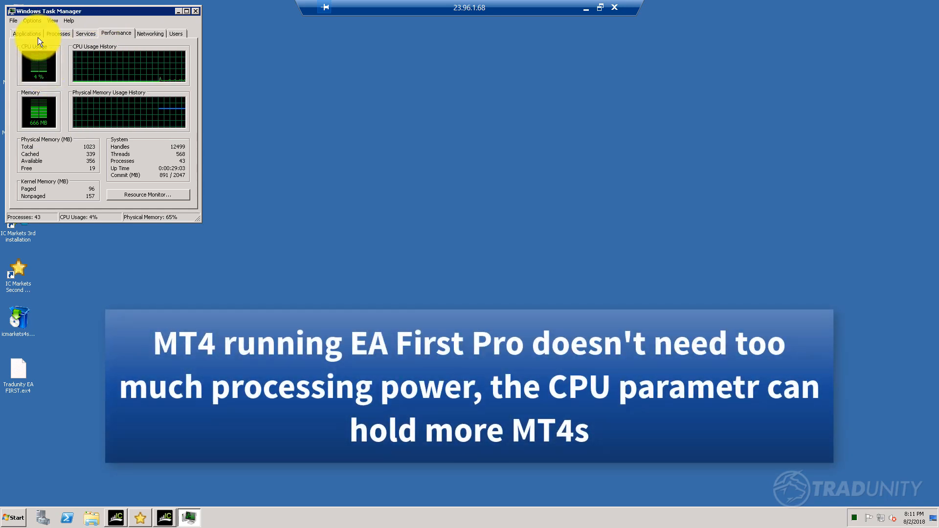
mouse_move(64, 63)
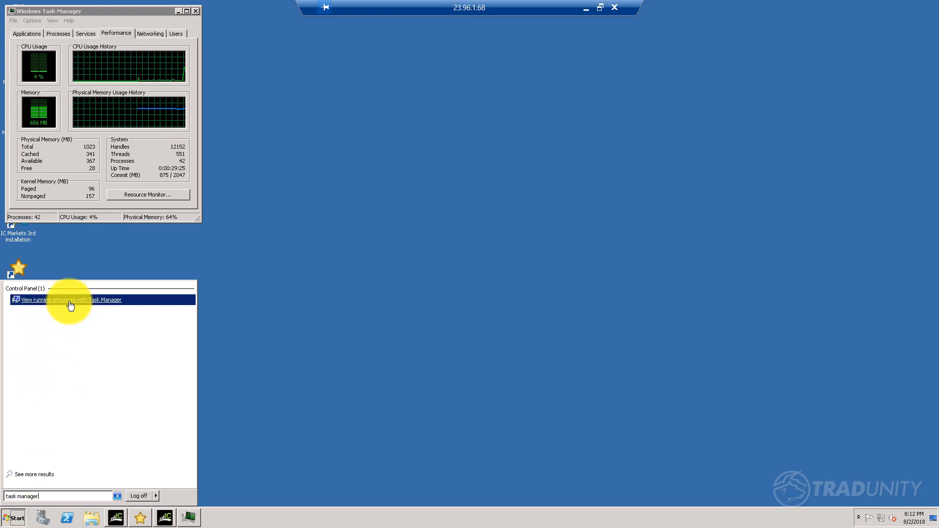
mouse_move(213, 211)
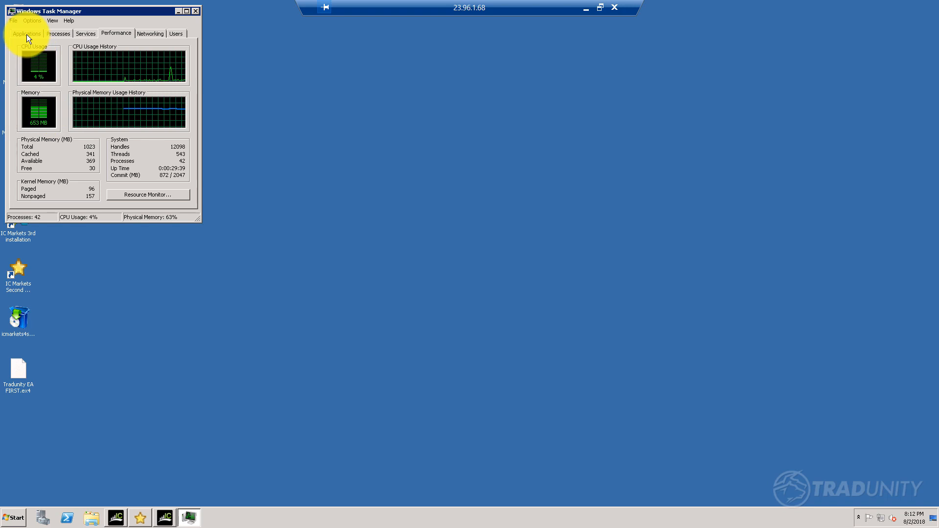
Step: Sort processes by memory to compare the terminals, then switch back to the GBPUSD terminal
left_click(63, 33)
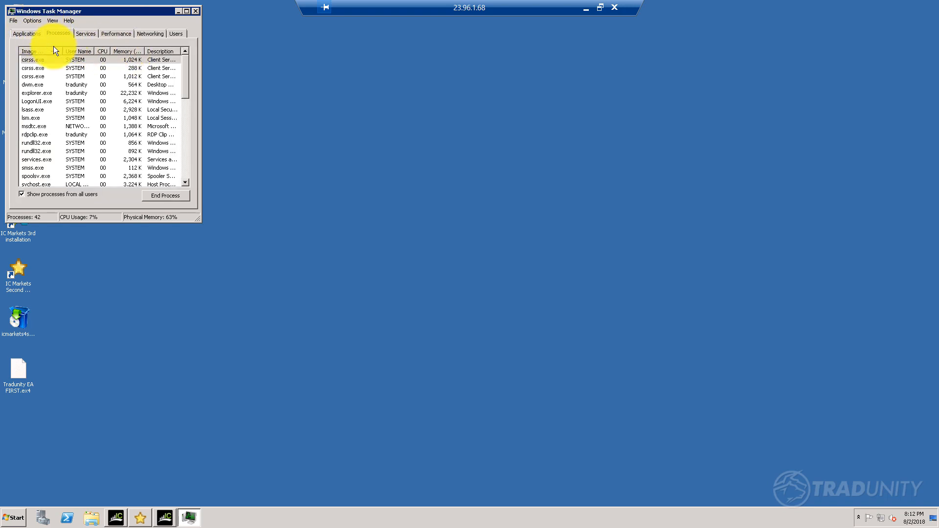
left_click(125, 50)
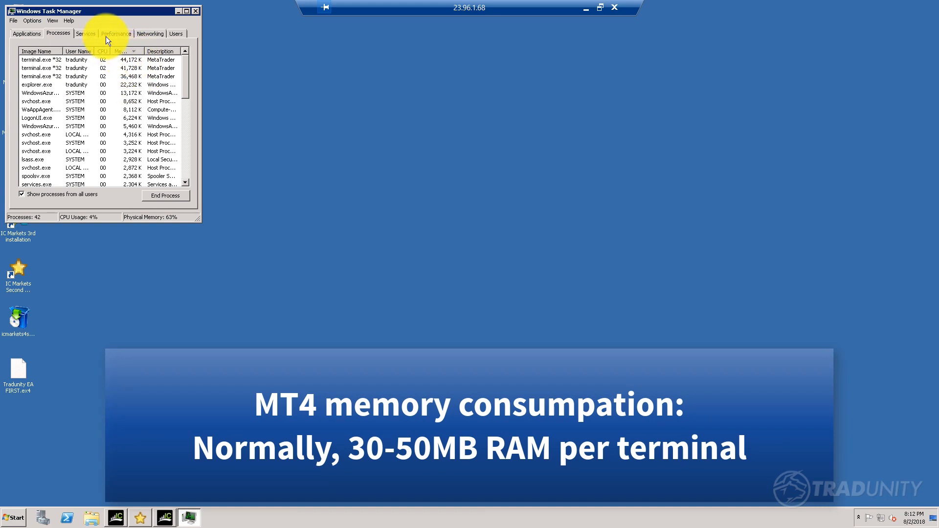
left_click(116, 34)
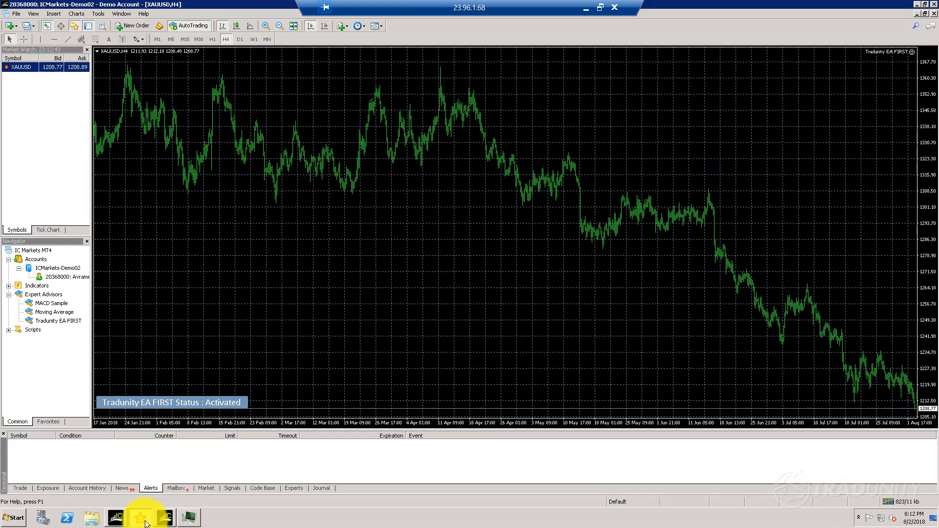
left_click(165, 516)
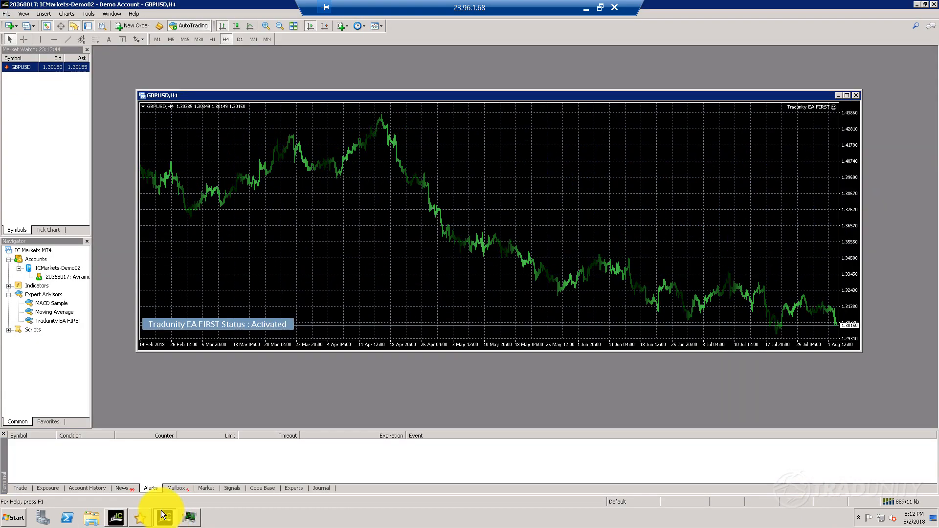